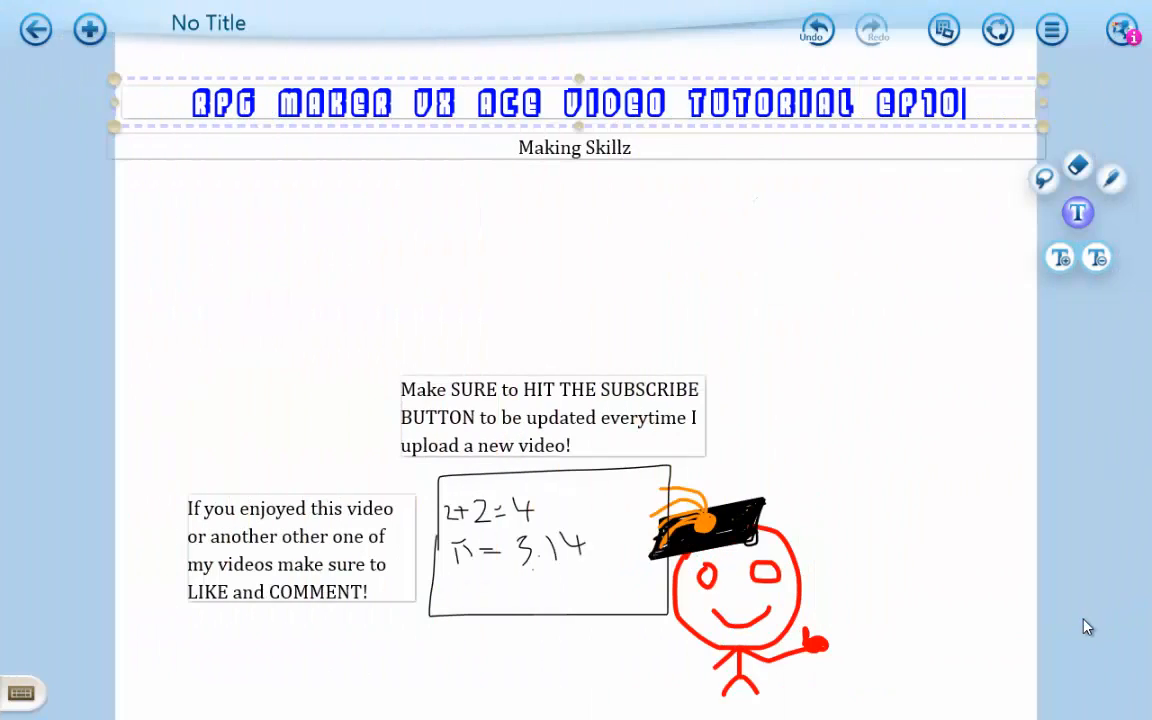
pyautogui.moveTo(1084, 616)
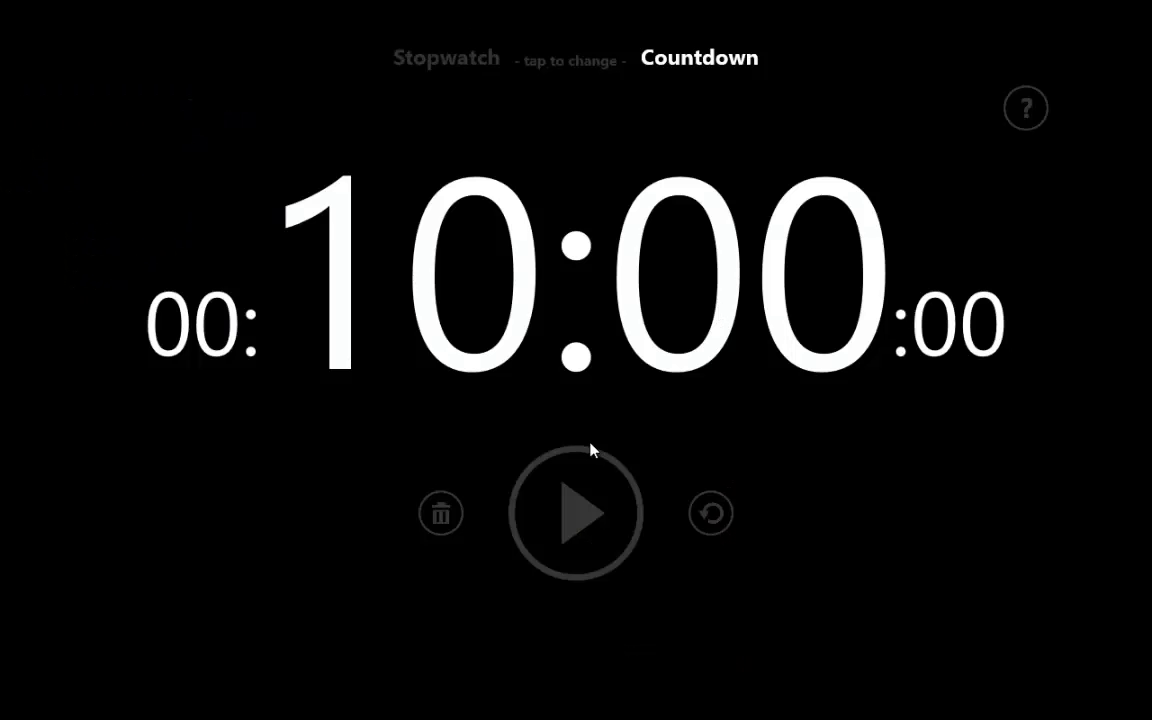
# Reopen the database and set the Skills list maximum to 9 slots.
pyautogui.click(576, 512)
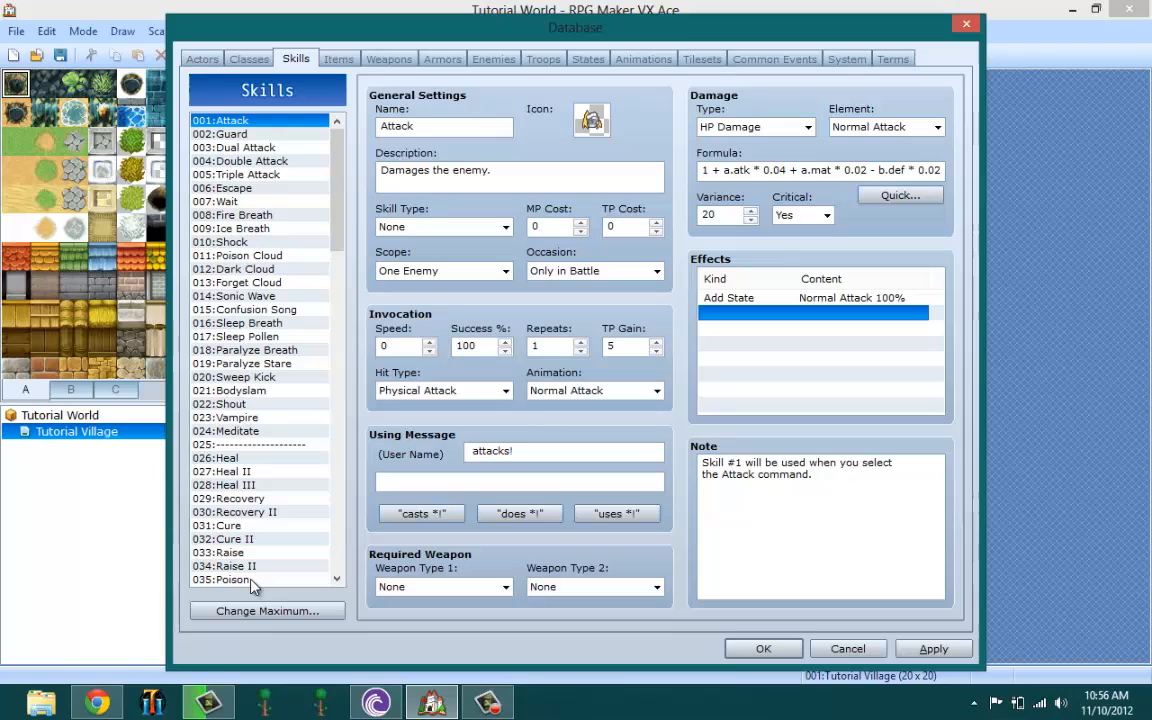
pyautogui.click(266, 610)
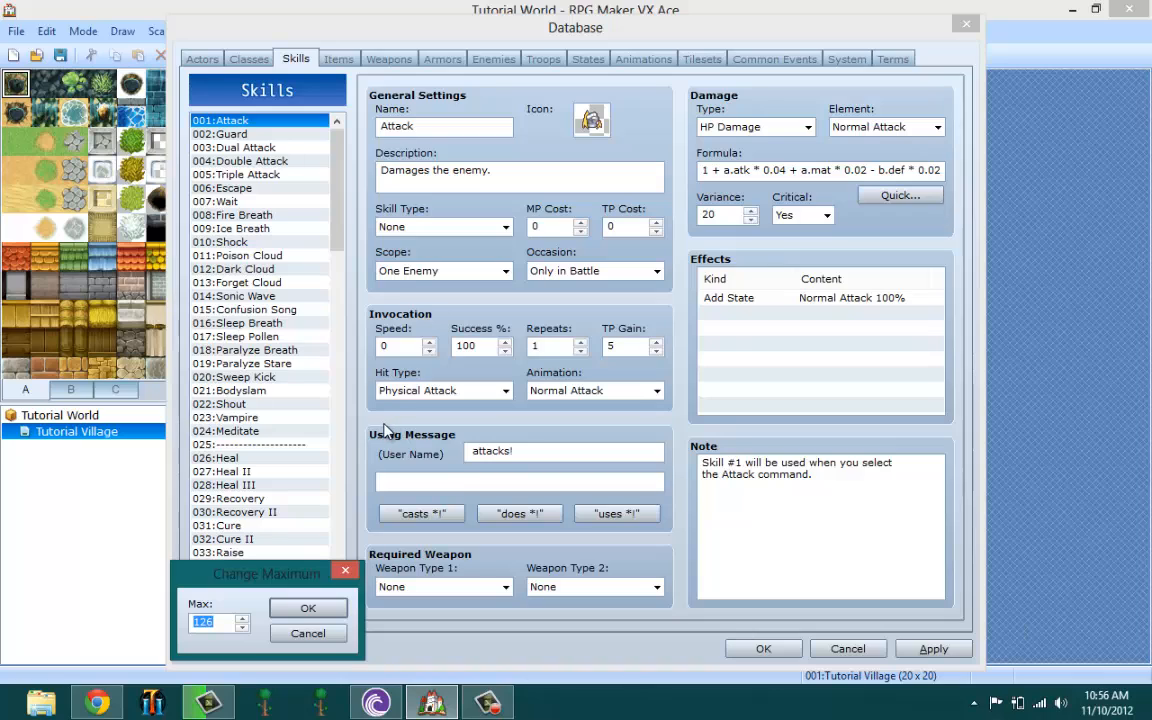
pyautogui.moveTo(316, 512)
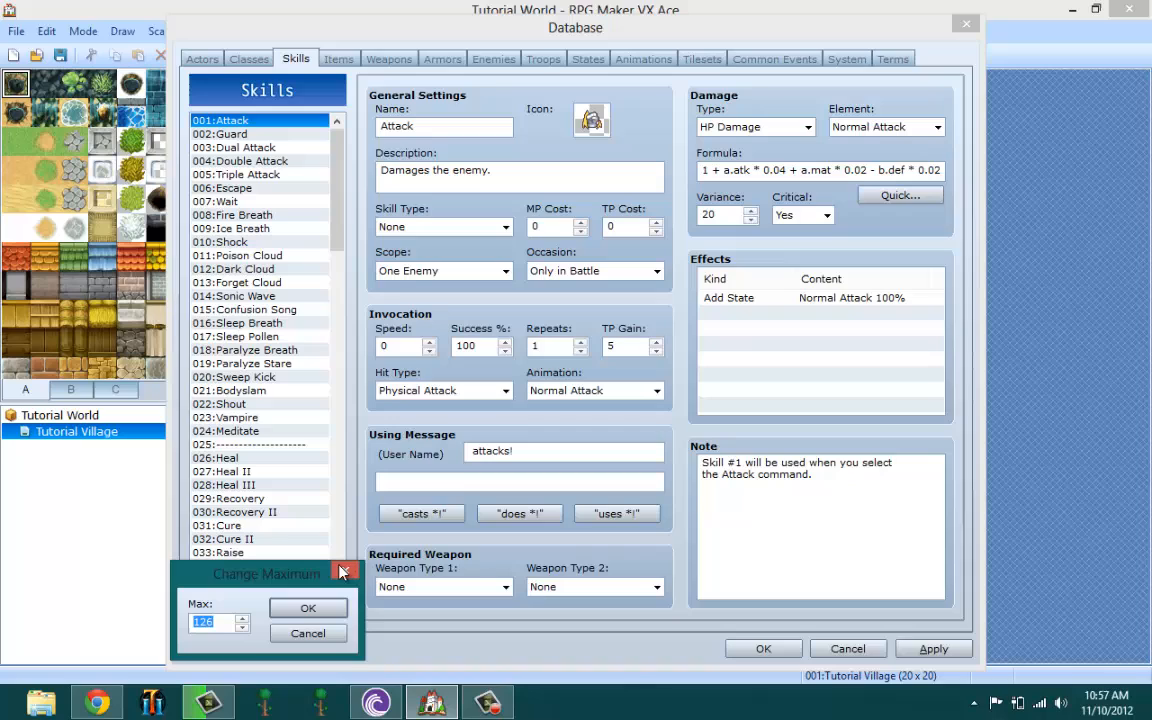
pyautogui.moveTo(304, 558)
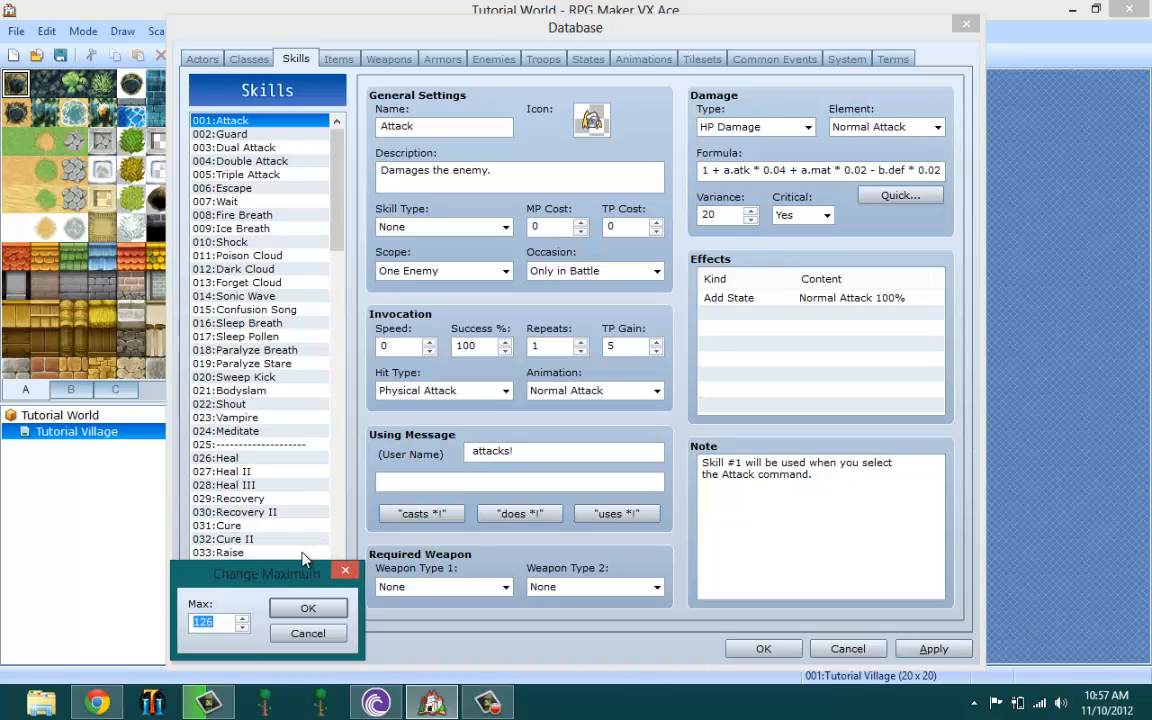
pyautogui.moveTo(280, 564)
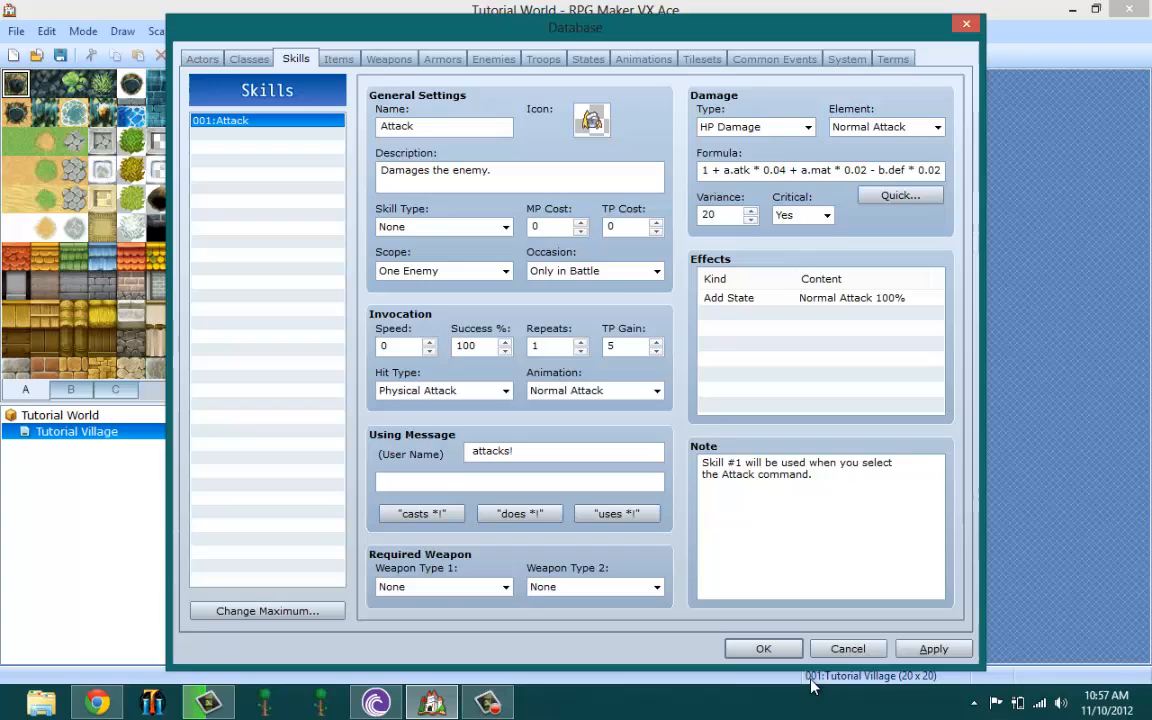
pyautogui.click(200, 32)
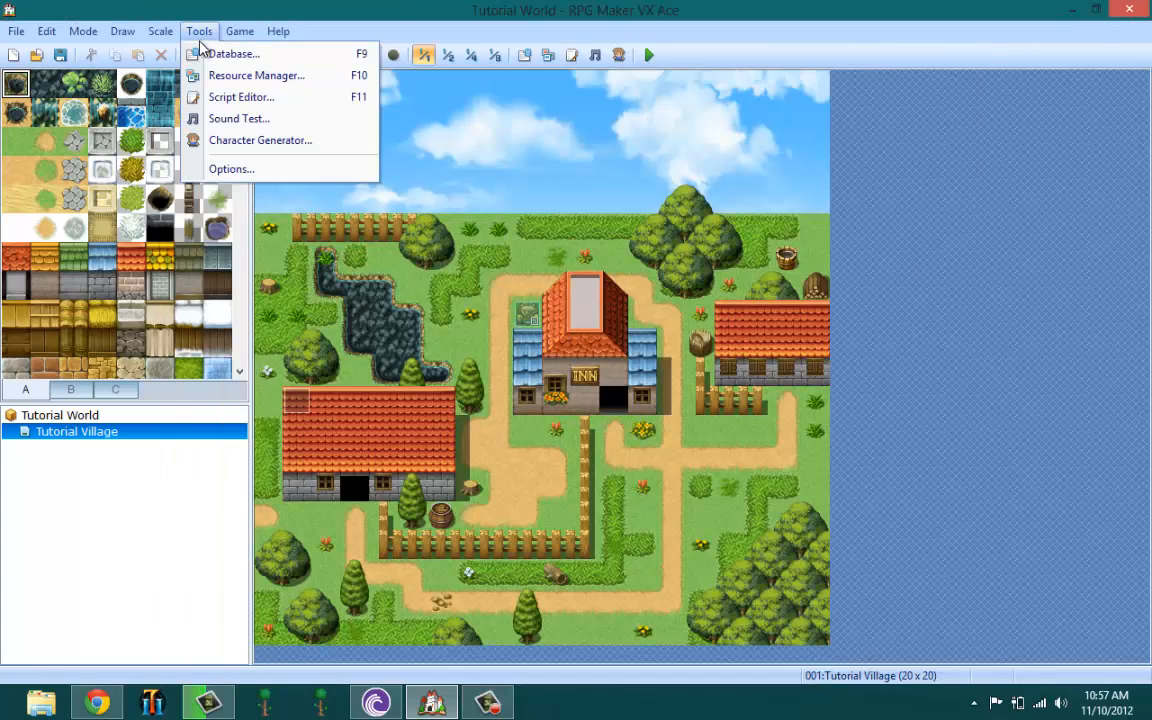
pyautogui.click(230, 52)
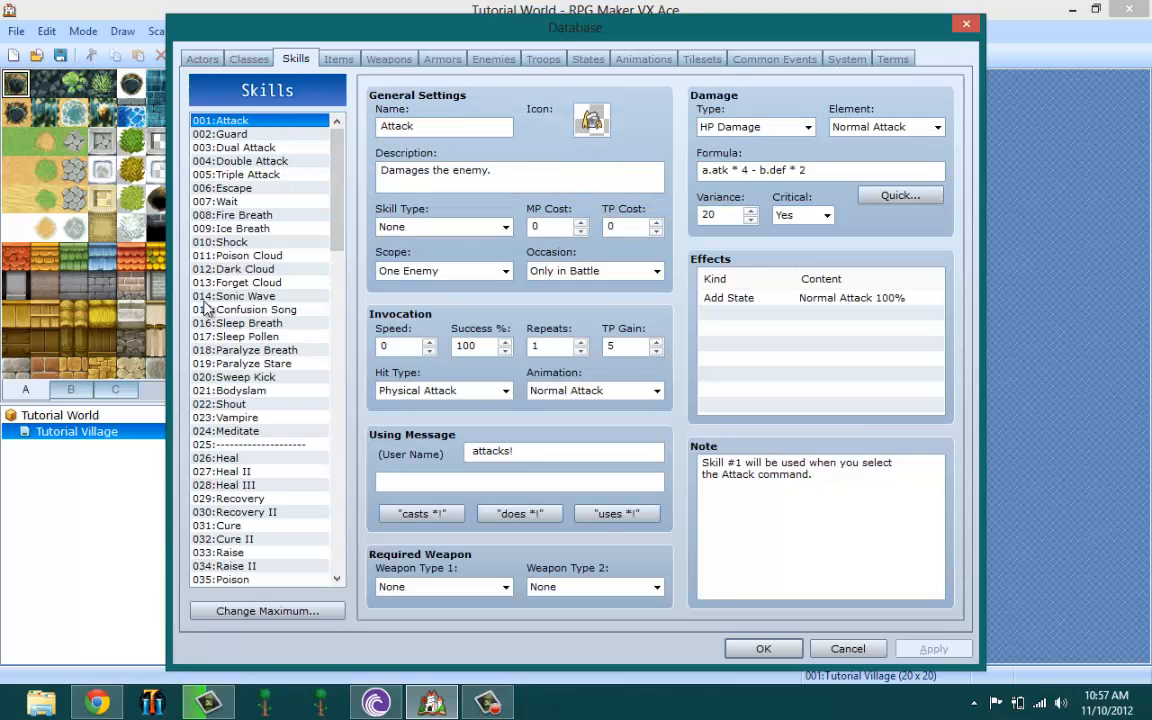
pyautogui.click(266, 610)
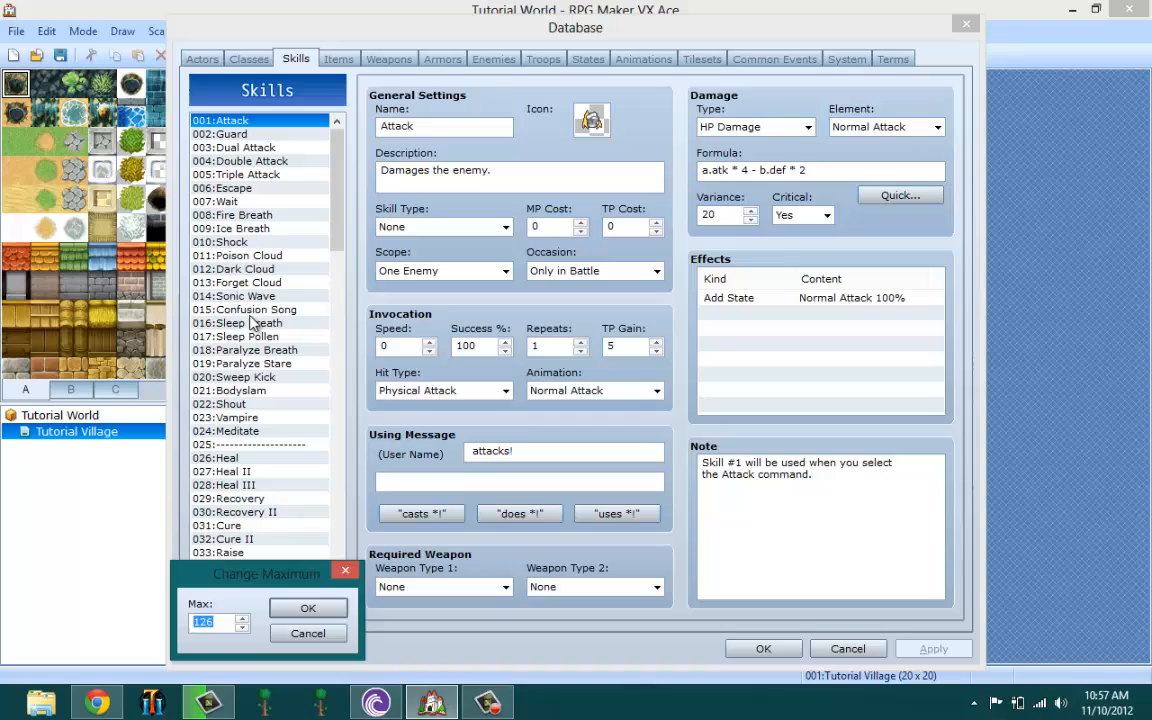
pyautogui.moveTo(276, 560)
pyautogui.write('9')
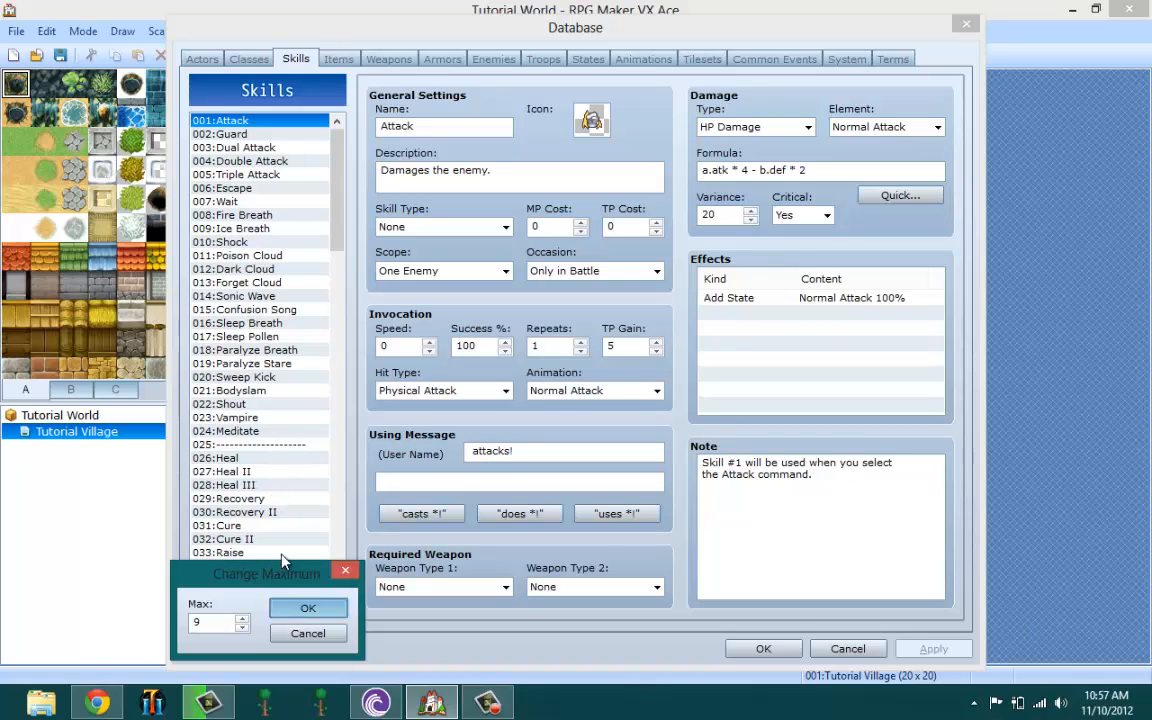
pyautogui.click(308, 608)
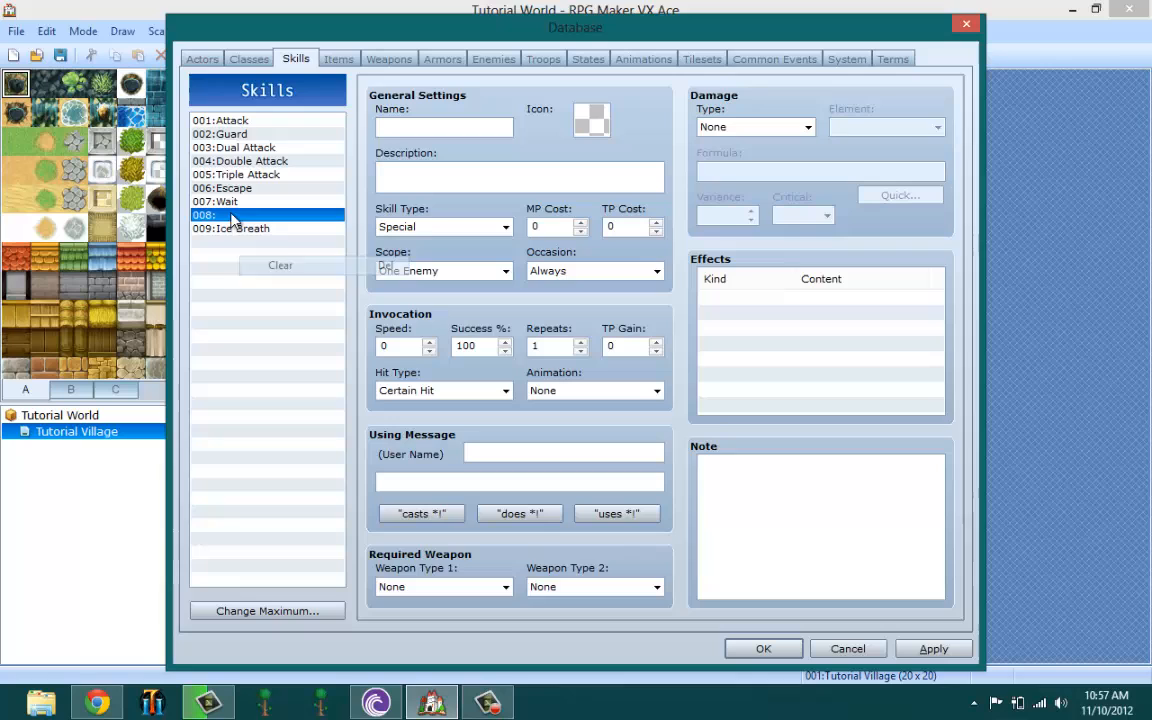
# Clear Ice Breath from slot 9, glance at existing skills, then select empty slot 8.
pyautogui.click(240, 228)
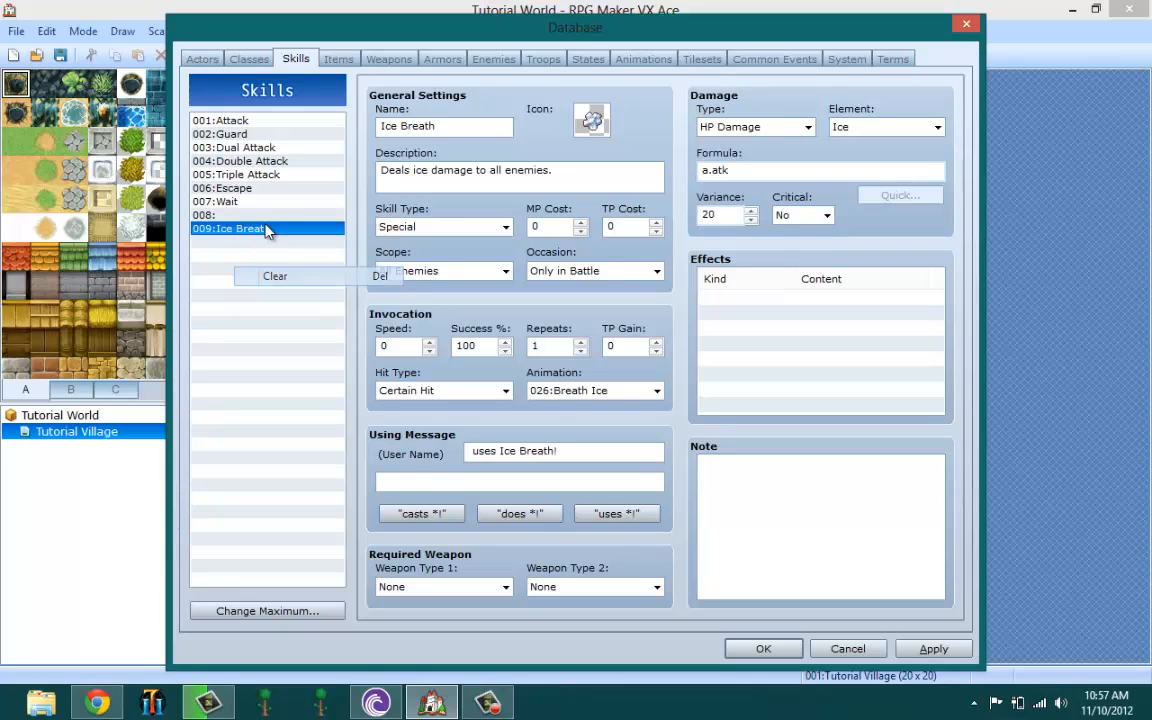
pyautogui.click(232, 120)
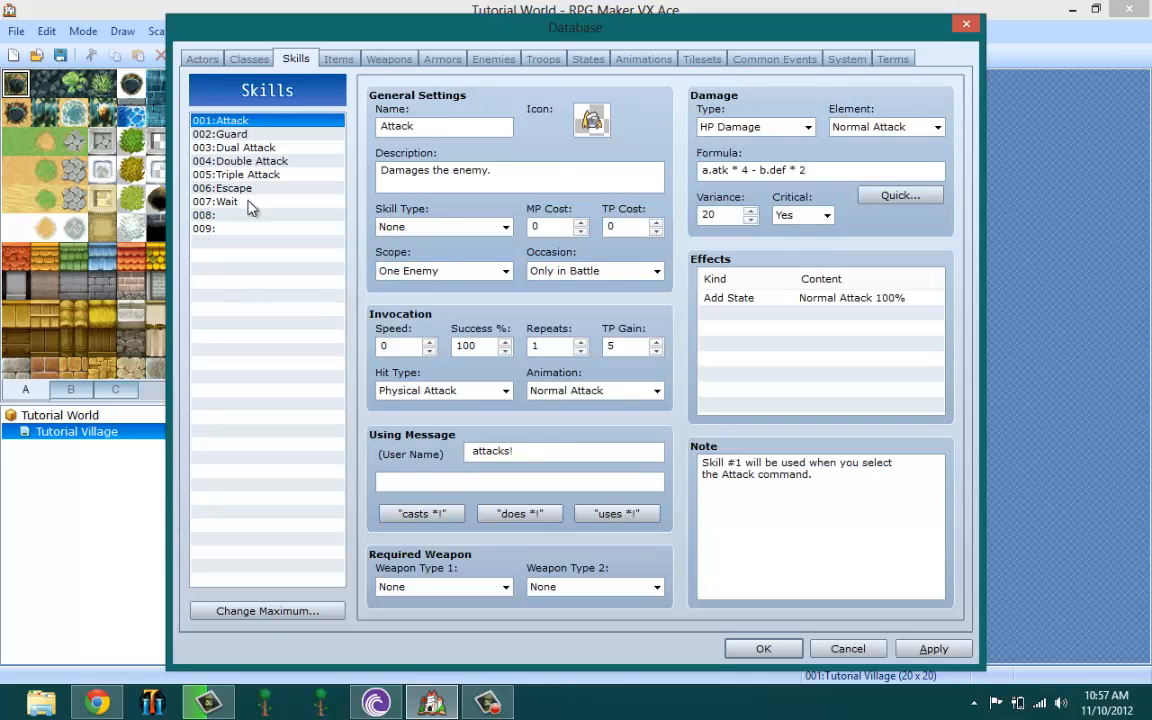
pyautogui.click(240, 160)
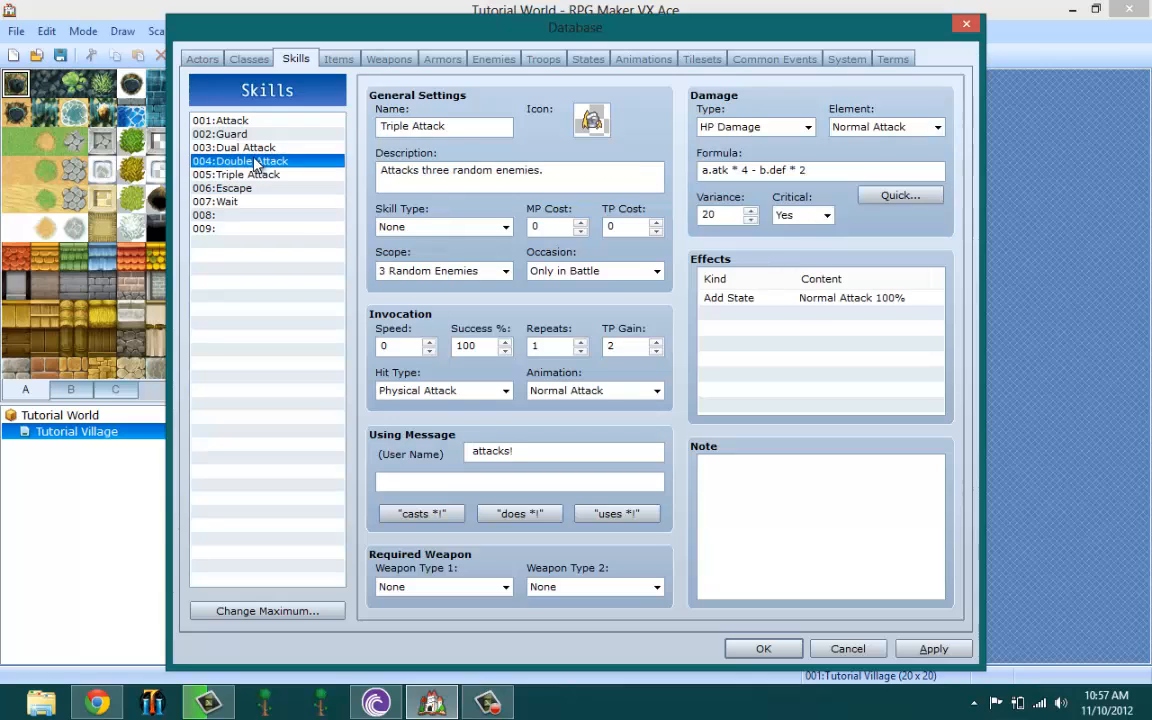
pyautogui.click(240, 160)
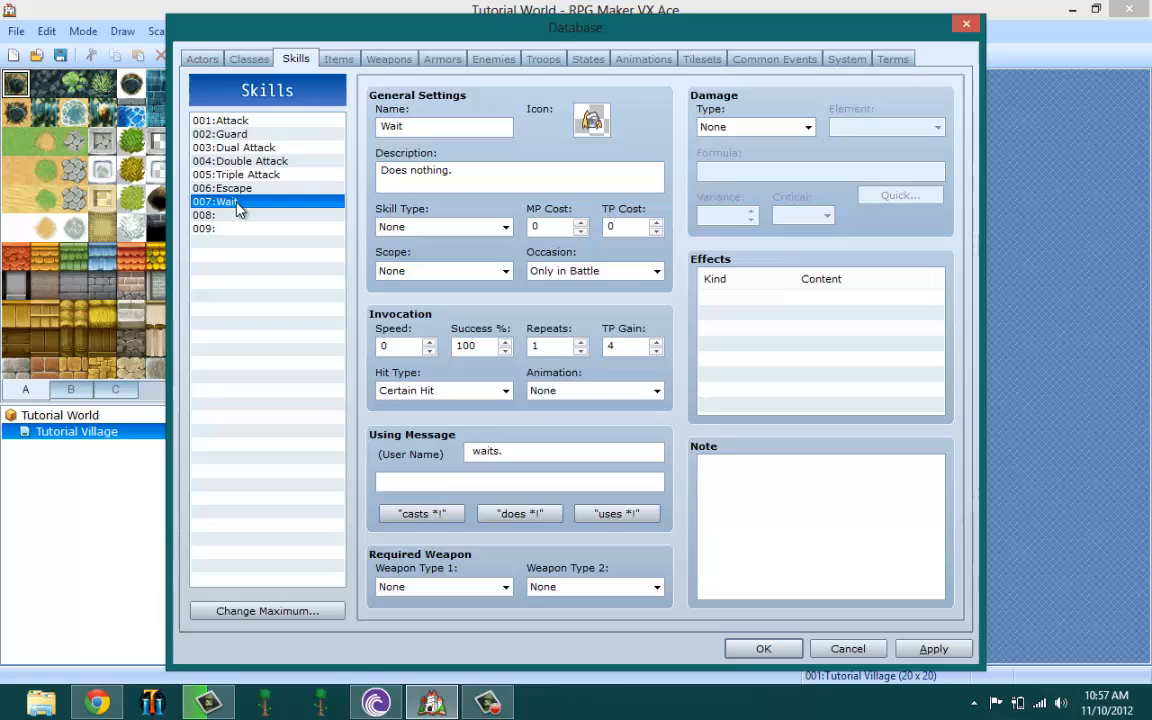
pyautogui.click(240, 214)
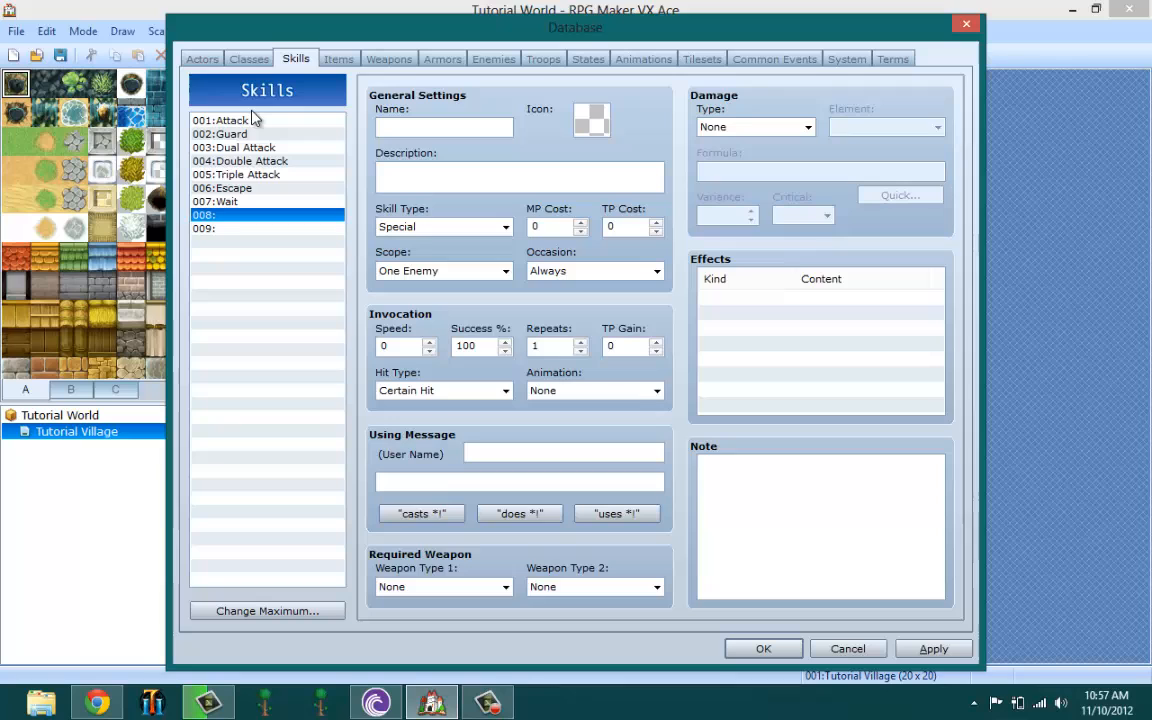
# Name slot 8 'This Skill' and assign it an icon from the Icon window.
pyautogui.write('This S')
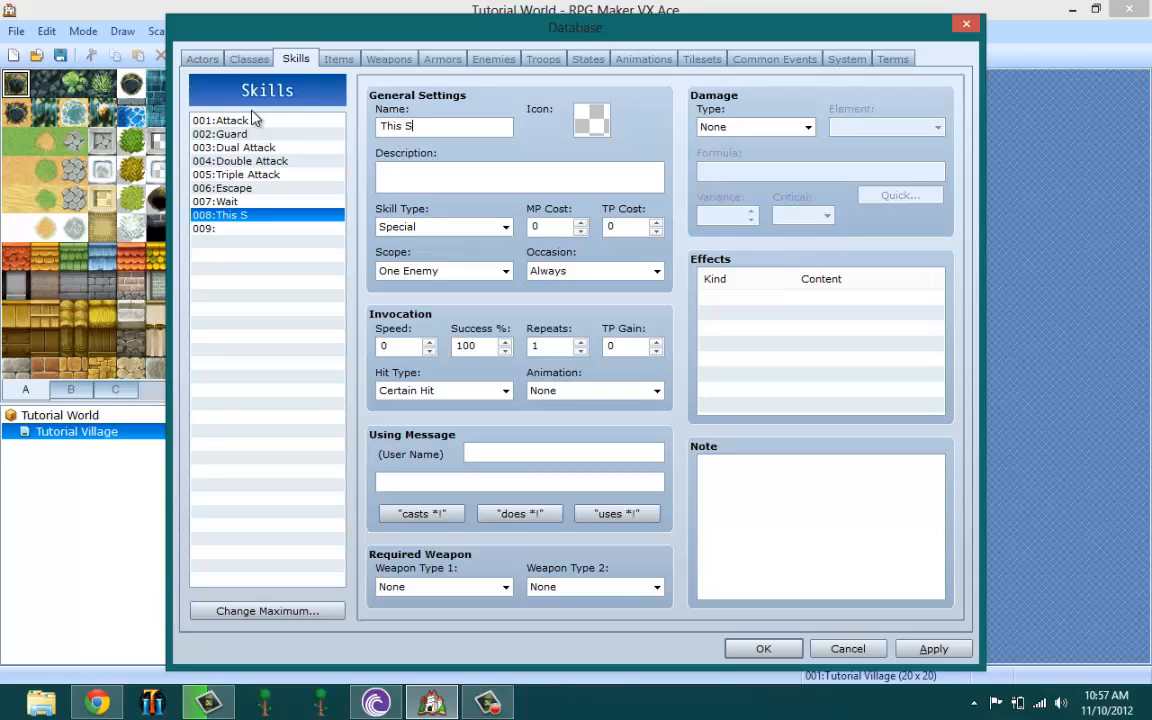
pyautogui.write('kill')
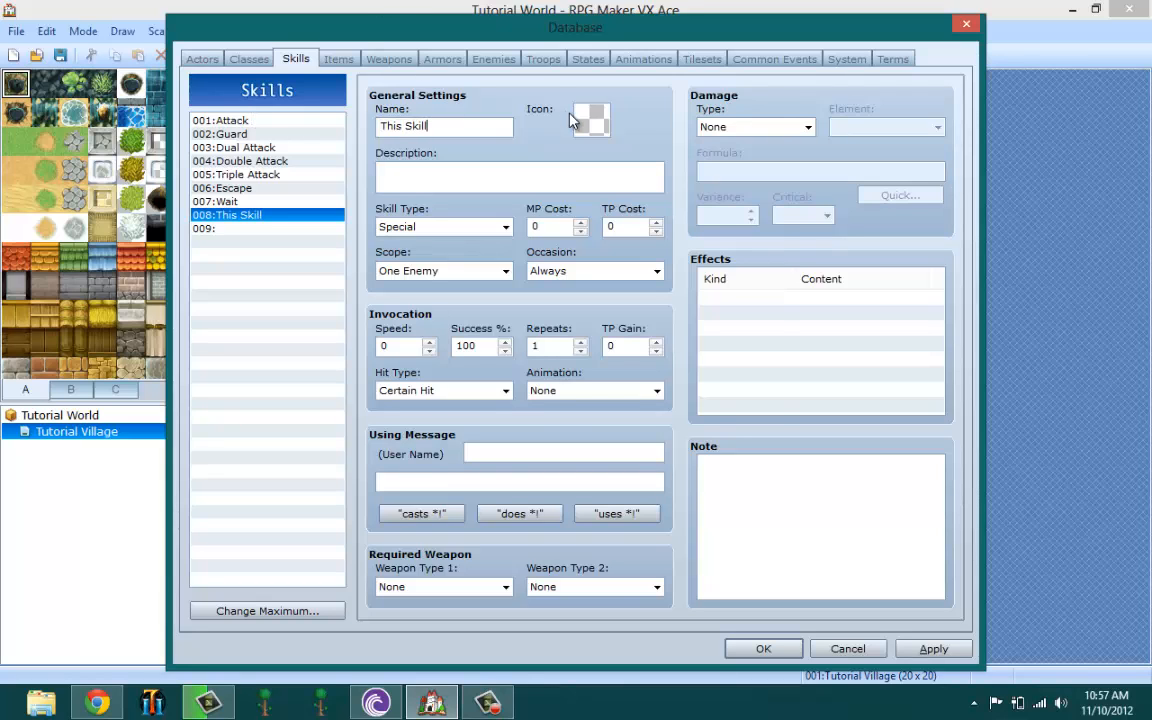
pyautogui.click(588, 118)
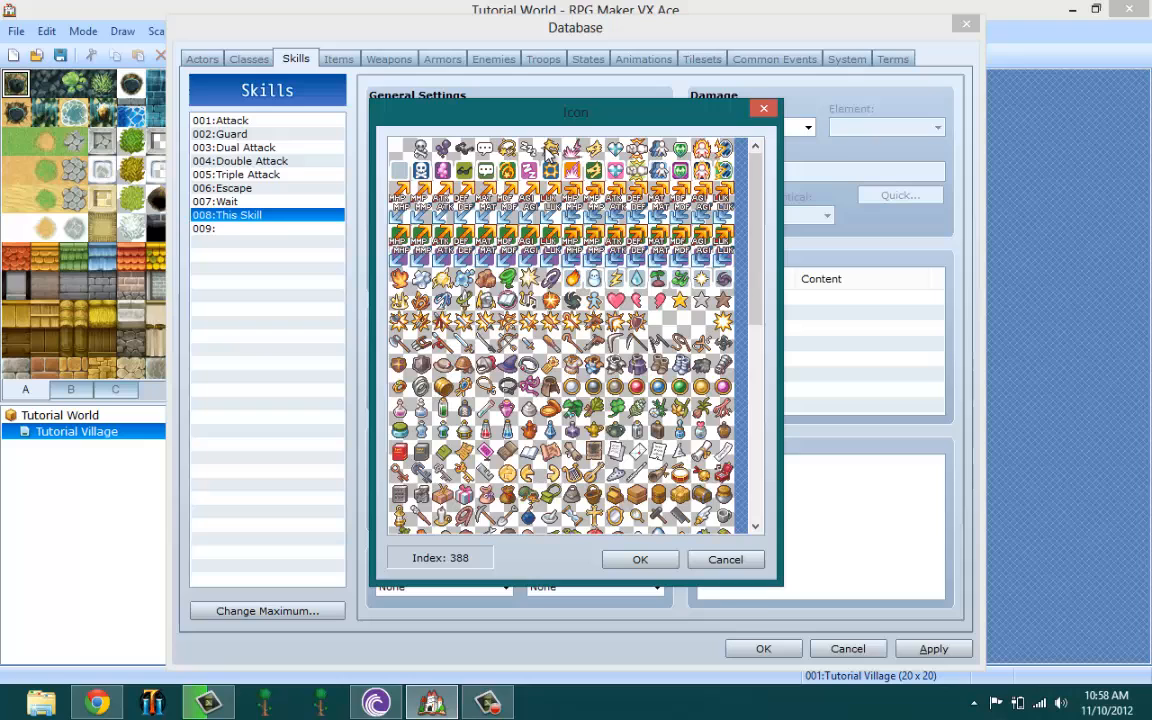
pyautogui.click(550, 148)
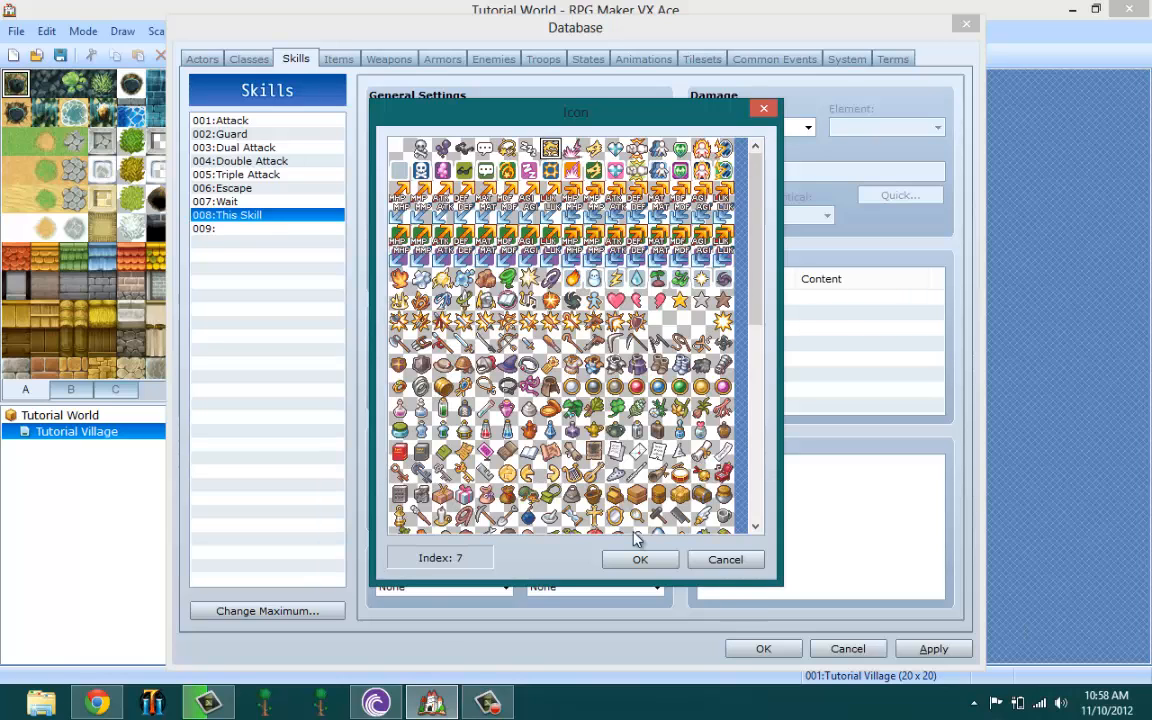
pyautogui.click(640, 560)
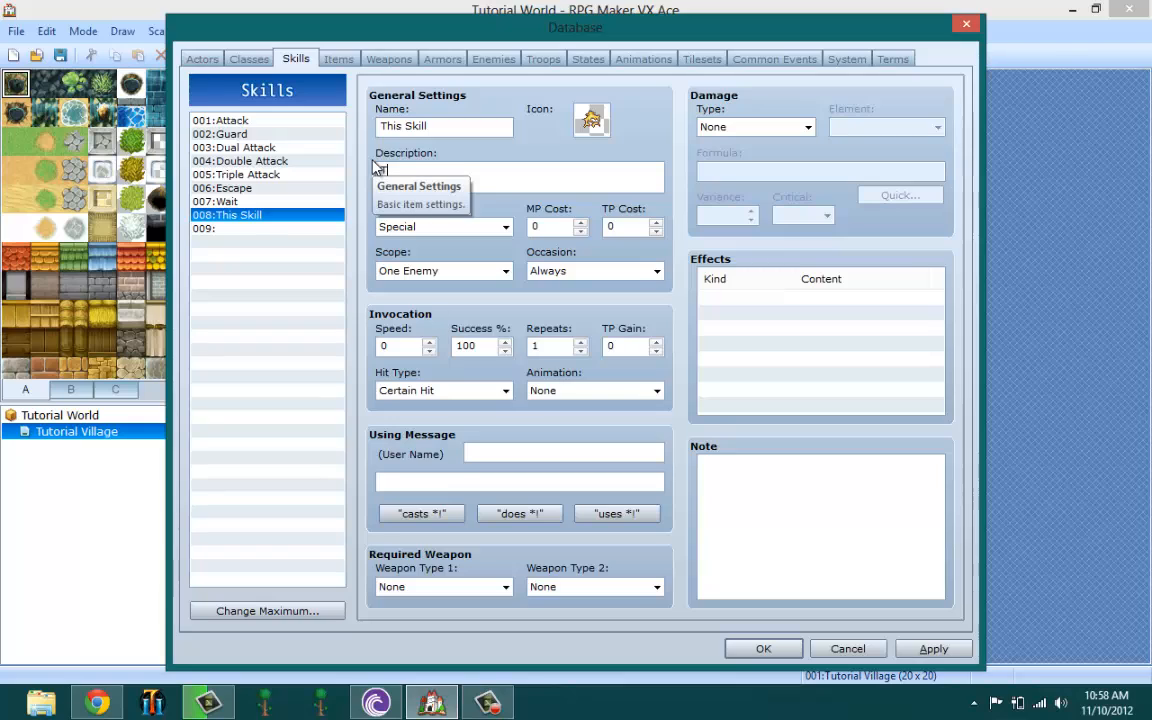
# Enter the description 'This Skill Dmg with Thunder!', replacing the mistyped word Light.
pyautogui.write('This Skill')
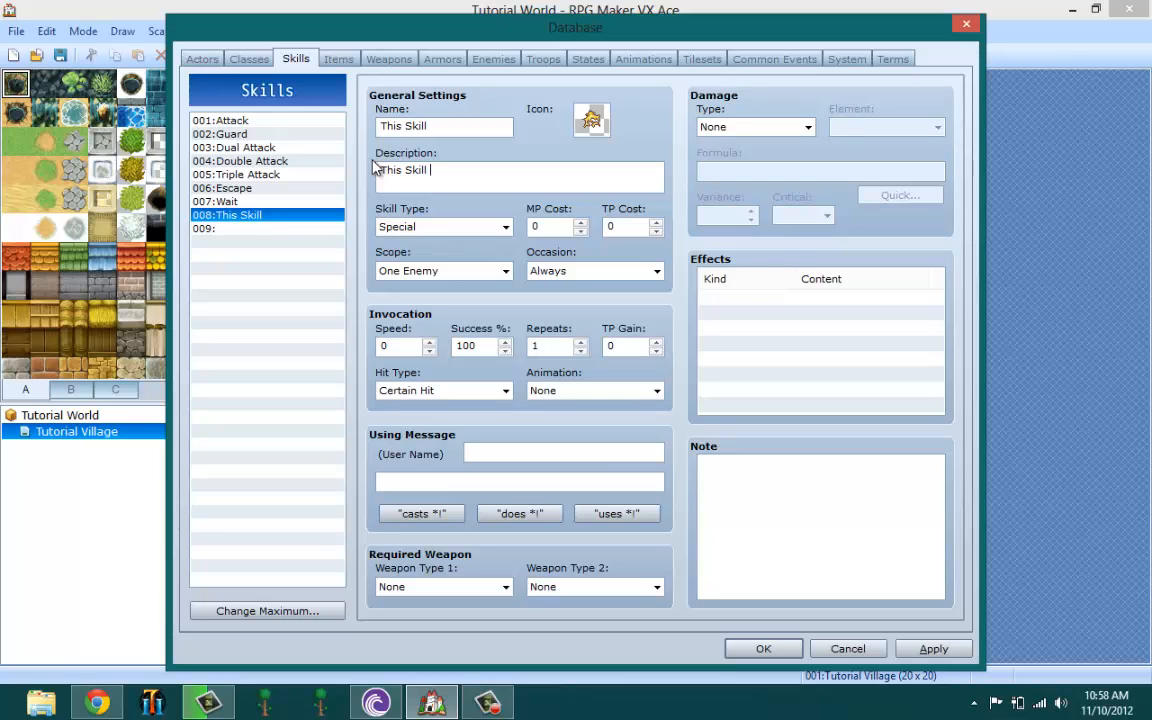
pyautogui.write('Dm')
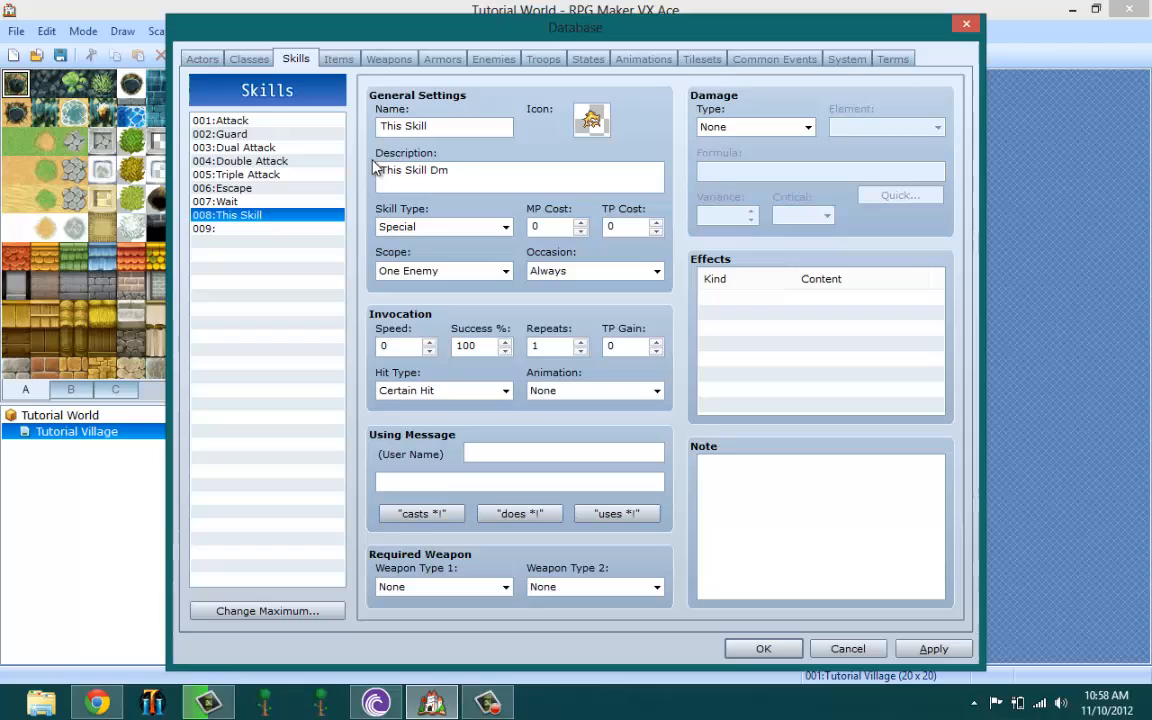
pyautogui.write('g with')
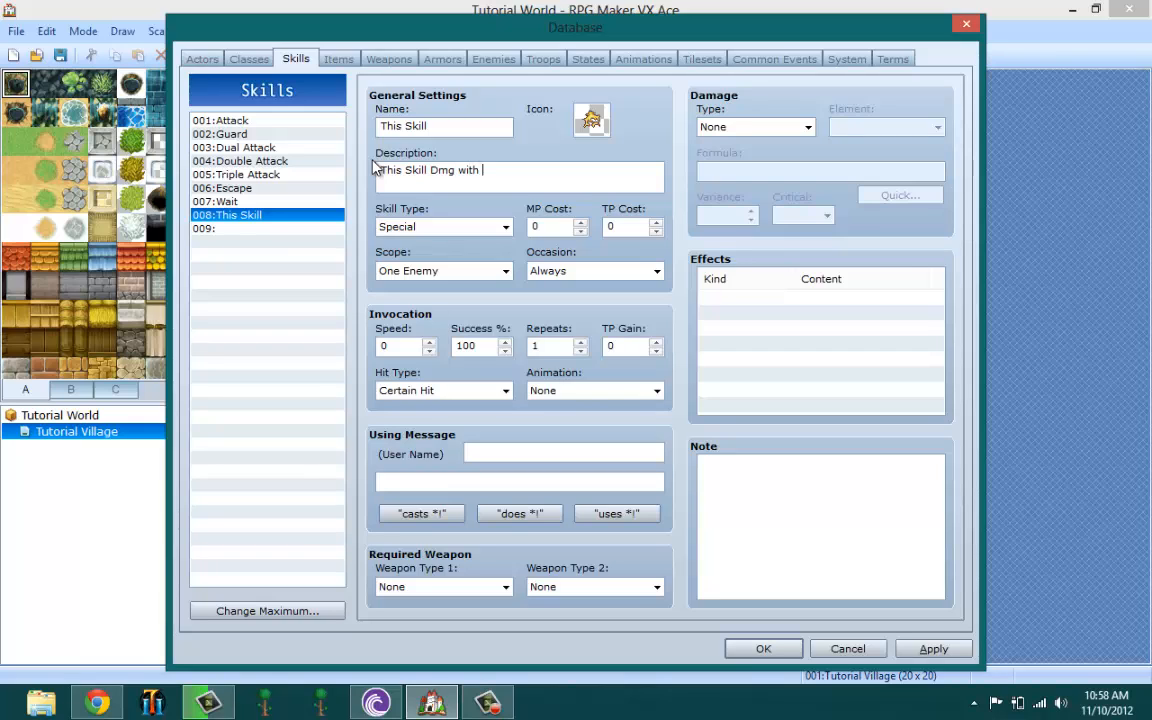
pyautogui.write('Light')
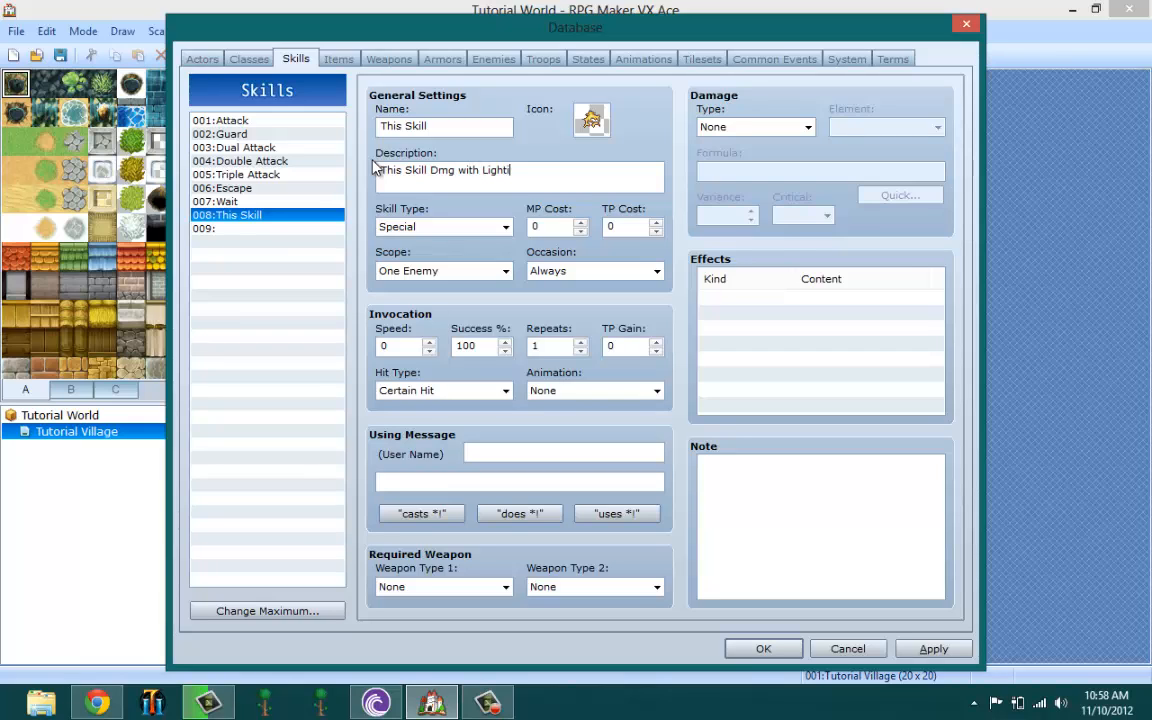
pyautogui.press('BackSpace')
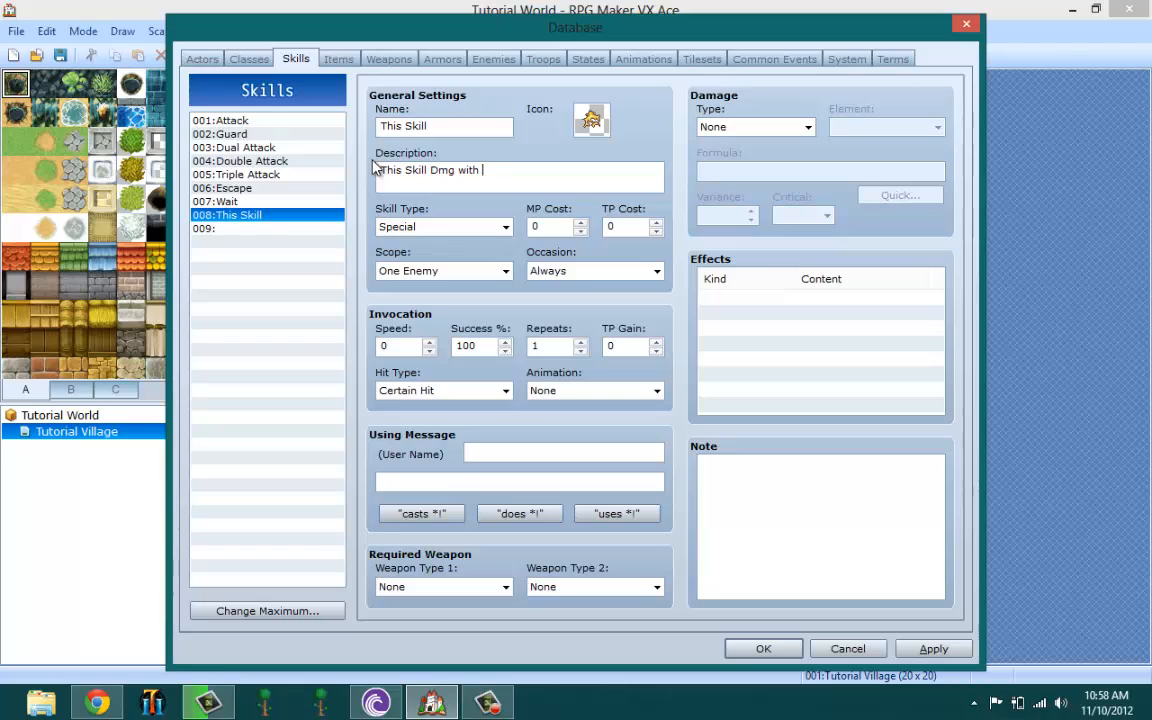
pyautogui.write('T')
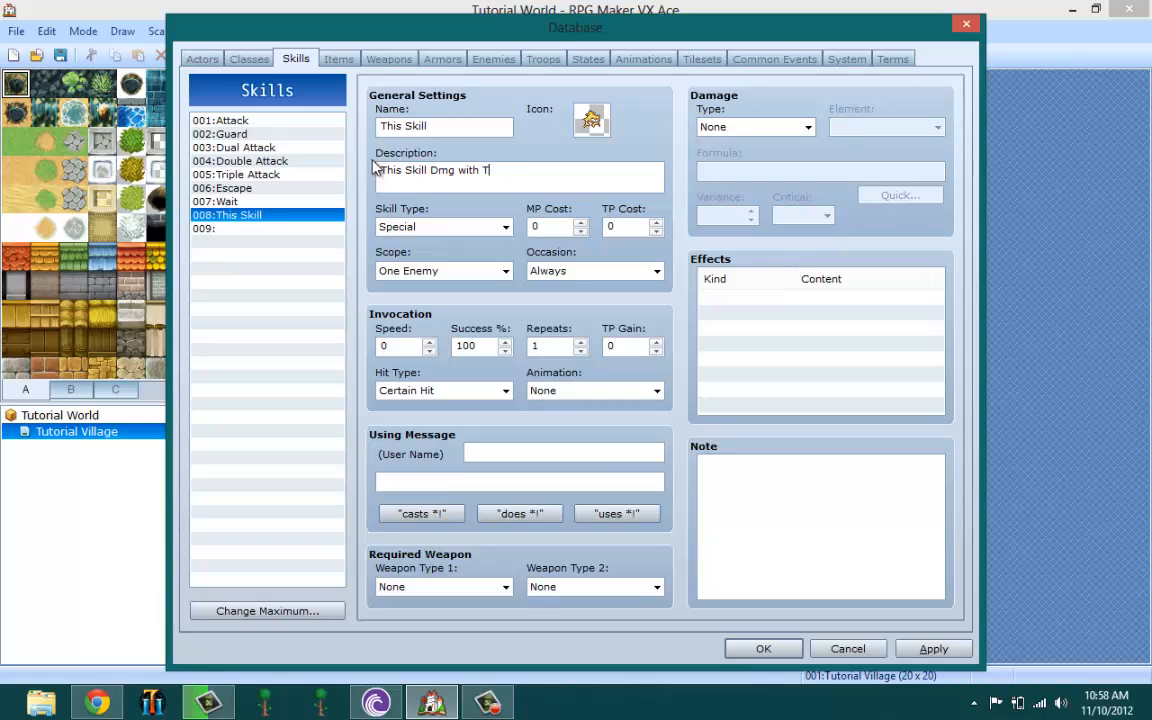
pyautogui.write('hunder')
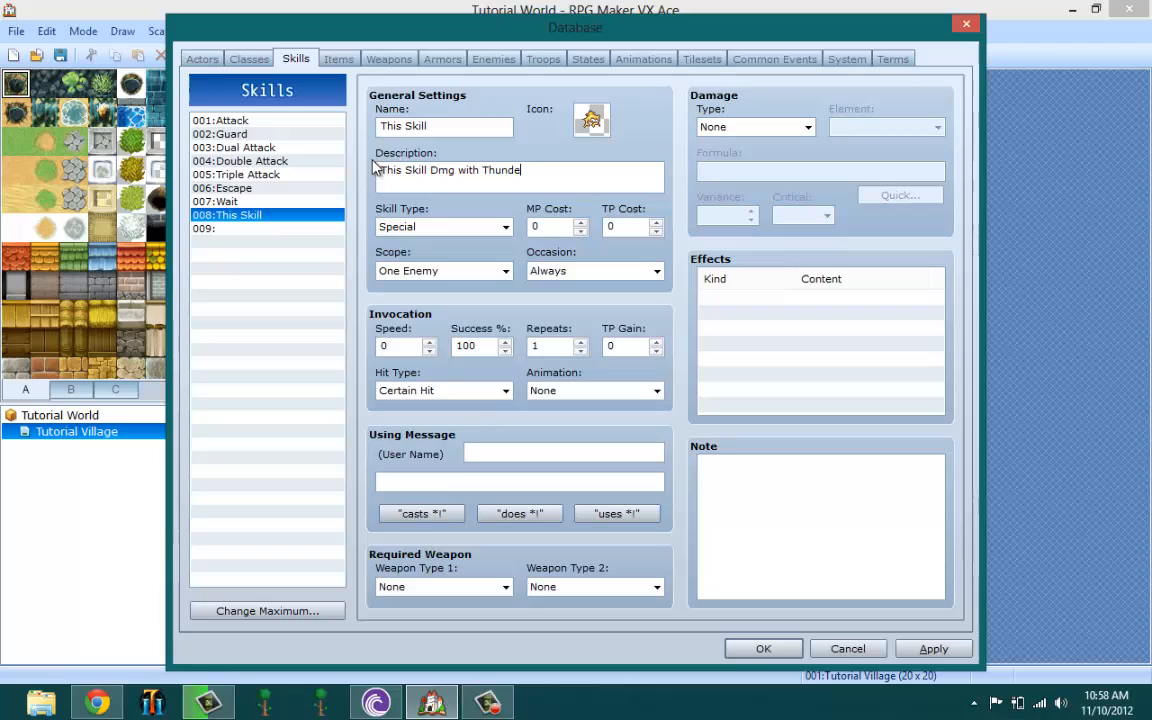
pyautogui.write('r!')
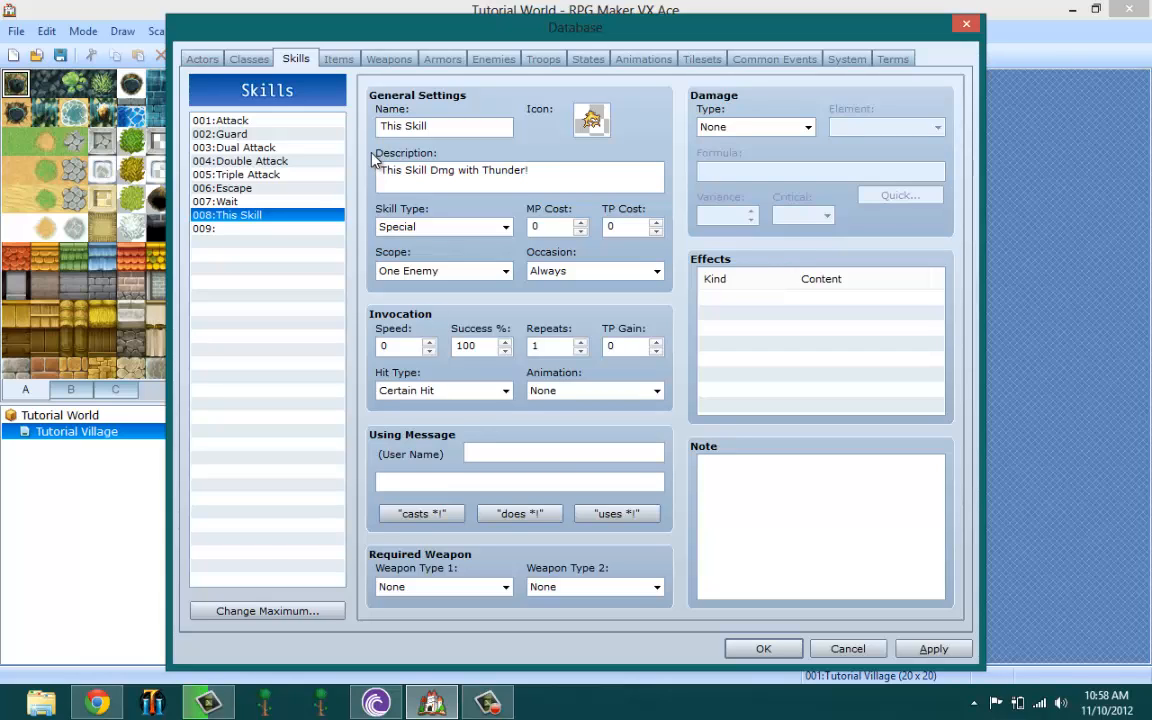
pyautogui.click(532, 168)
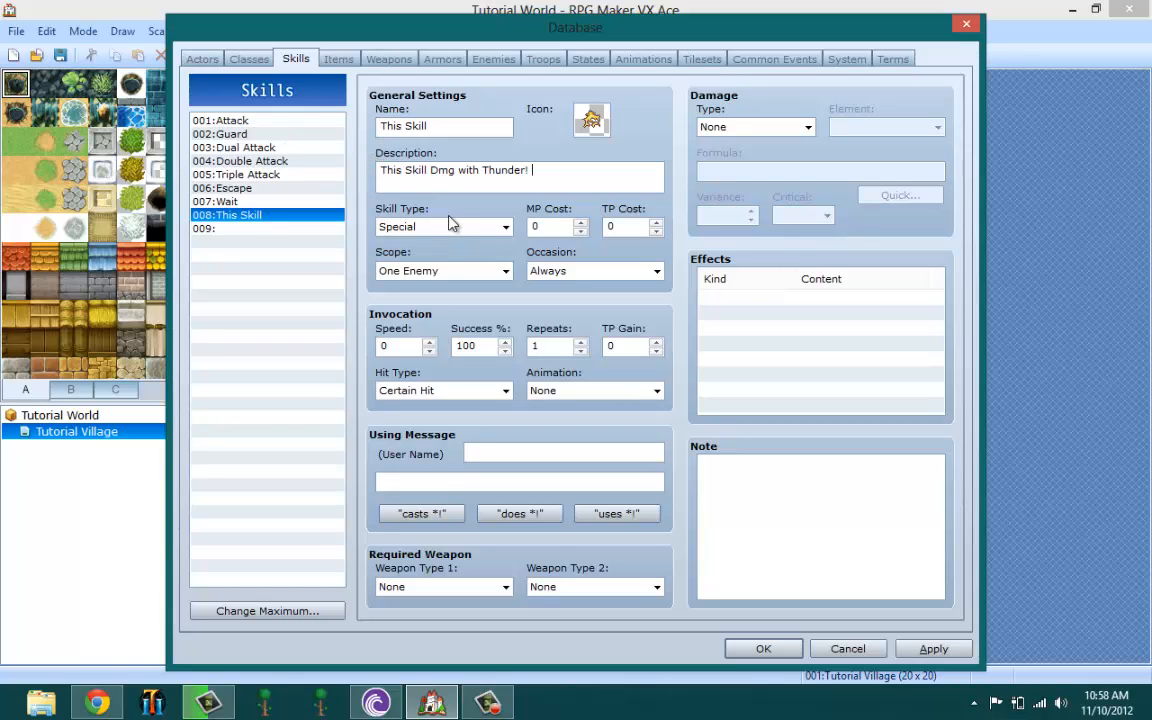
# Set the skill type to Magic and enter 5 as the TP cost.
pyautogui.click(504, 226)
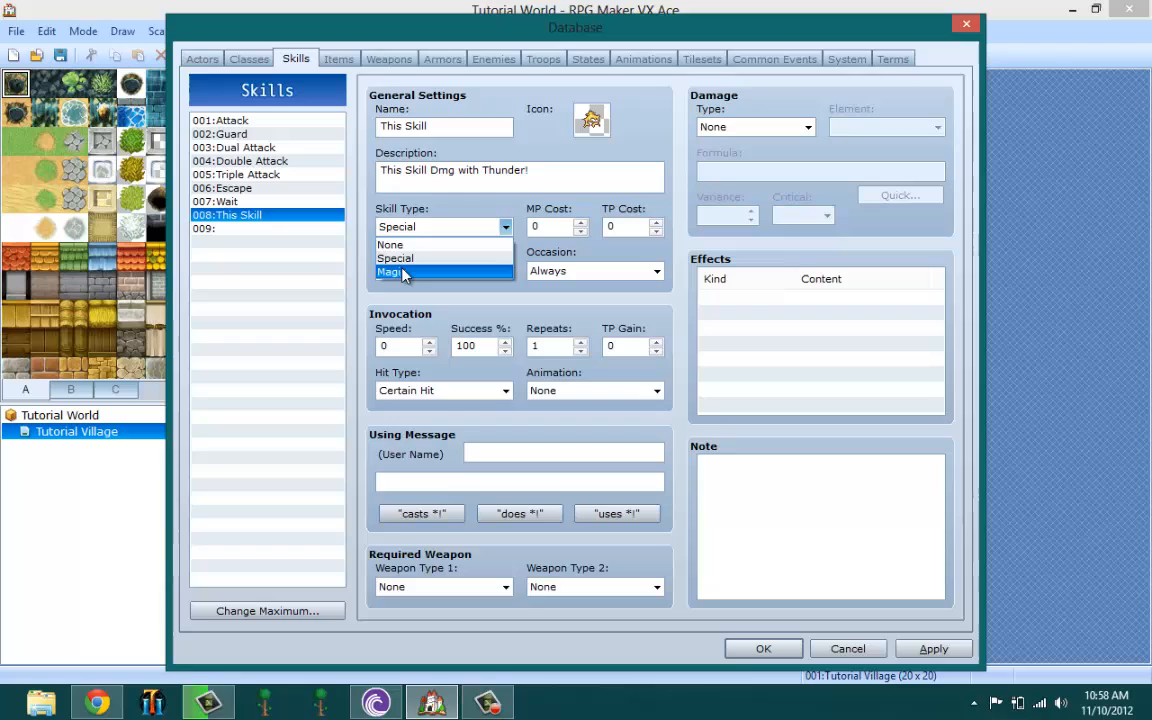
pyautogui.click(396, 272)
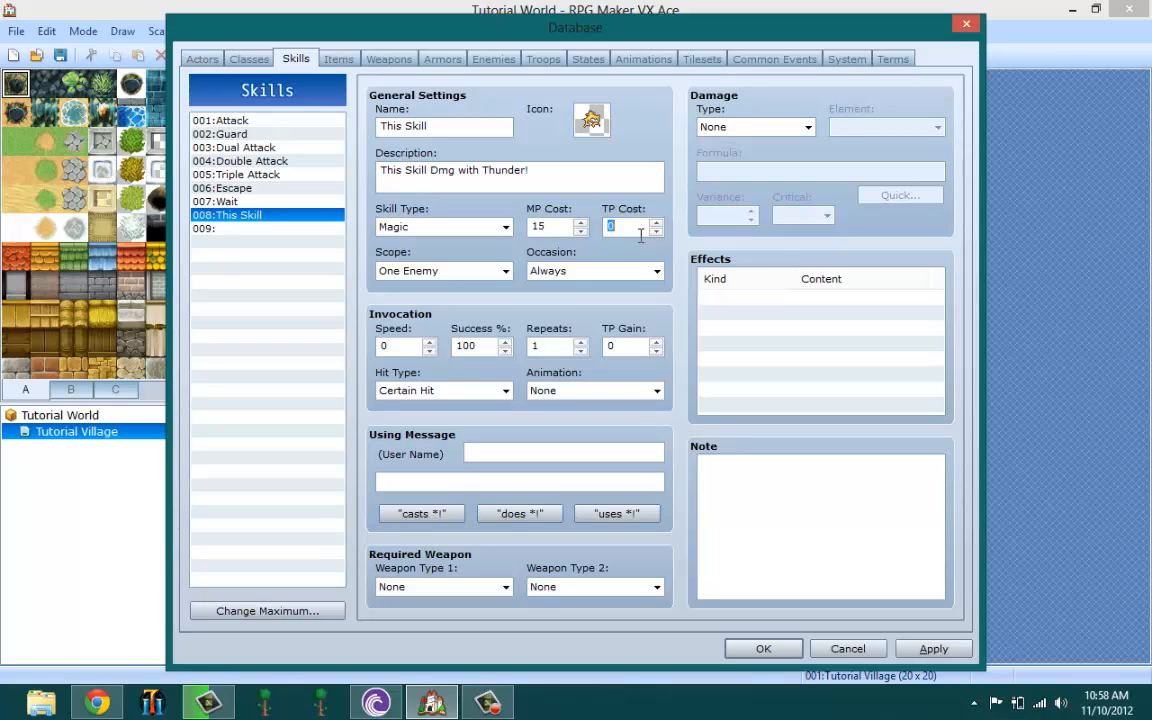
pyautogui.write('5')
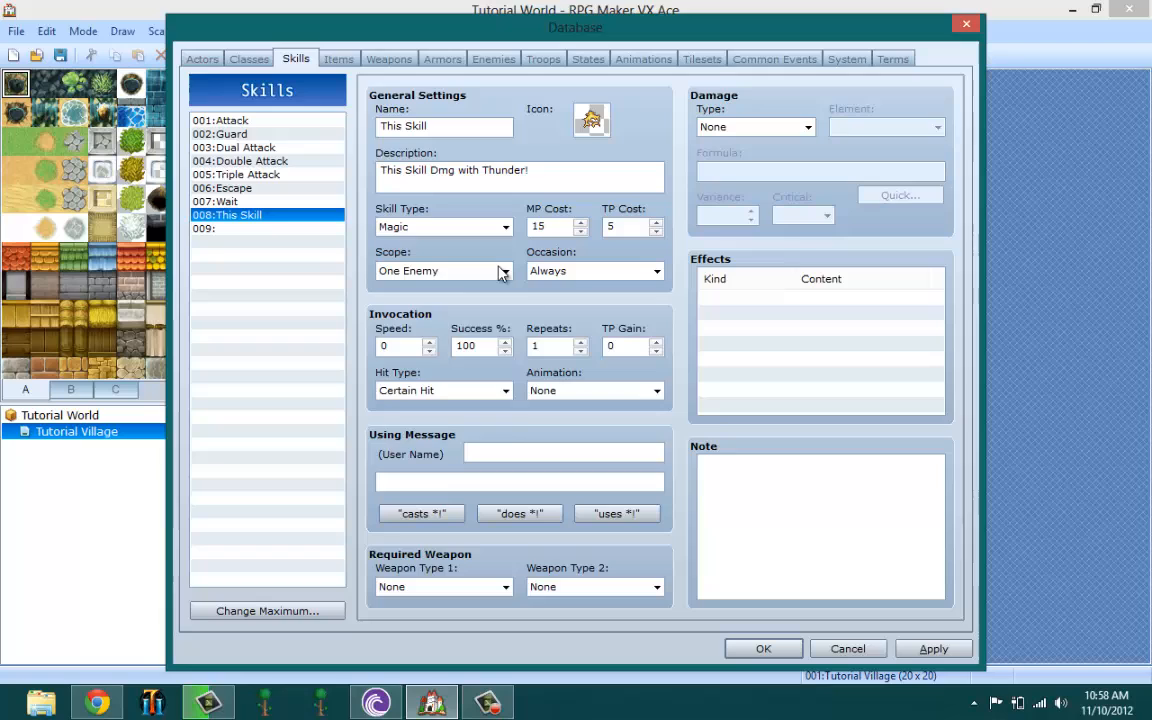
# Set the skill's scope to None instead of One Enemy.
pyautogui.click(504, 272)
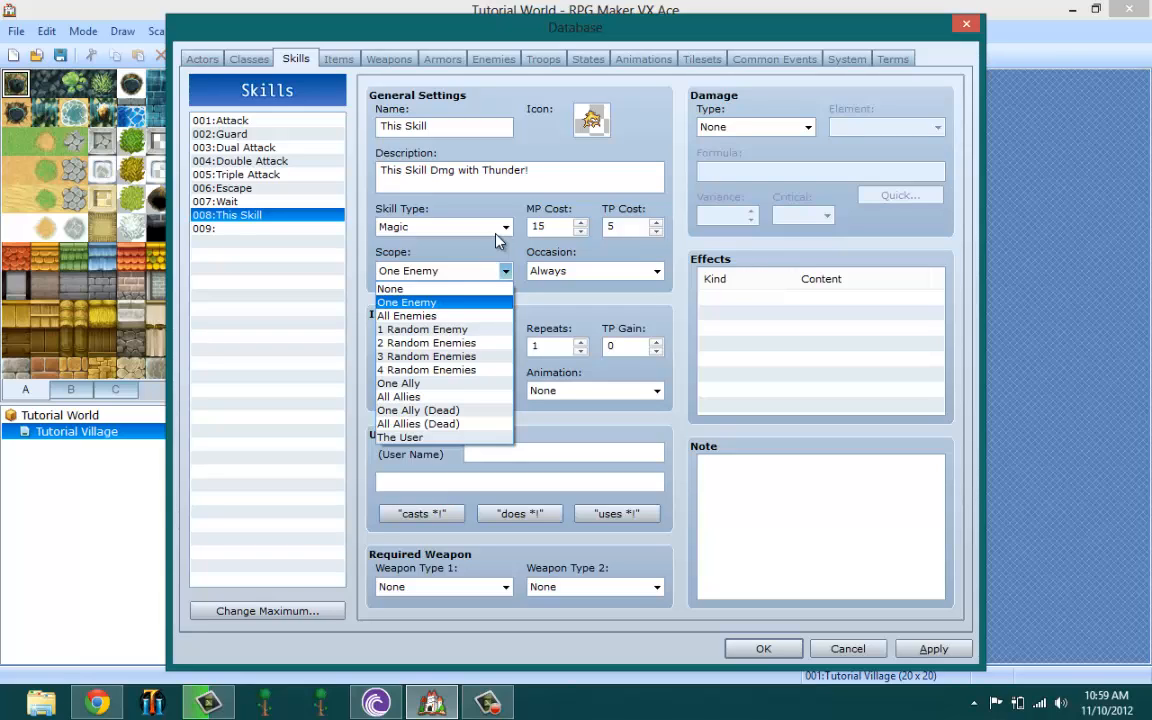
pyautogui.moveTo(428, 288)
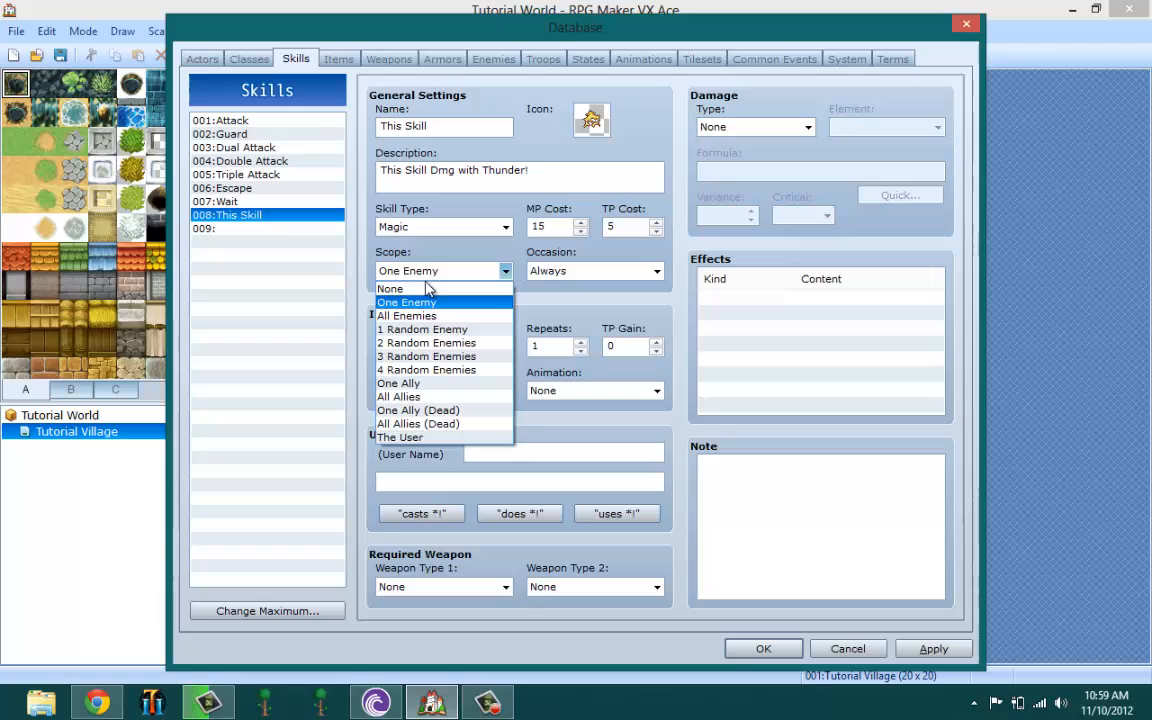
pyautogui.moveTo(420, 288)
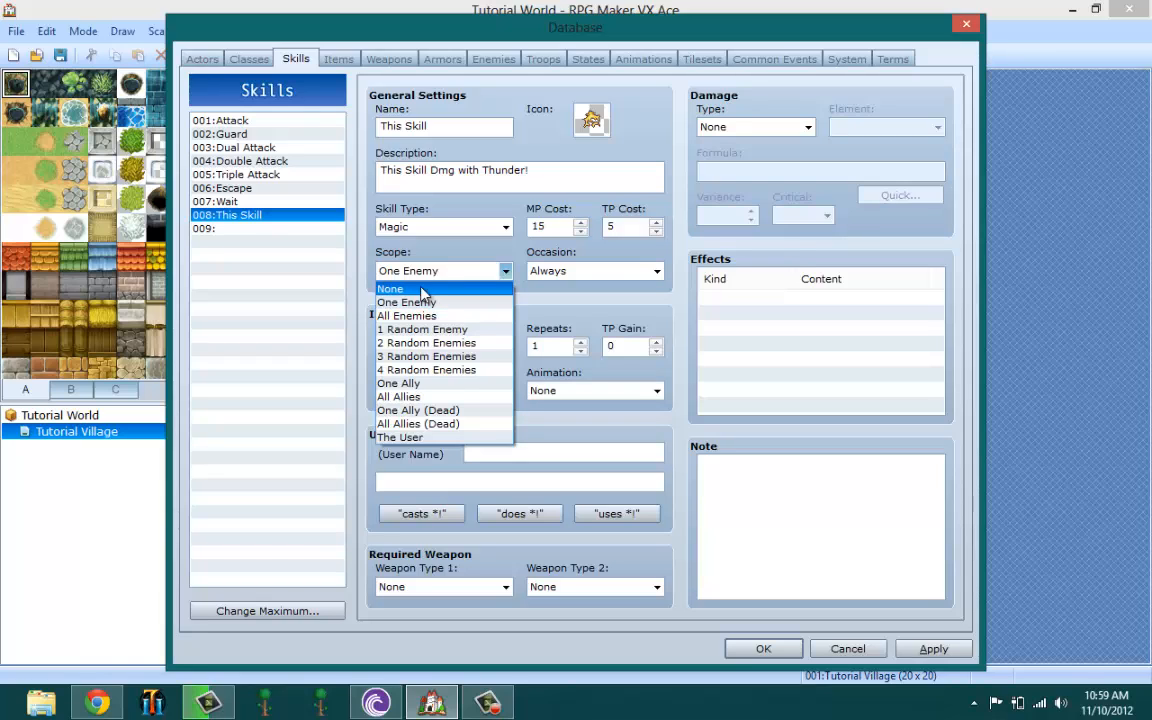
pyautogui.click(390, 288)
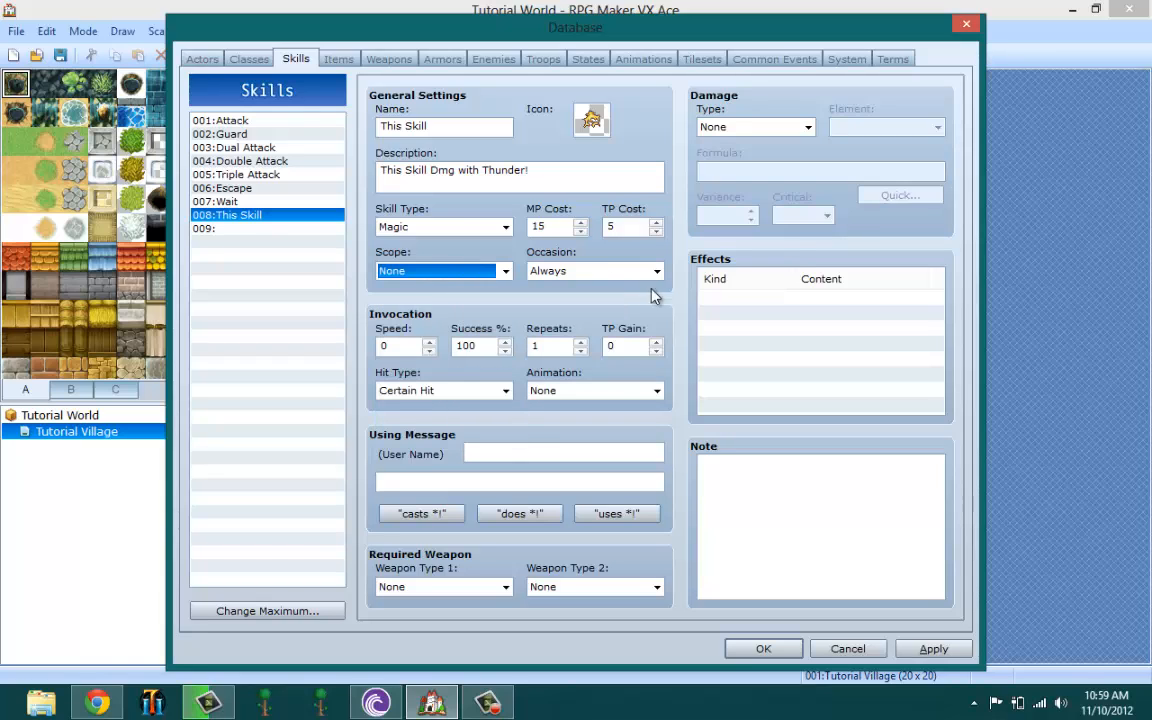
pyautogui.moveTo(464, 368)
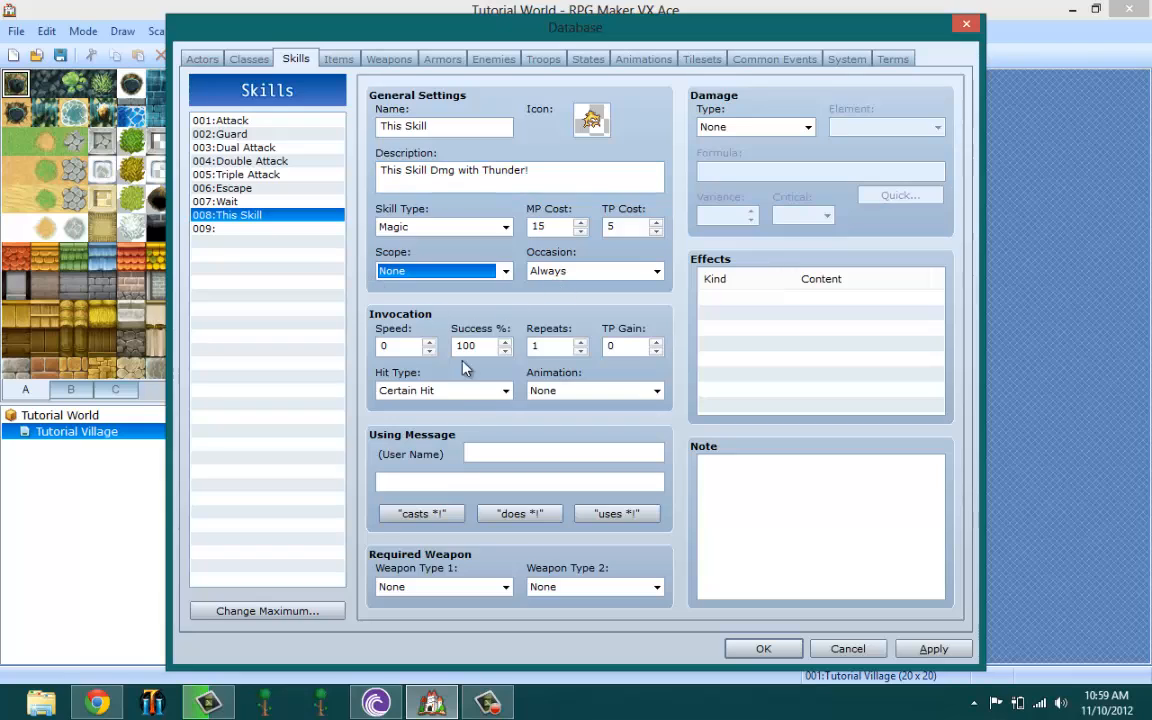
pyautogui.moveTo(750, 258)
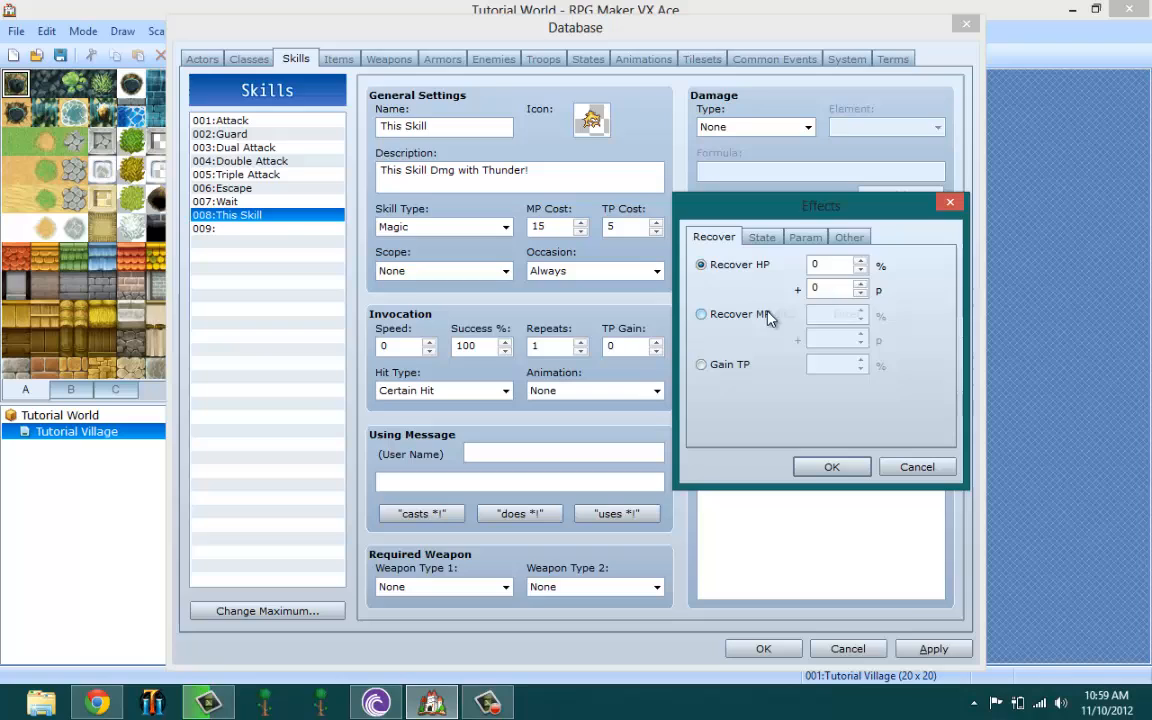
pyautogui.click(848, 236)
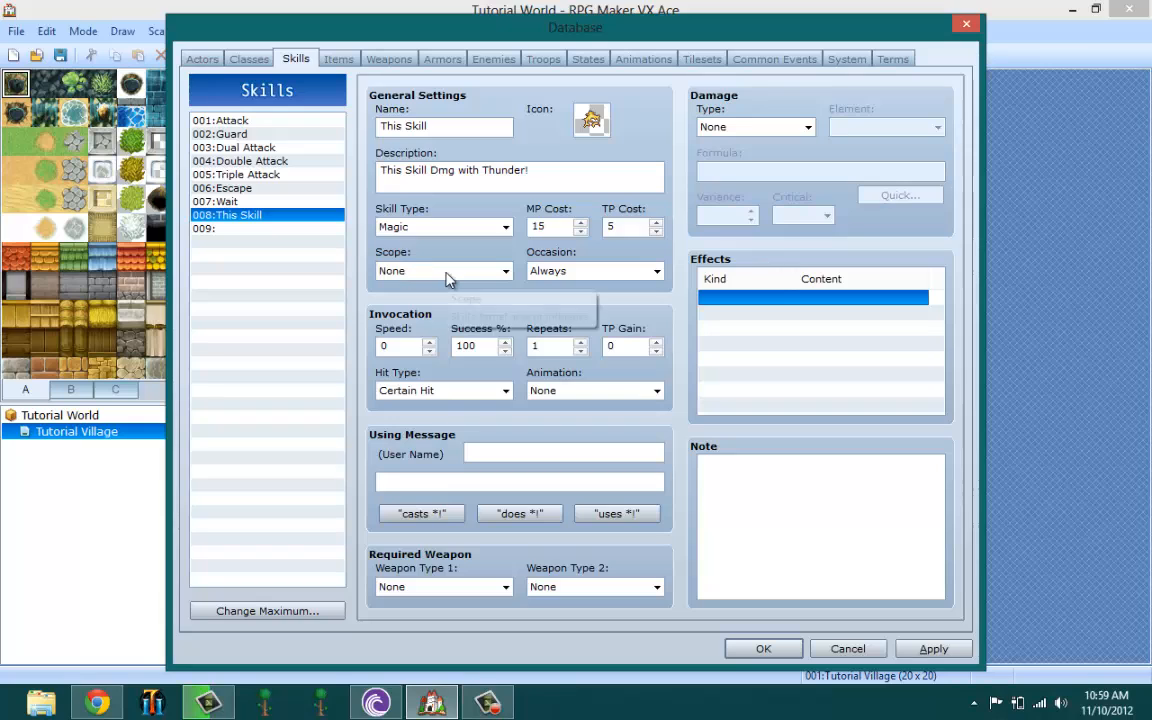
pyautogui.rightClick(800, 296)
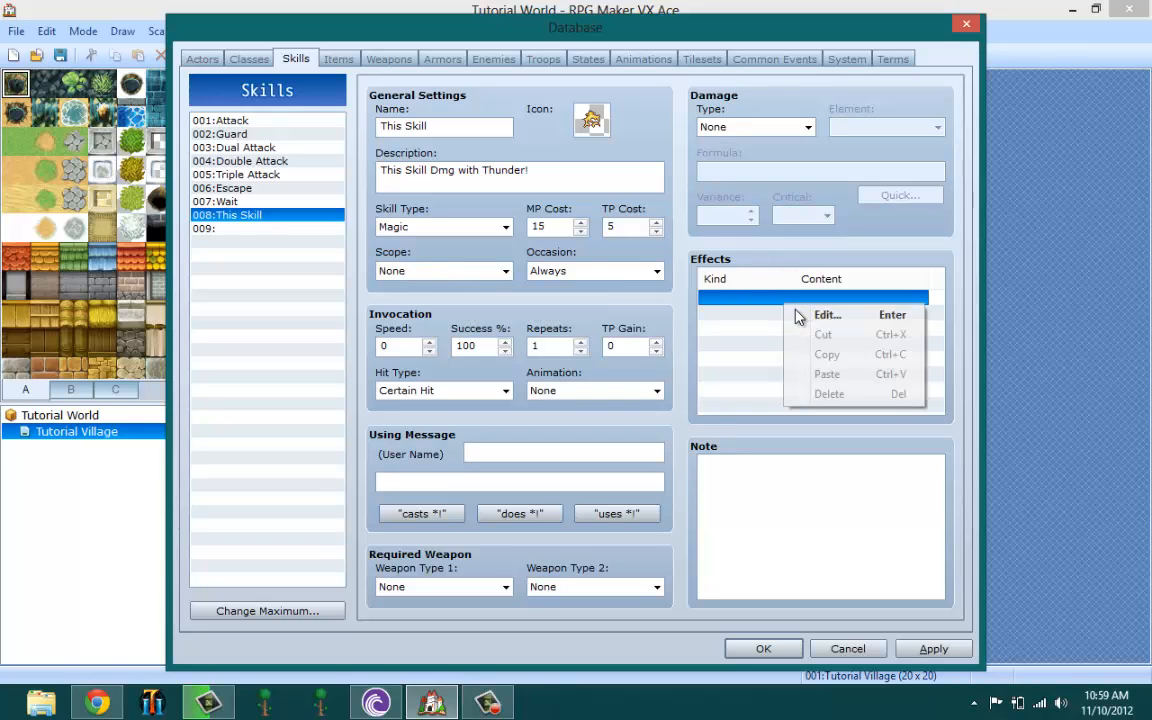
pyautogui.click(826, 314)
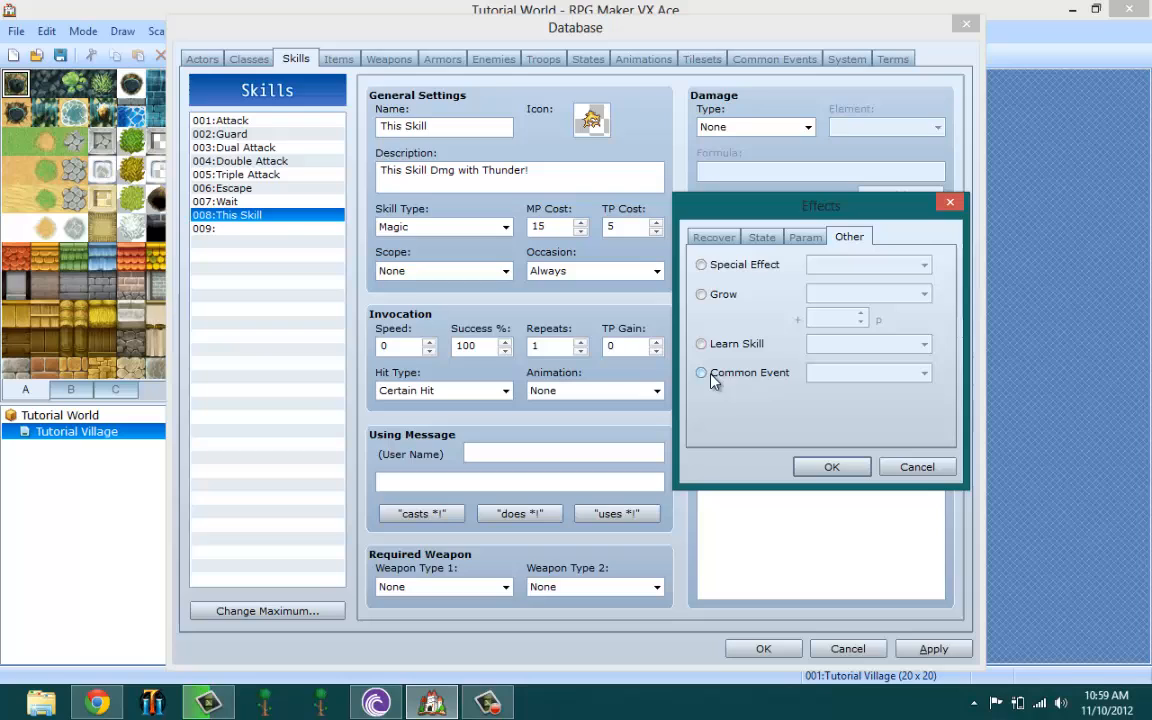
pyautogui.click(700, 372)
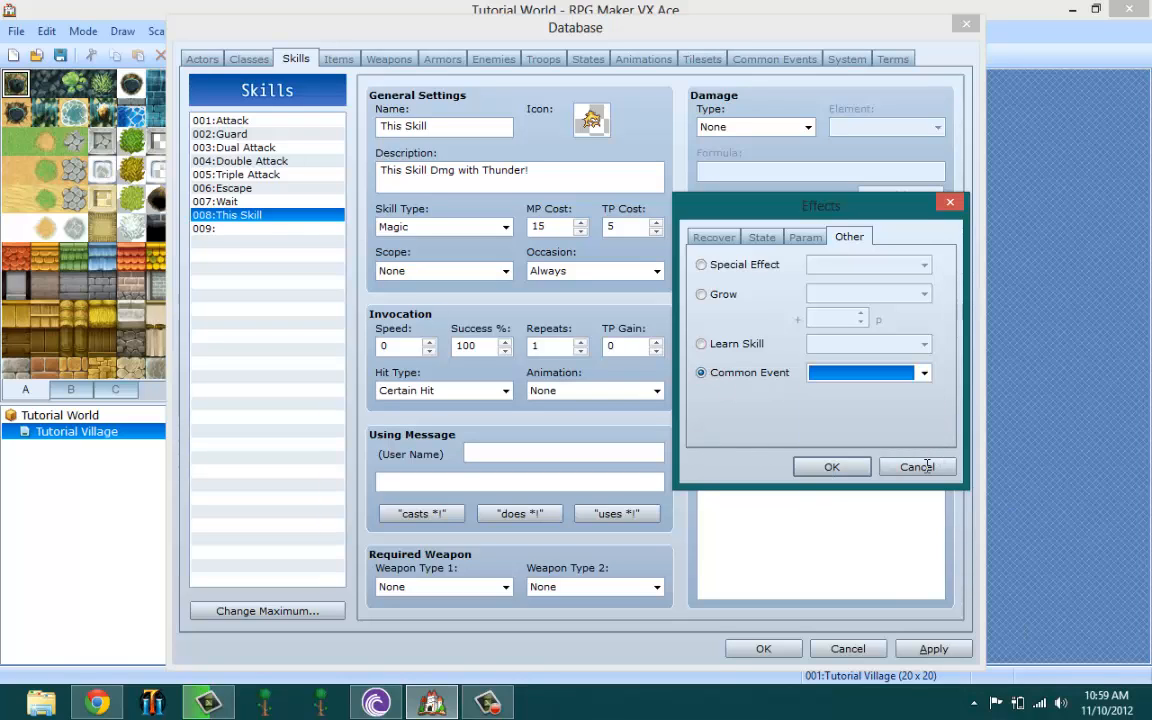
pyautogui.click(832, 466)
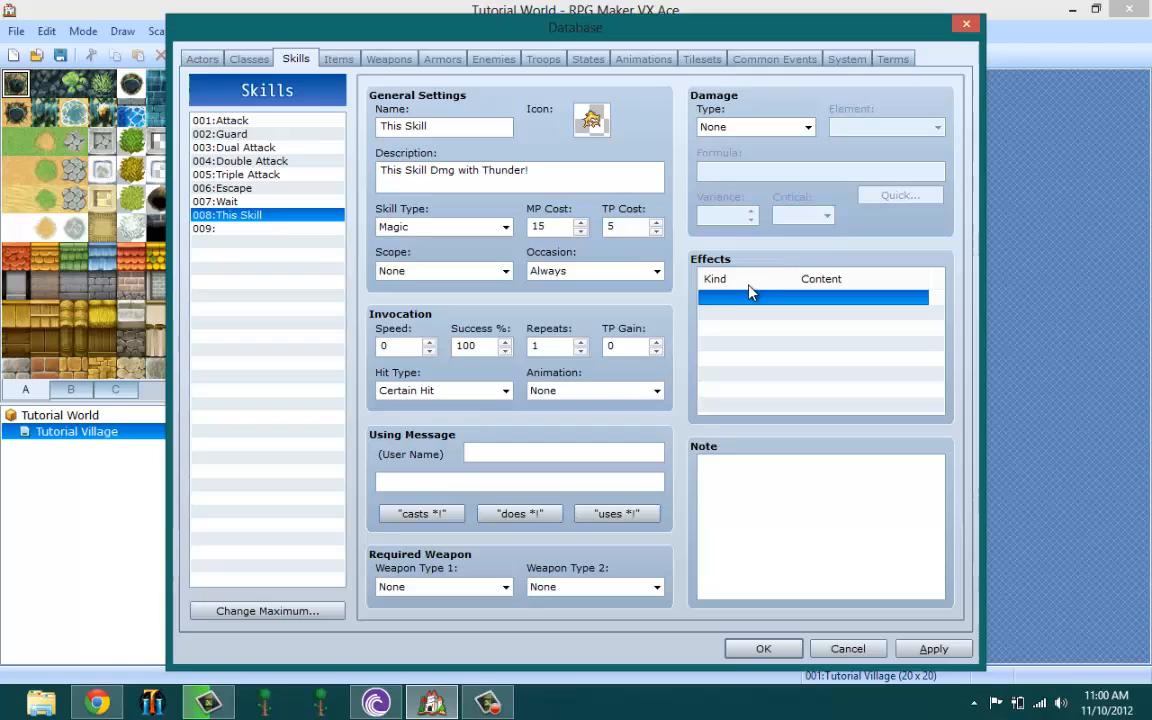
pyautogui.moveTo(568, 328)
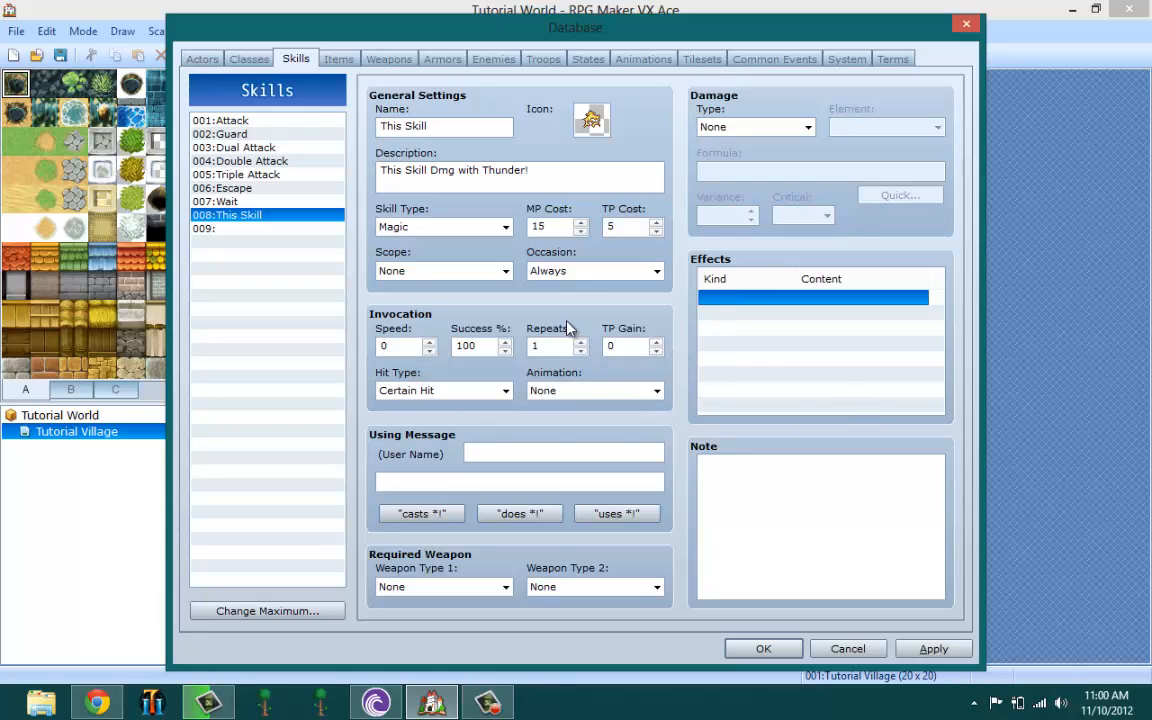
pyautogui.click(656, 272)
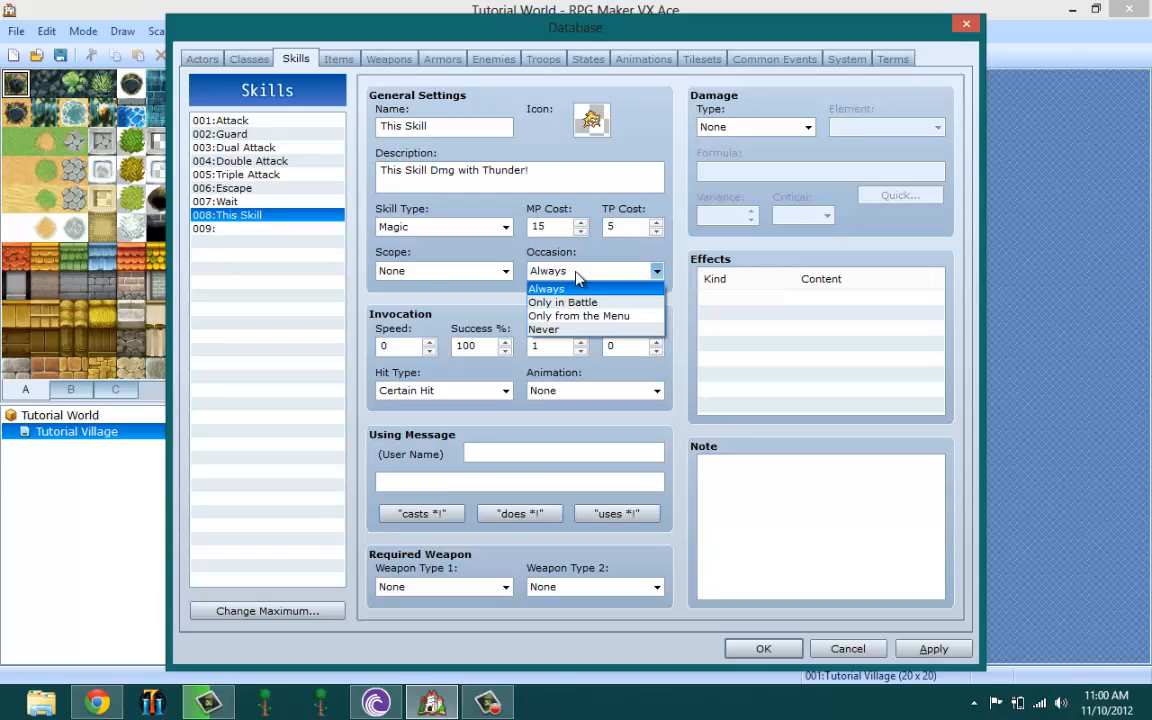
pyautogui.moveTo(582, 278)
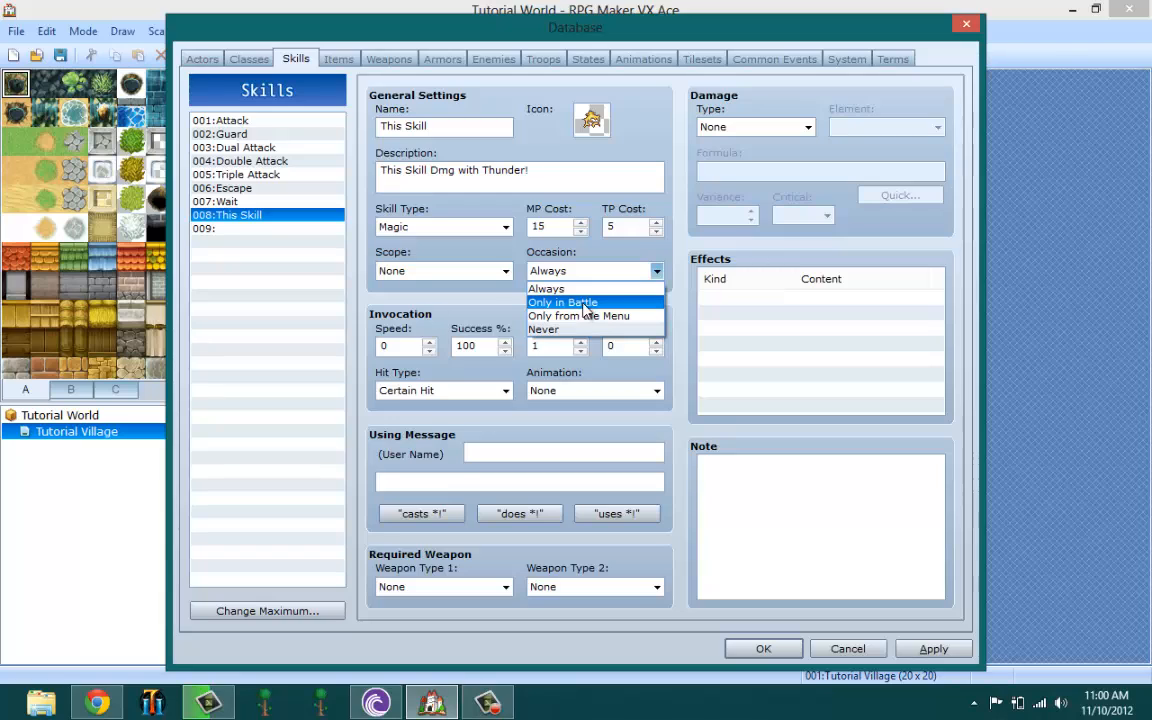
pyautogui.moveTo(596, 316)
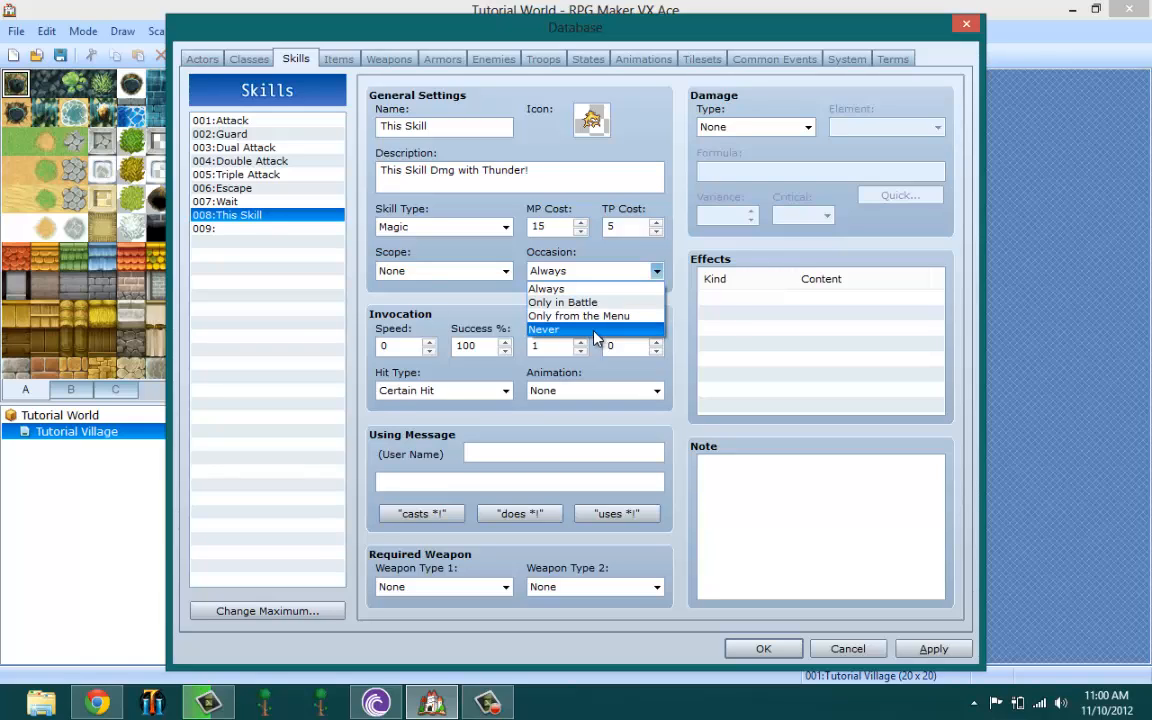
pyautogui.click(546, 288)
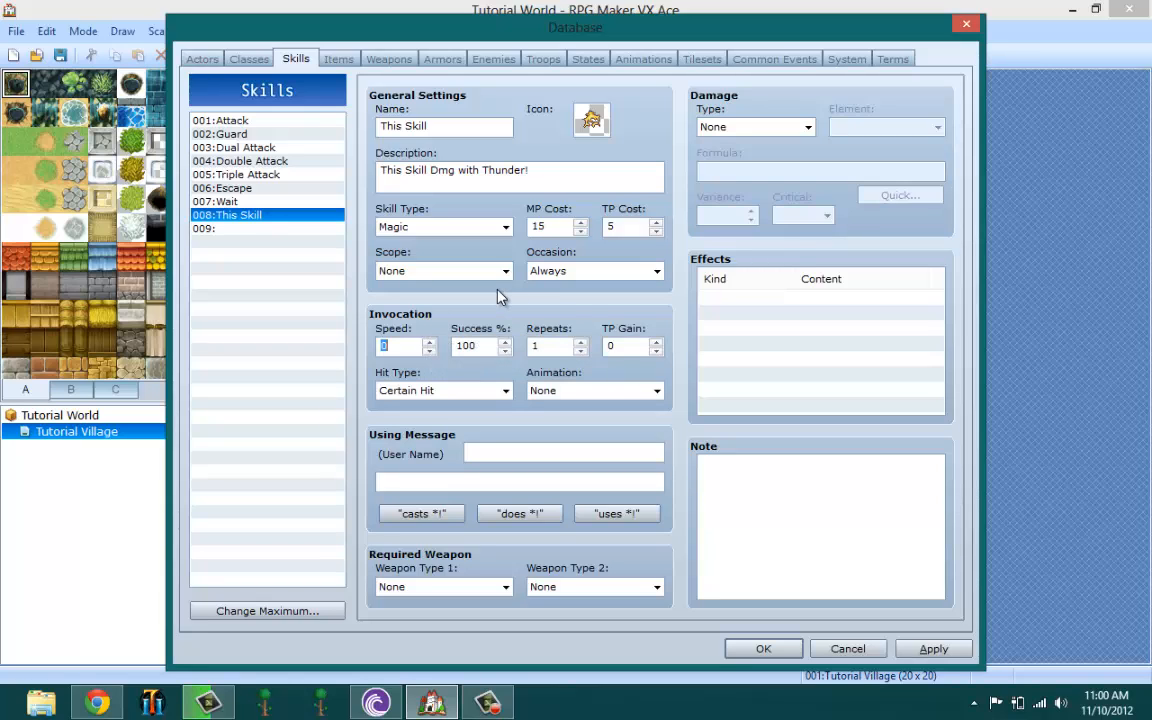
pyautogui.moveTo(500, 296)
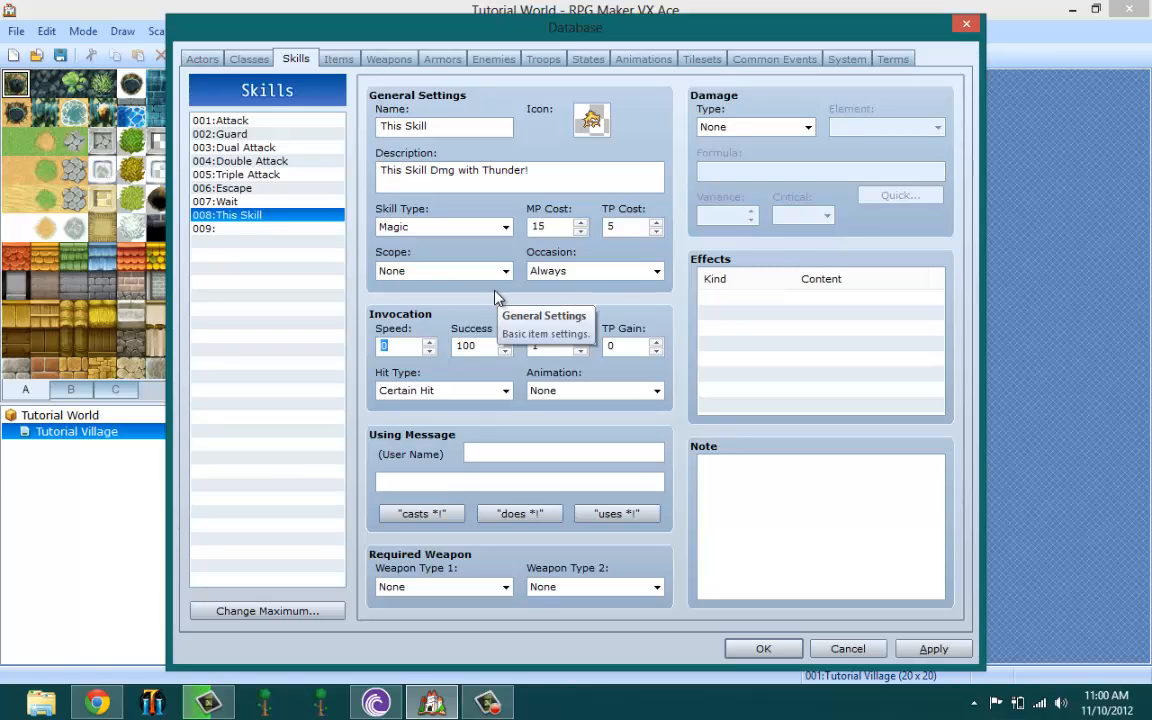
pyautogui.moveTo(444, 252)
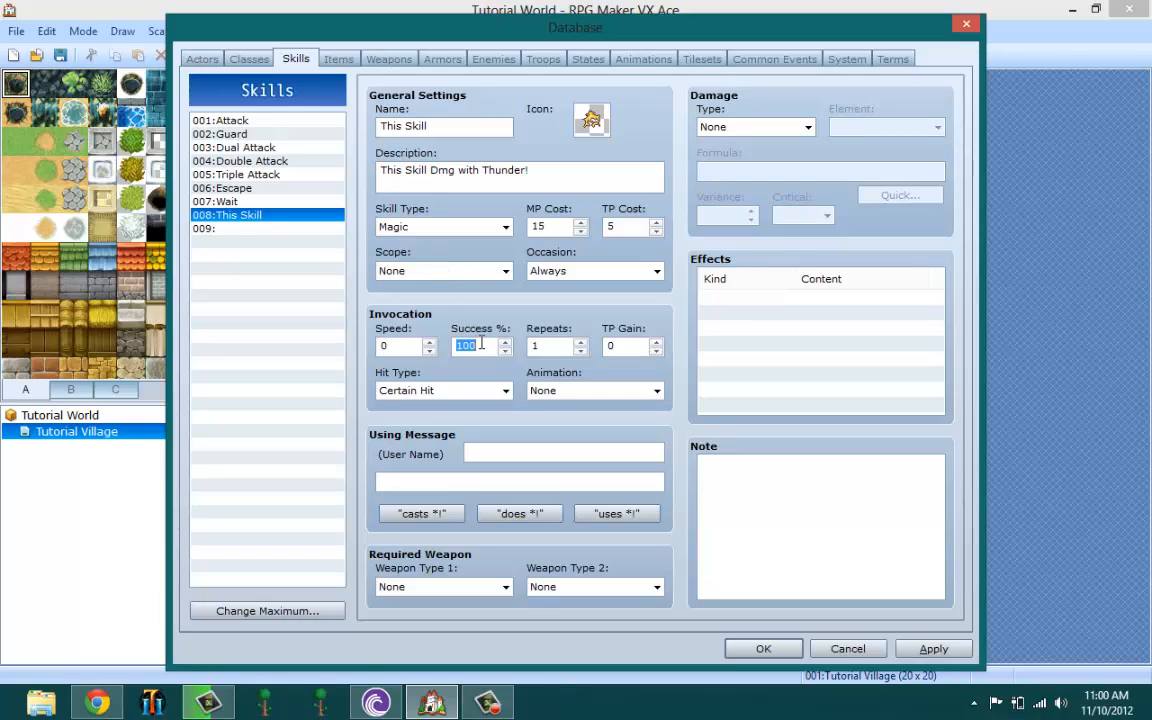
pyautogui.moveTo(484, 344)
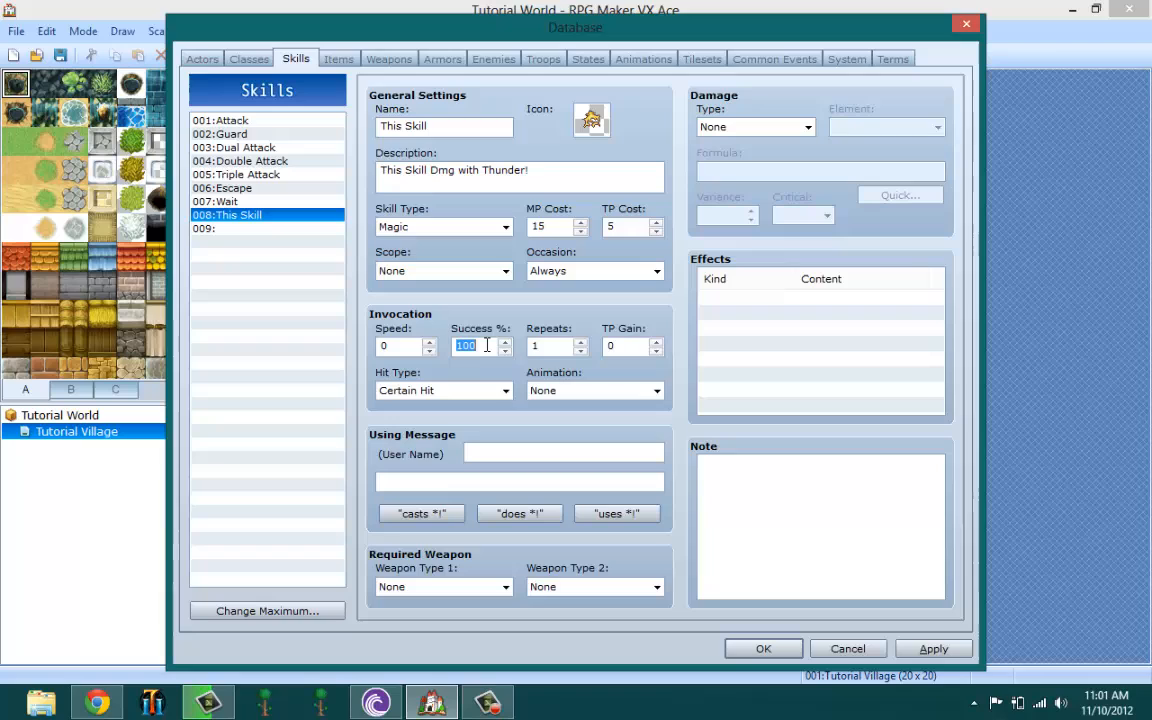
pyautogui.moveTo(490, 340)
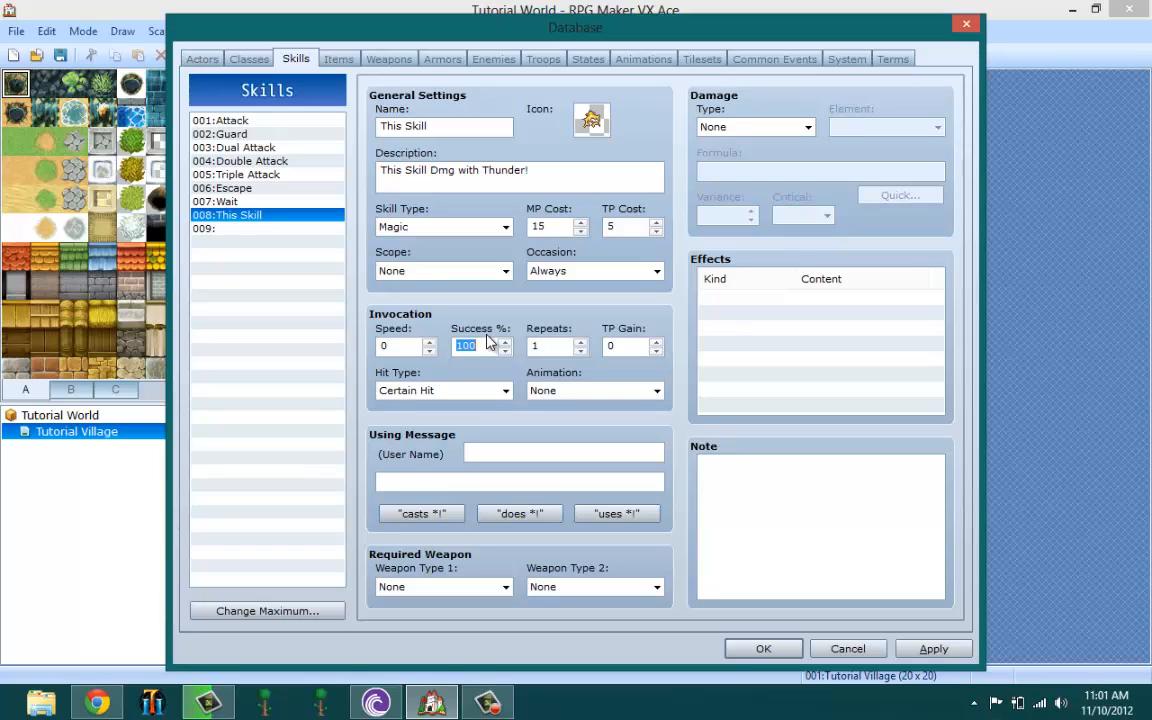
pyautogui.moveTo(470, 344)
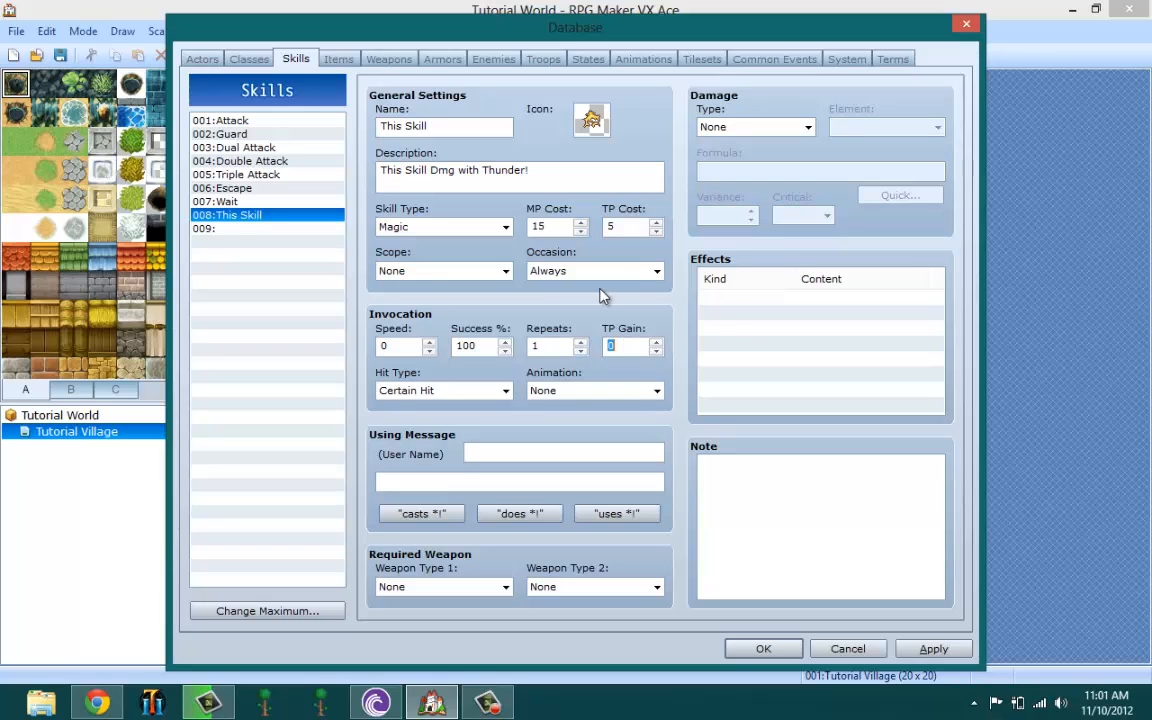
pyautogui.moveTo(604, 296)
pyautogui.write('5')
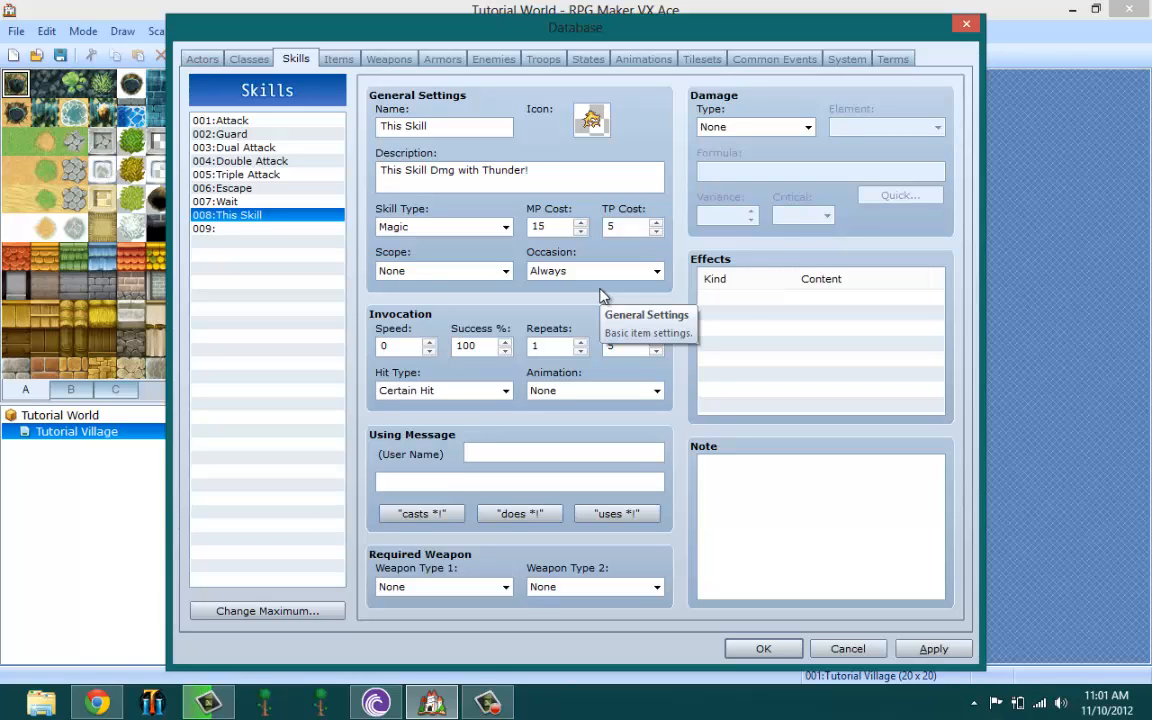
pyautogui.moveTo(676, 230)
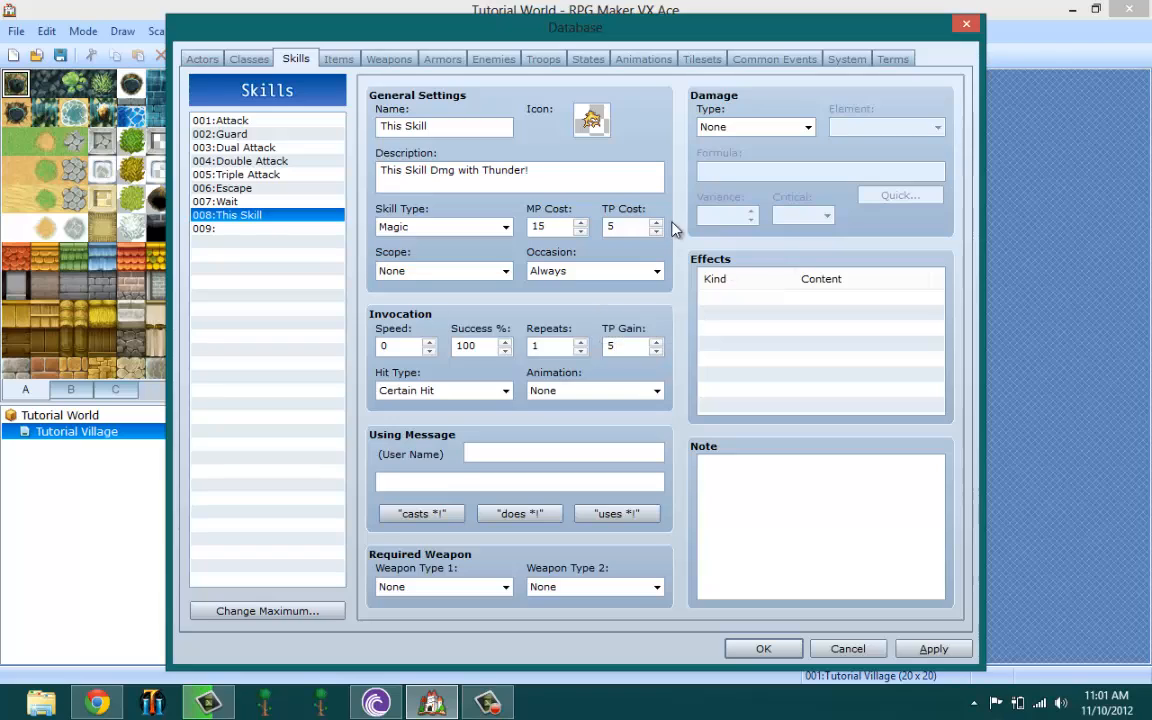
pyautogui.moveTo(630, 226)
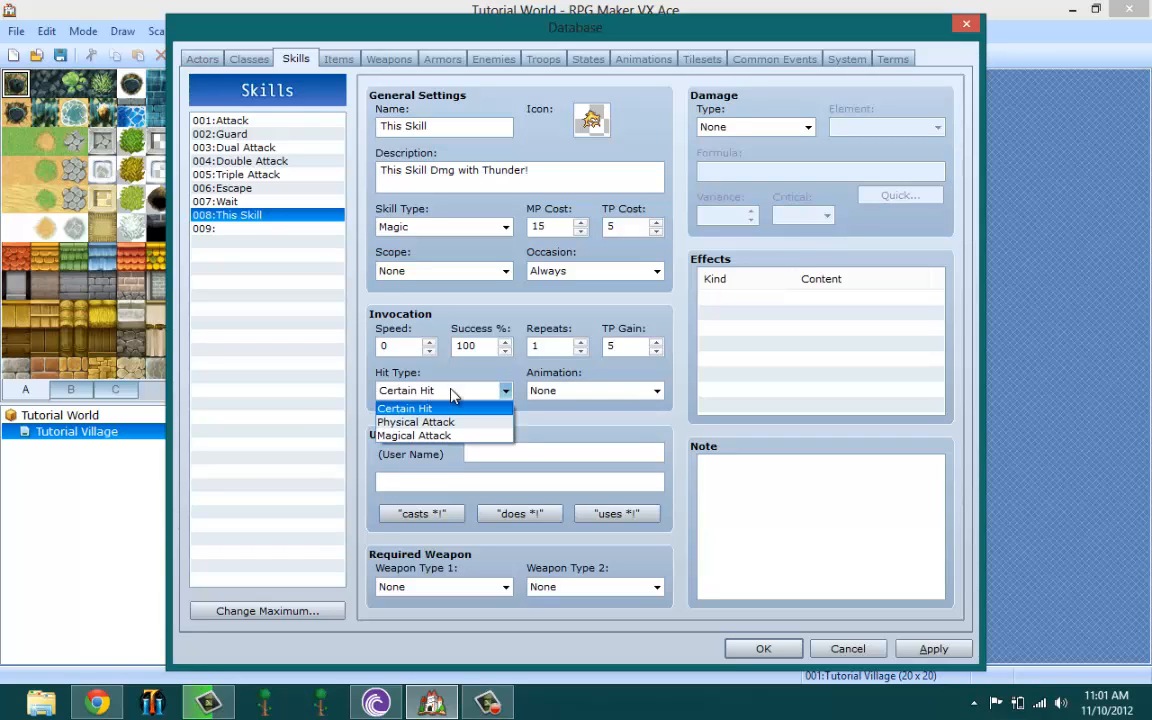
pyautogui.moveTo(444, 436)
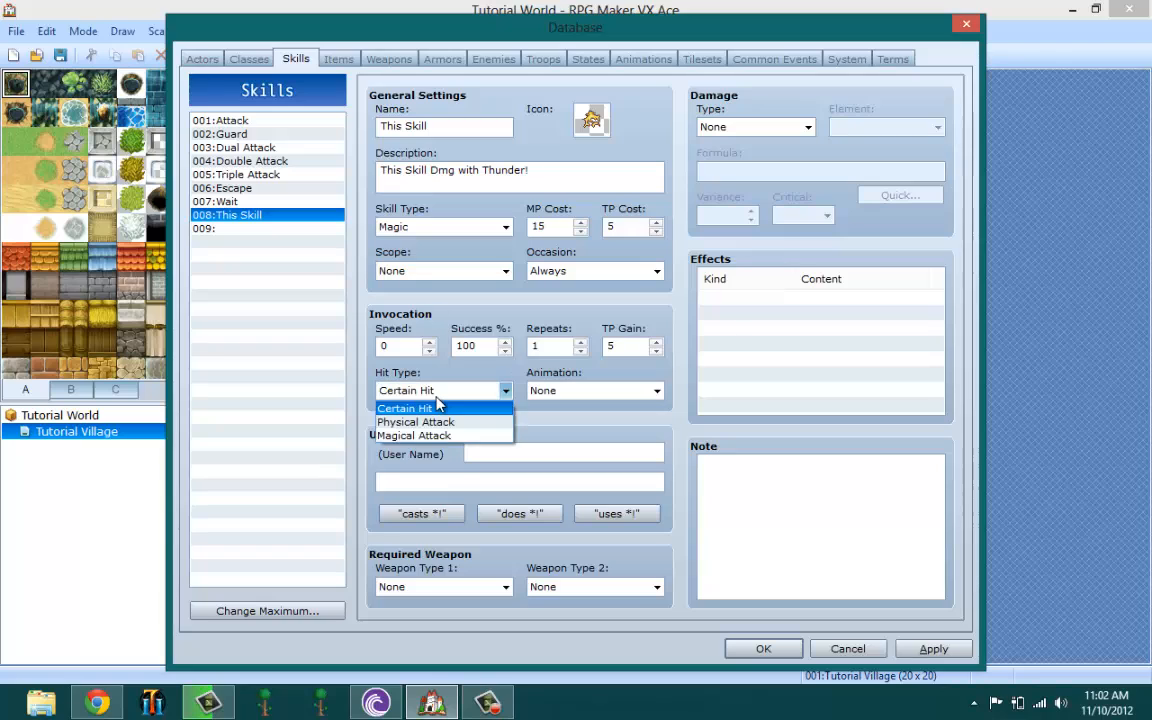
pyautogui.moveTo(456, 424)
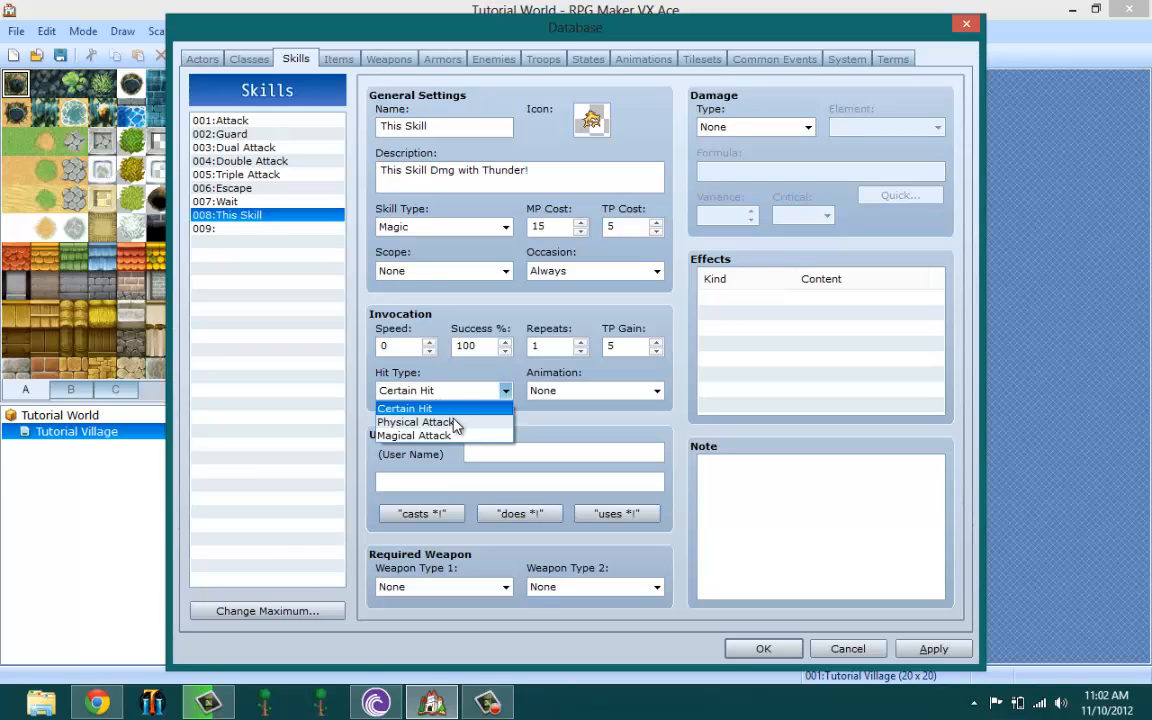
pyautogui.moveTo(412, 420)
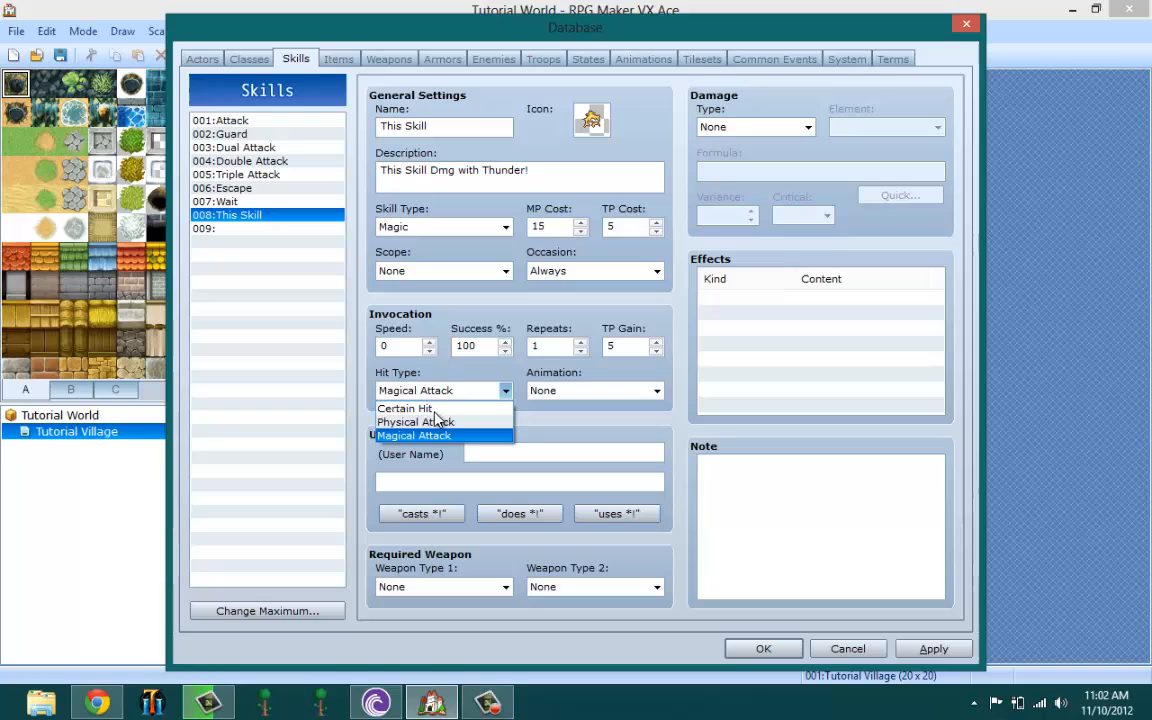
# Set the hit type to Physical Attack.
pyautogui.click(416, 420)
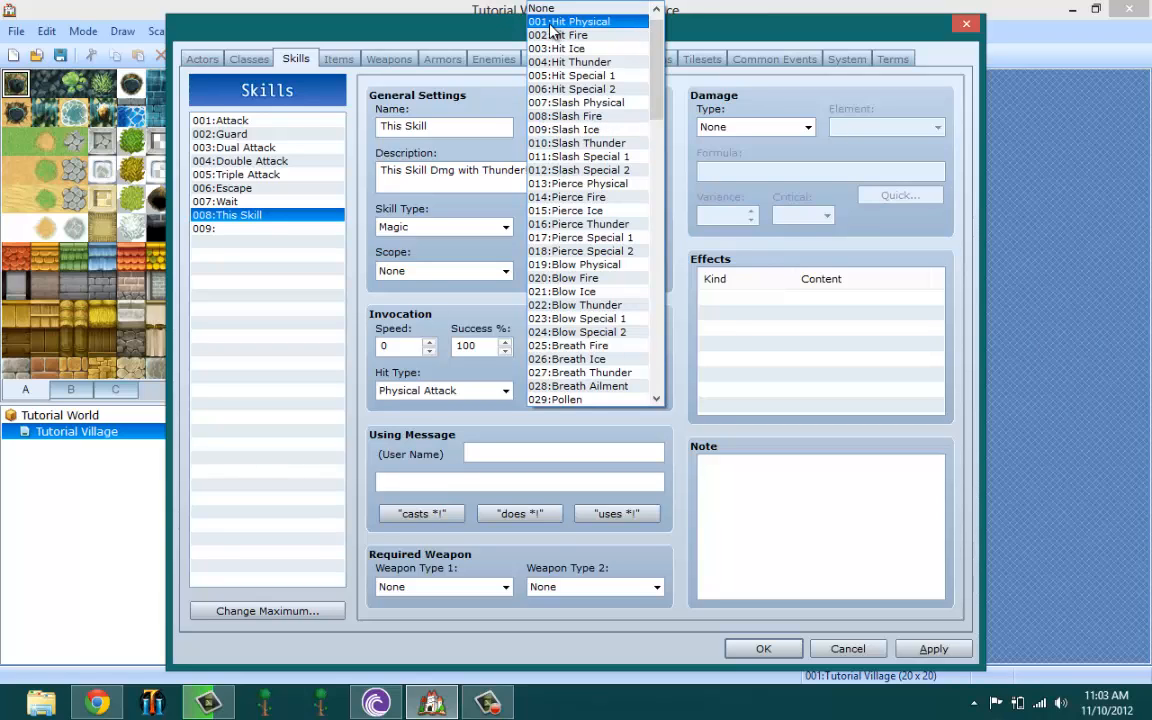
# Choose 065:Thunder One 1 as the skill's animation.
pyautogui.scroll(3)
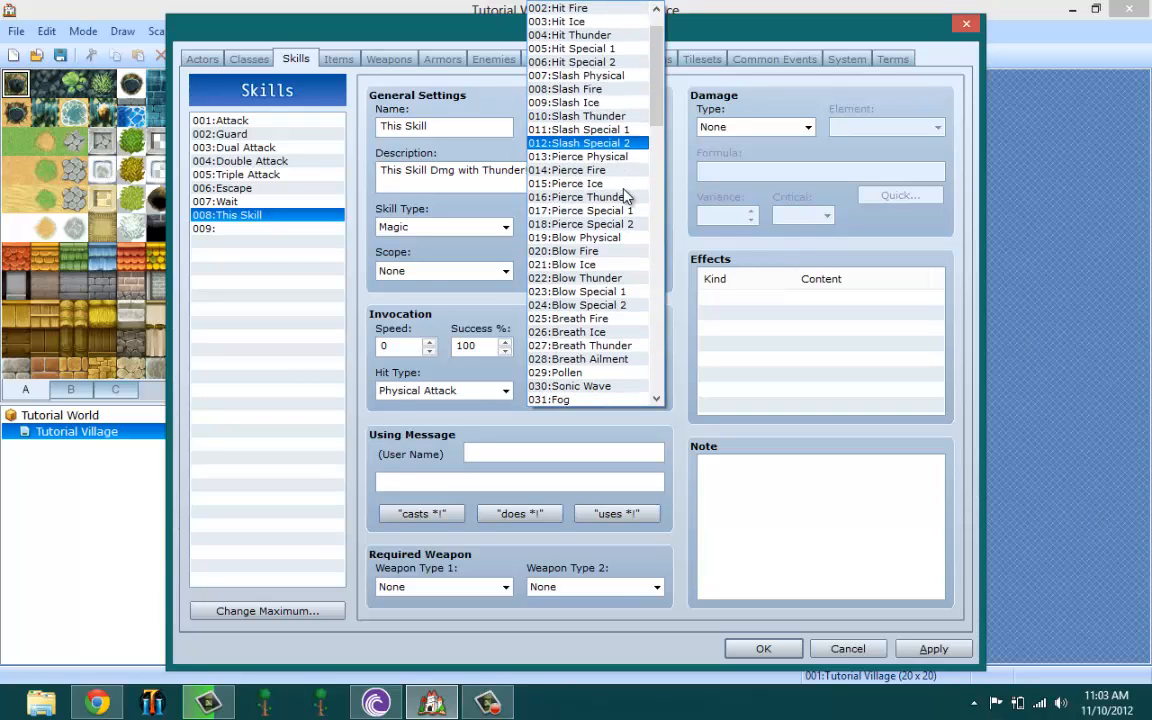
pyautogui.scroll(-3)
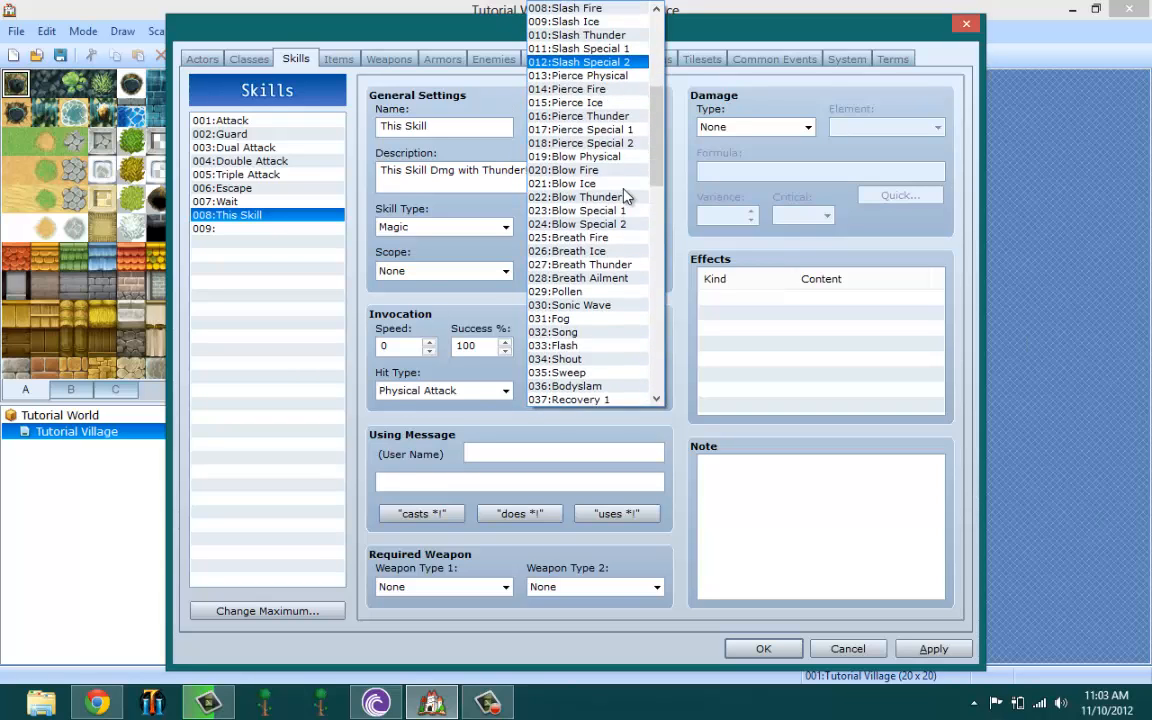
pyautogui.scroll(-3)
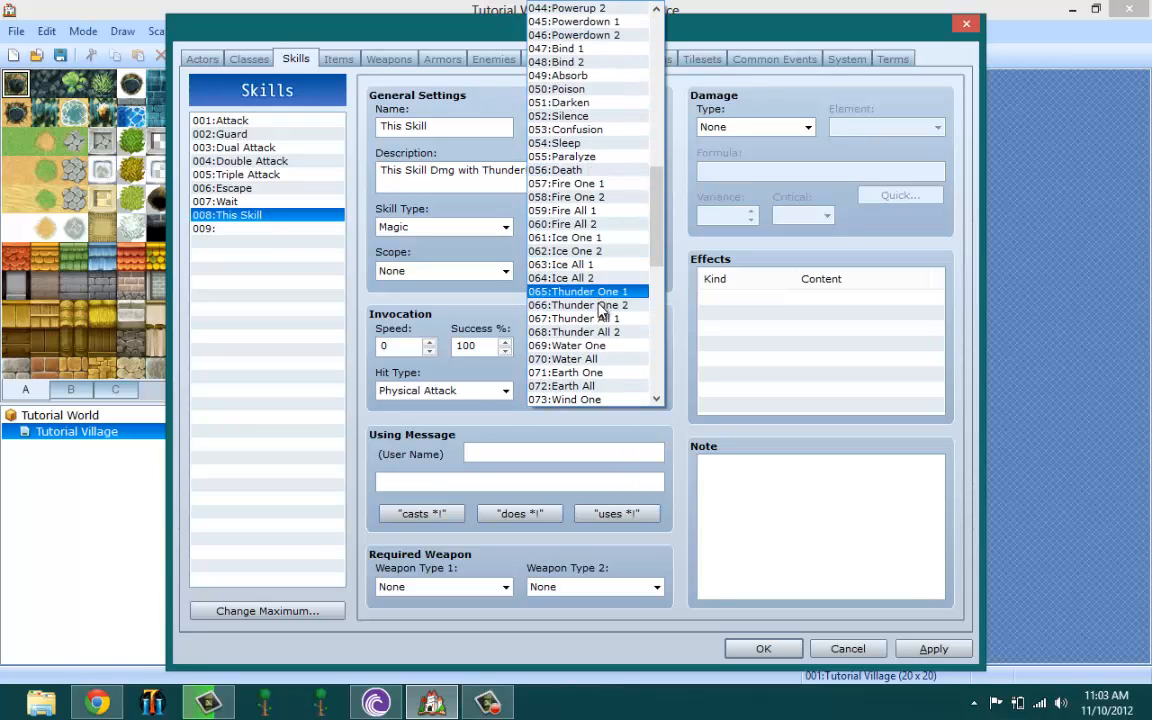
pyautogui.click(580, 304)
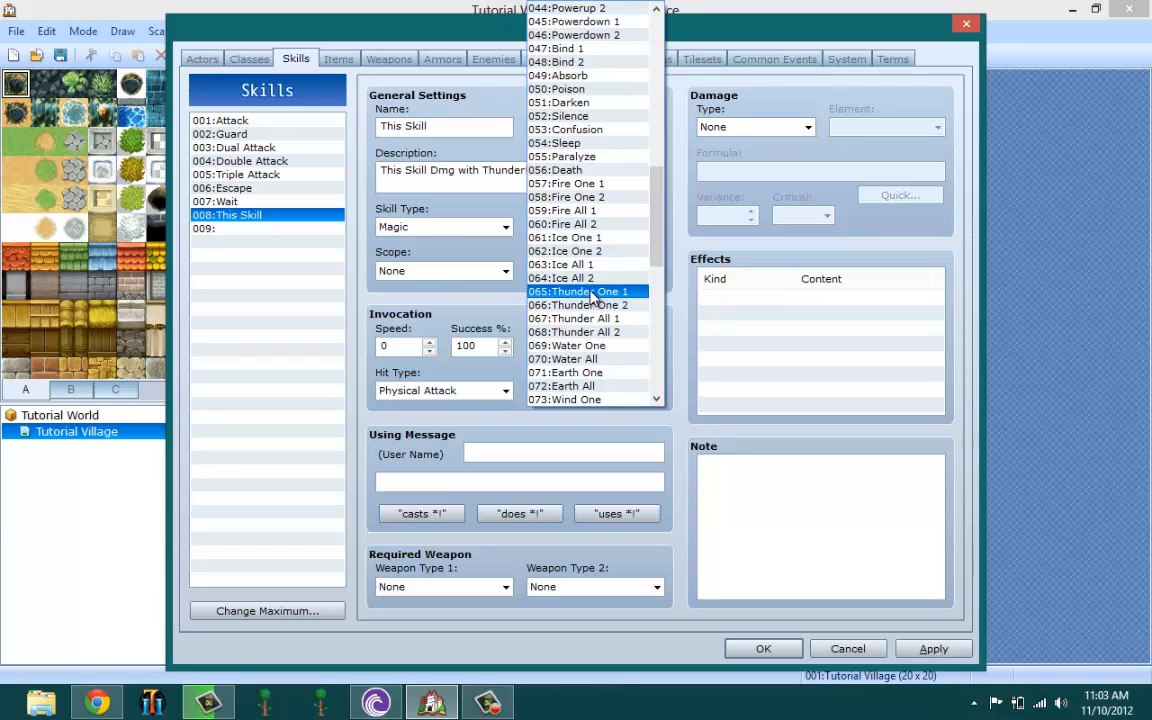
pyautogui.click(588, 292)
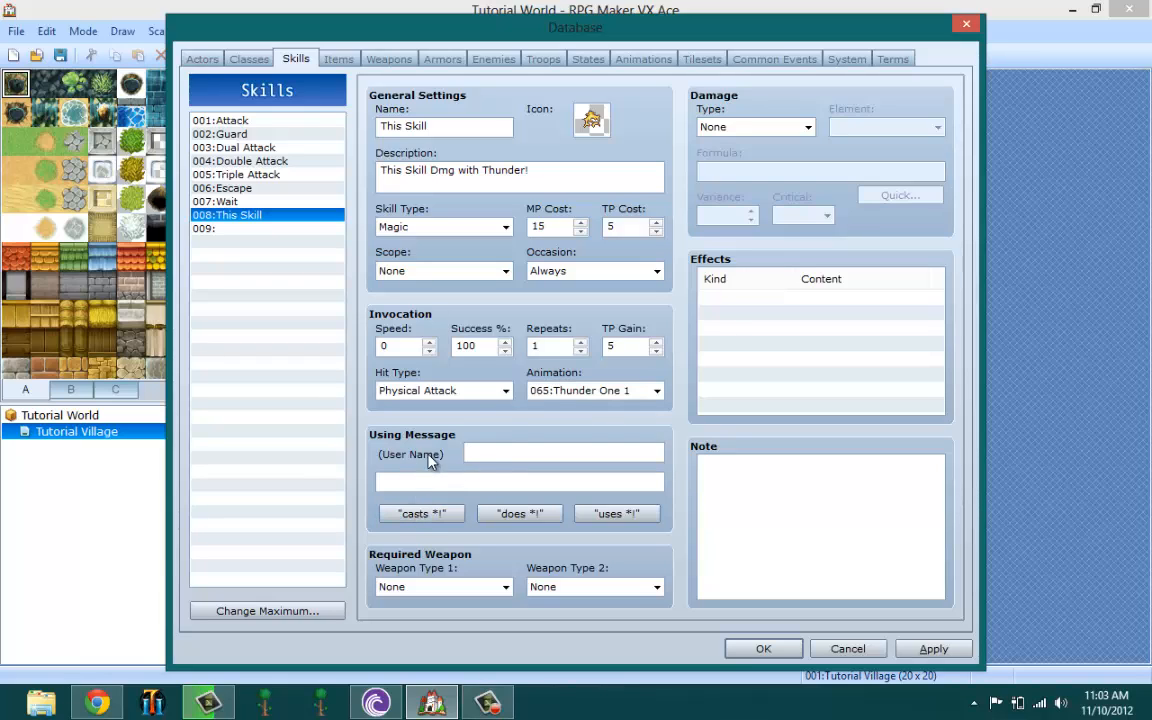
pyautogui.moveTo(512, 516)
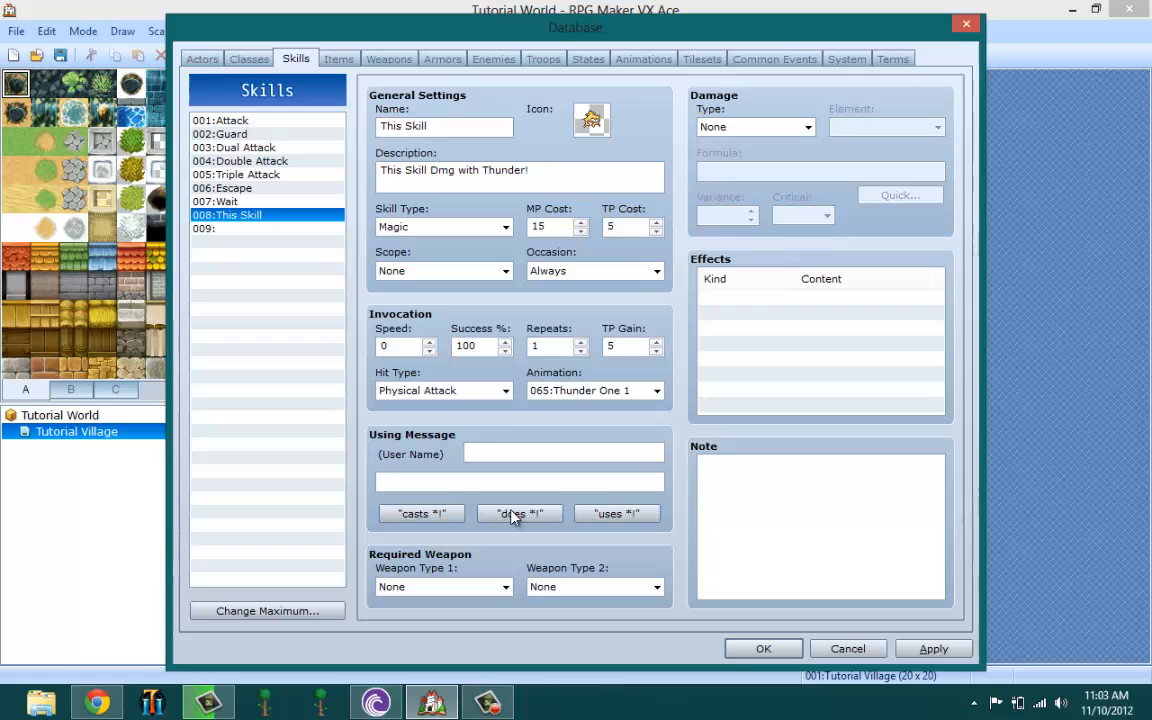
pyautogui.moveTo(420, 512)
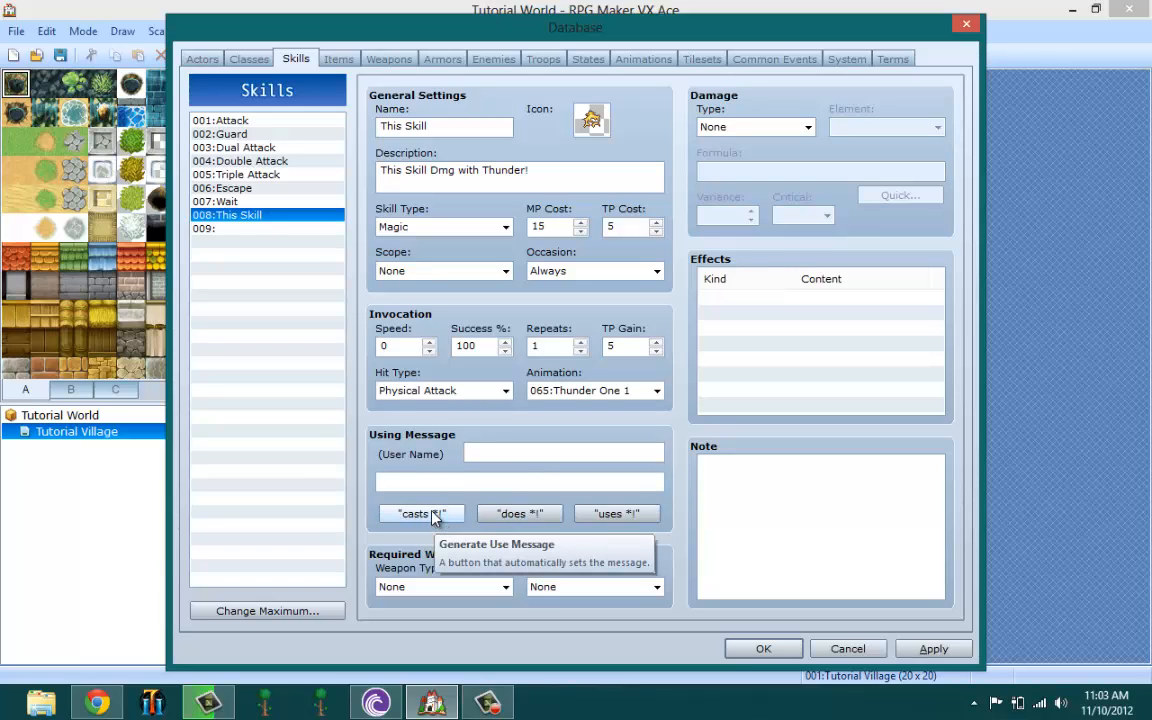
pyautogui.moveTo(436, 516)
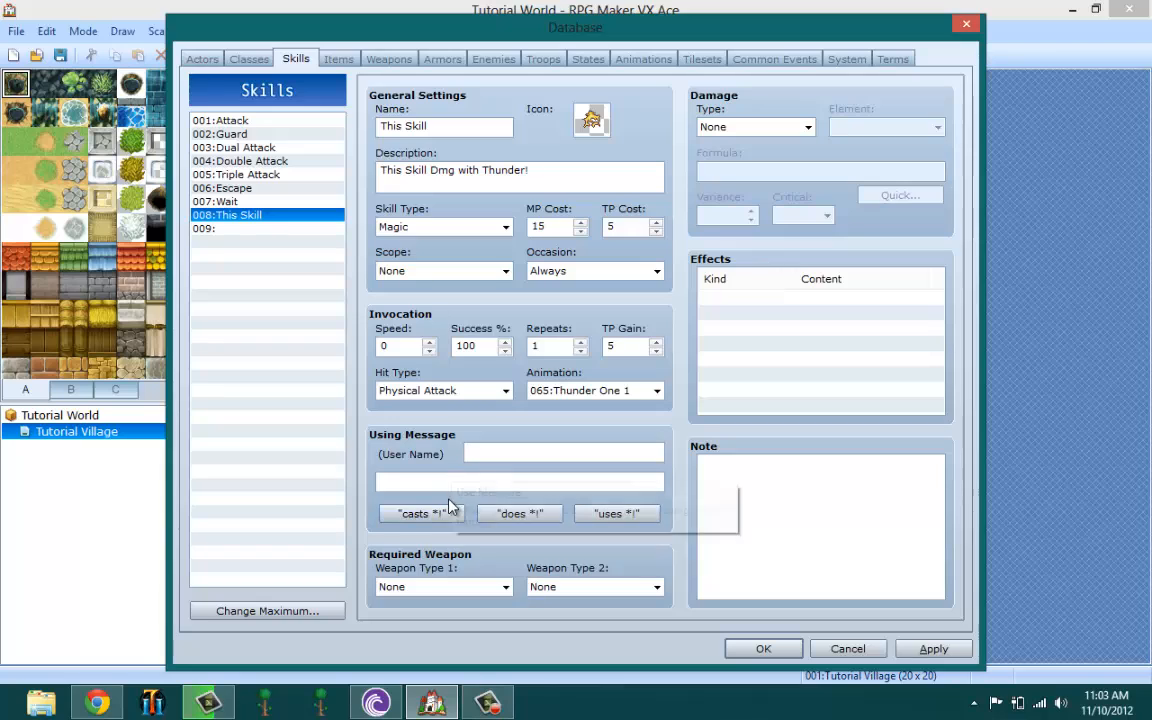
pyautogui.moveTo(514, 532)
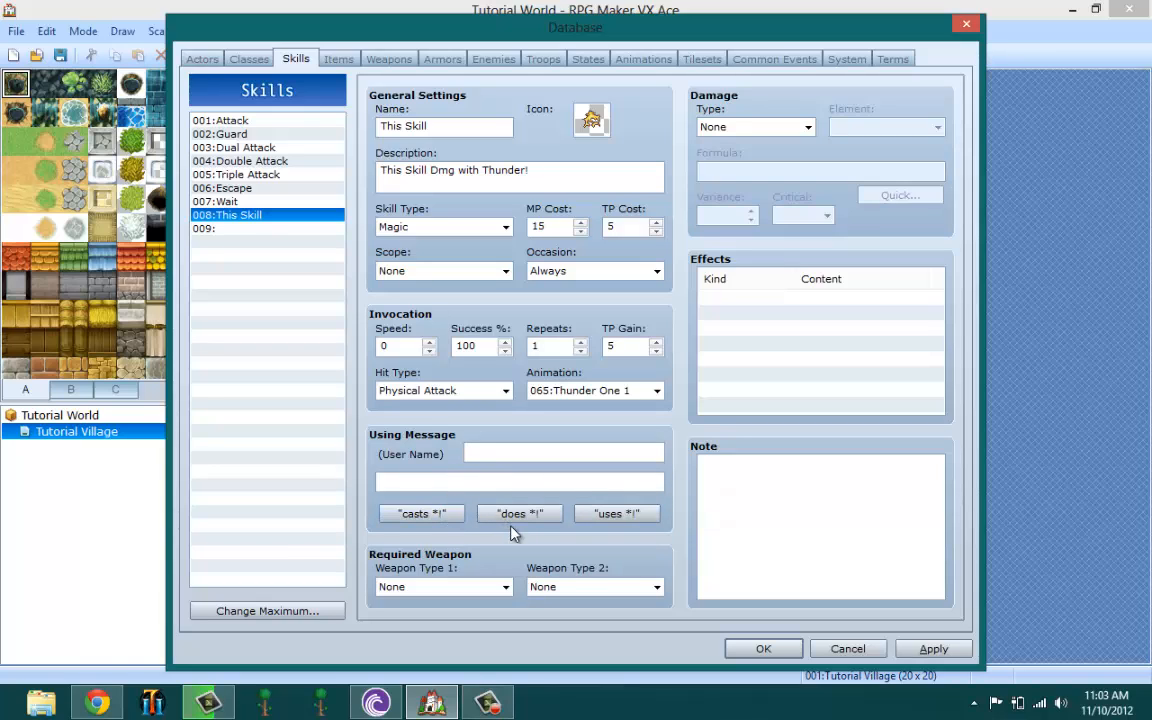
# Generate the preset use message 'uses This Skill!'.
pyautogui.click(564, 452)
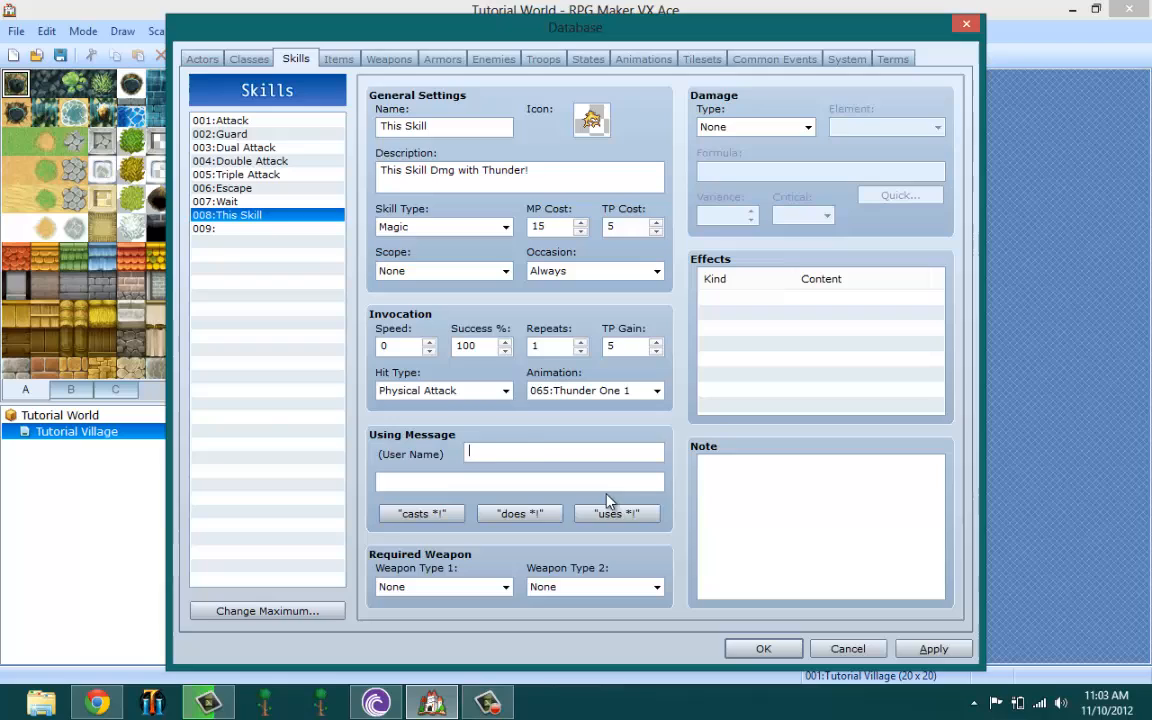
pyautogui.click(616, 512)
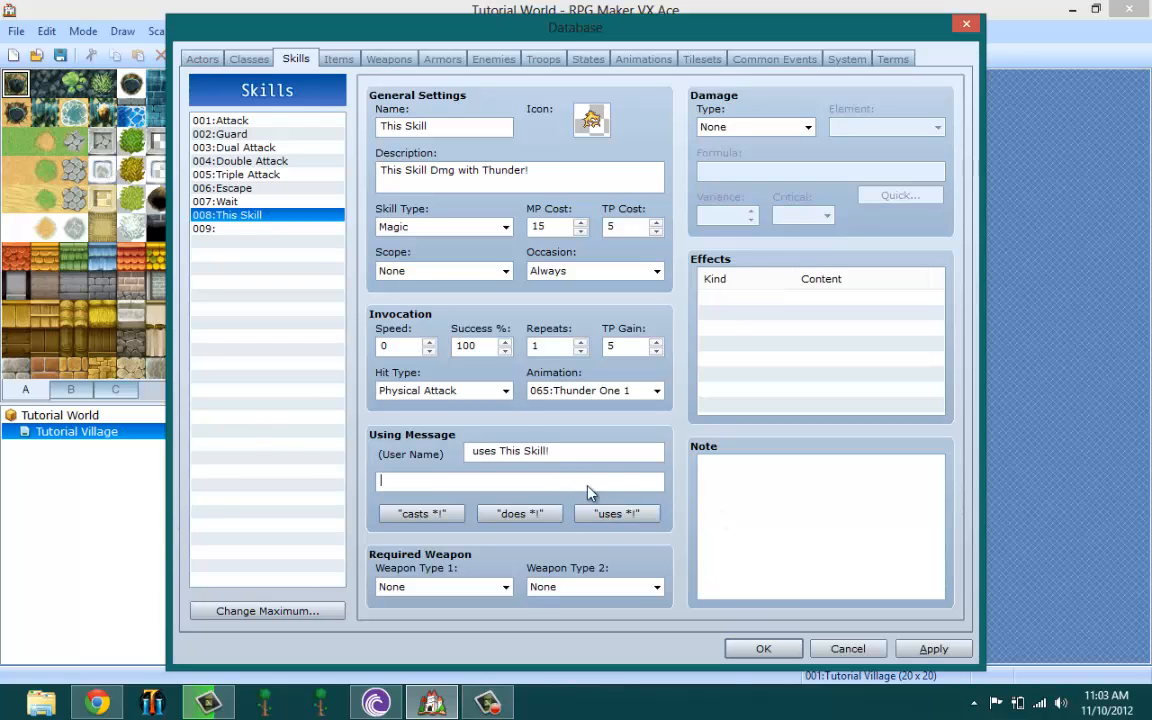
pyautogui.moveTo(392, 534)
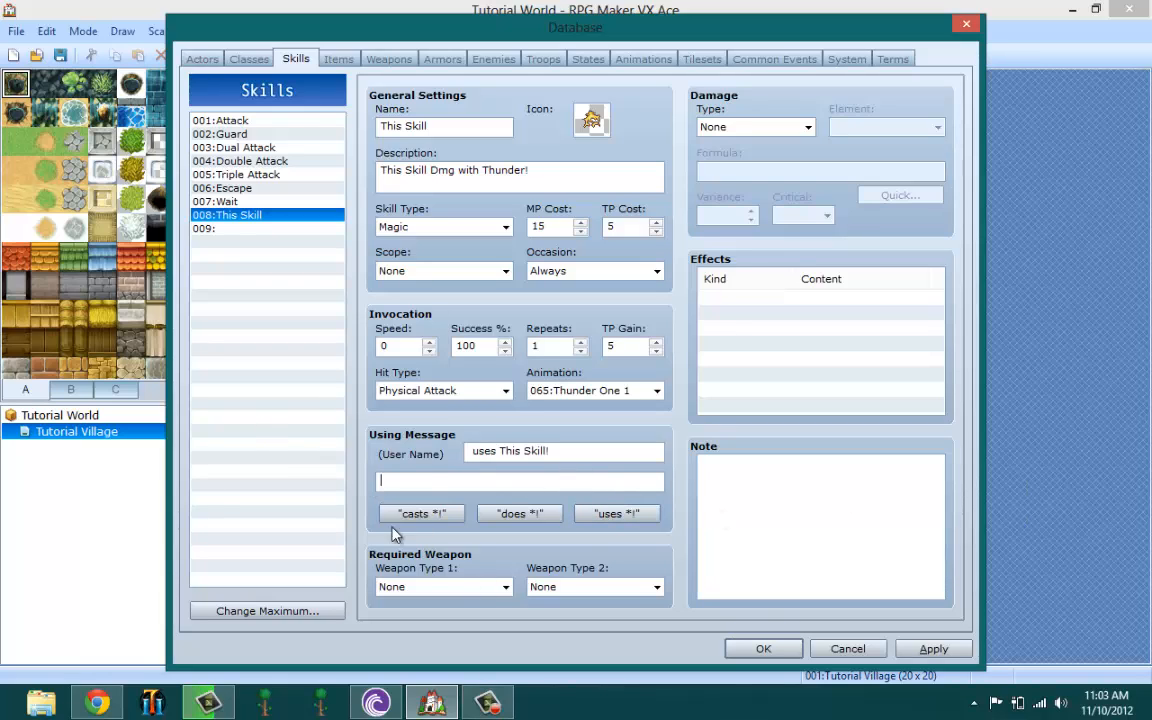
pyautogui.moveTo(472, 590)
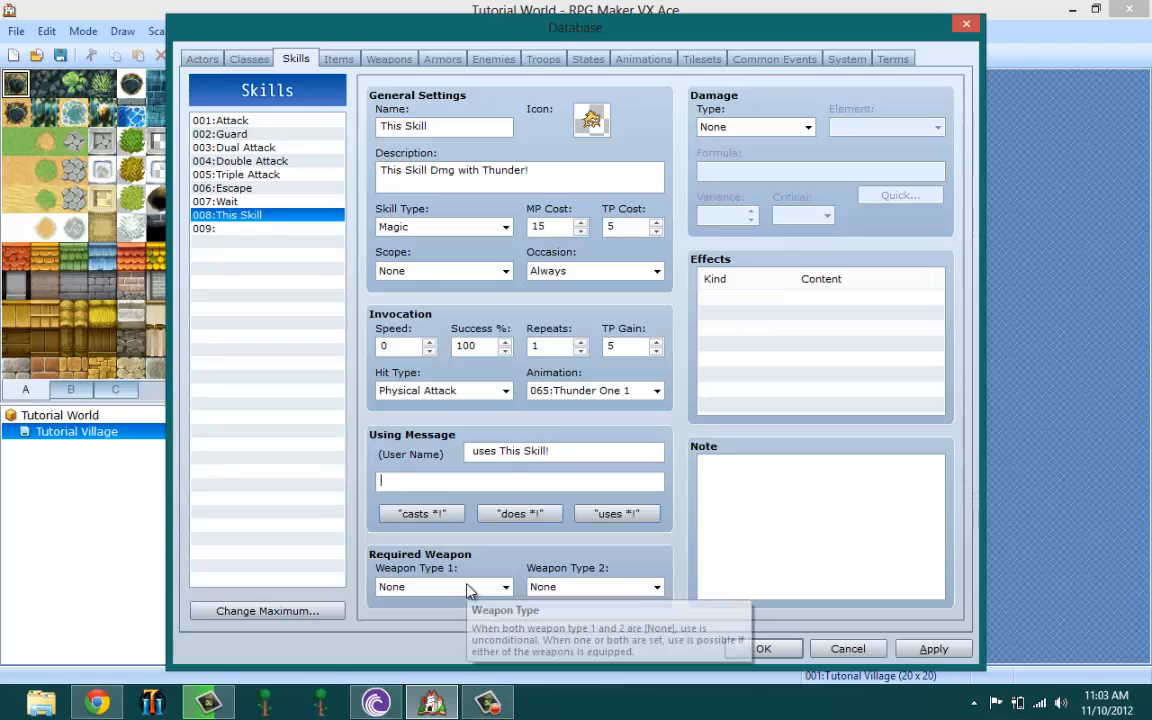
pyautogui.click(436, 586)
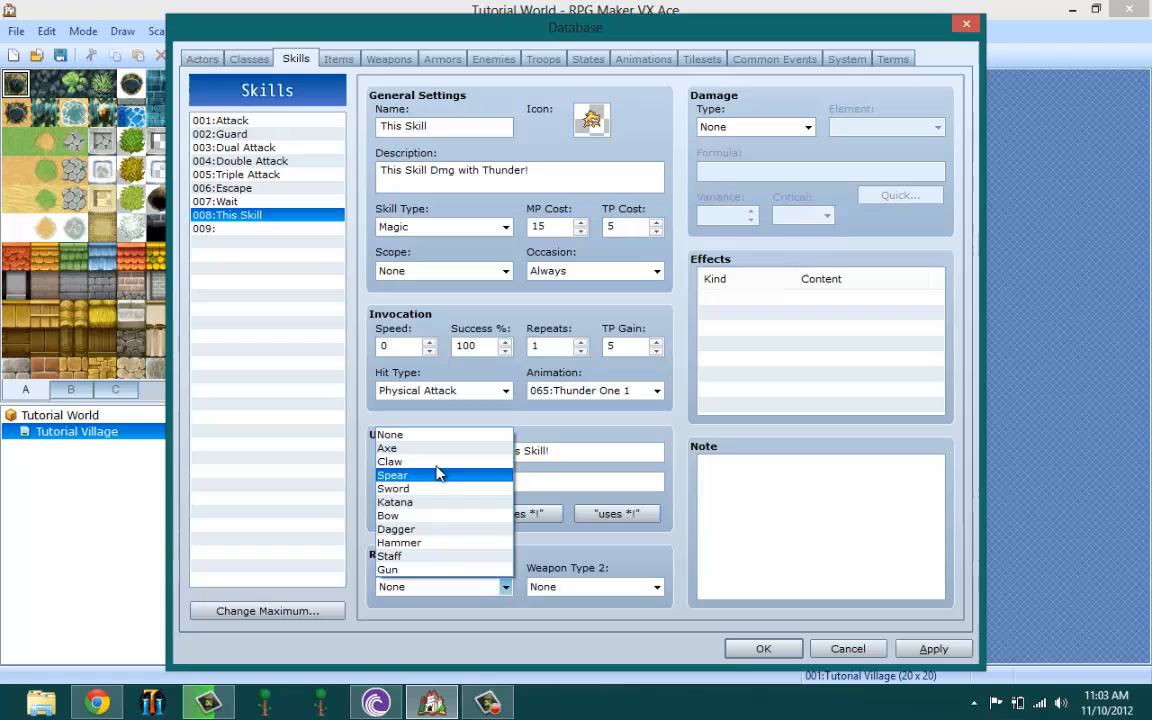
pyautogui.moveTo(434, 464)
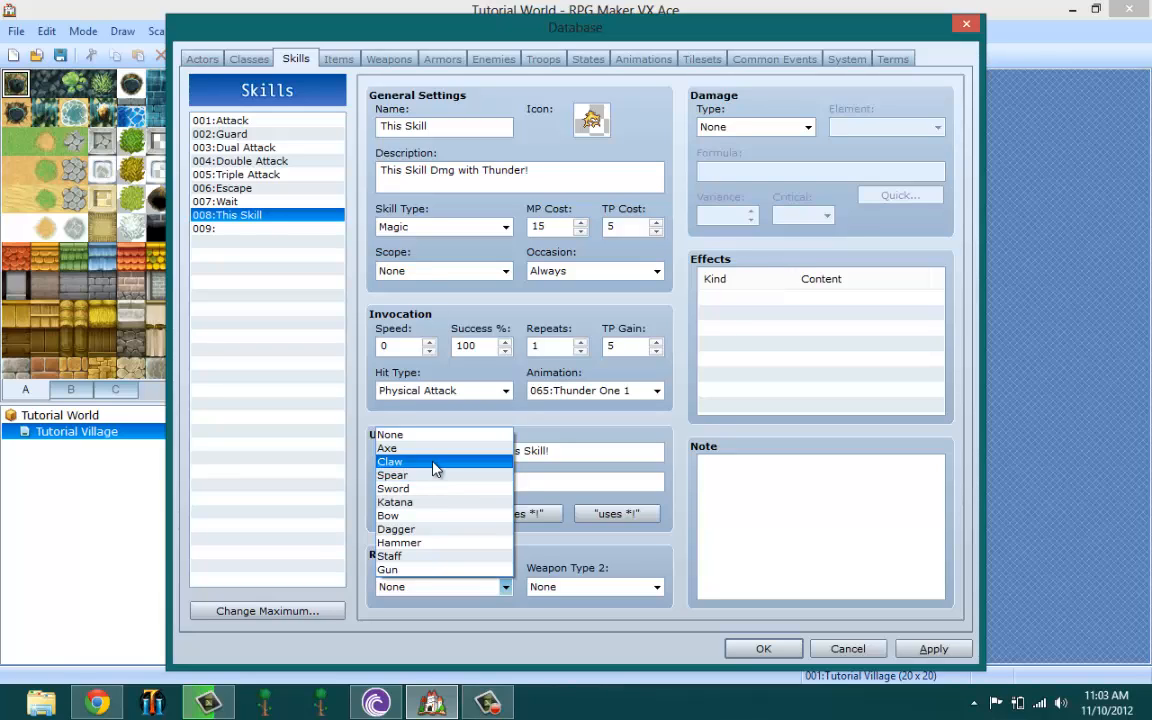
pyautogui.moveTo(344, 456)
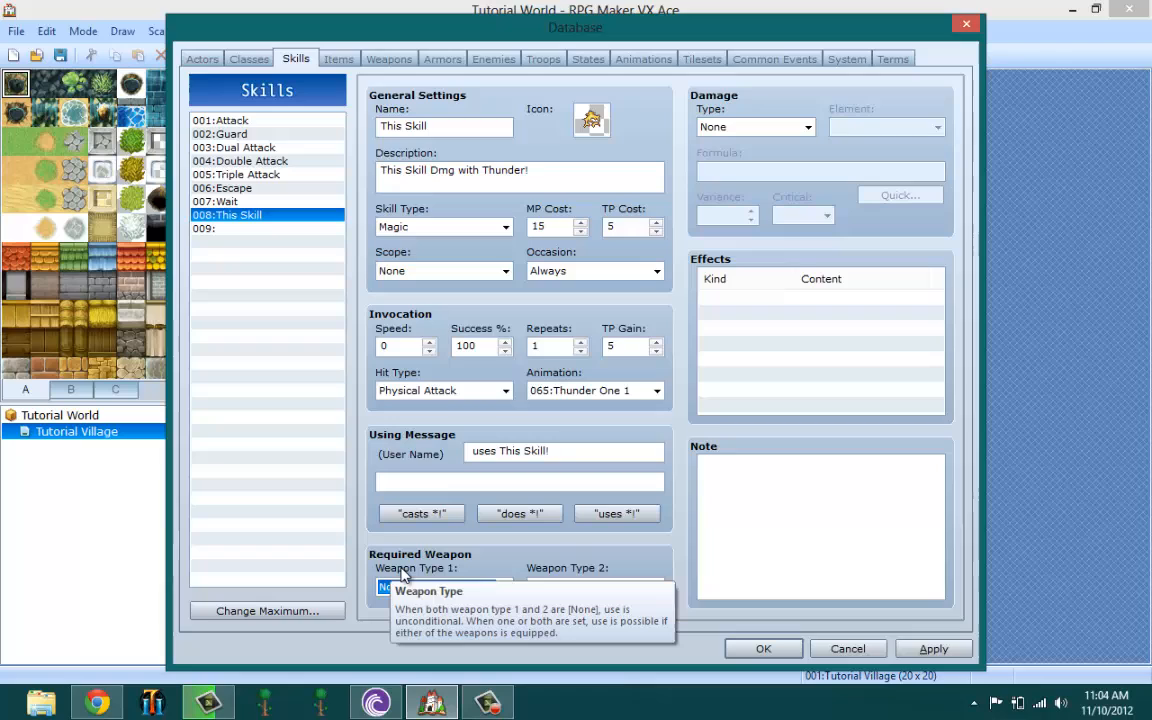
pyautogui.moveTo(410, 524)
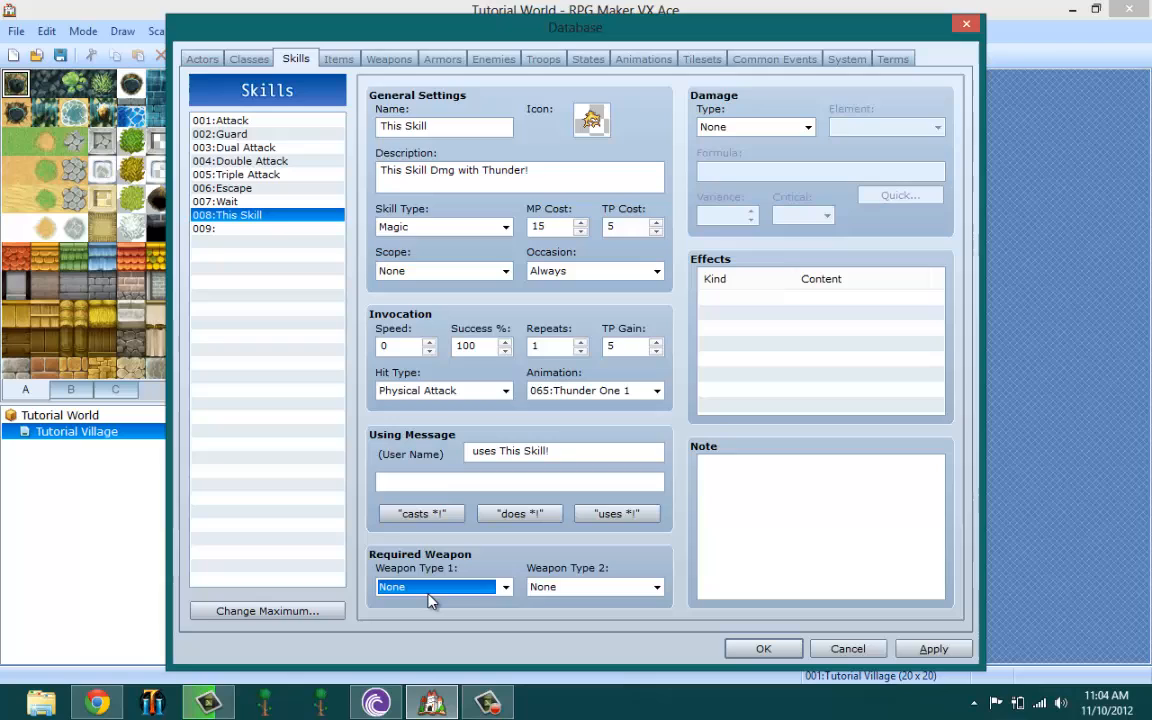
pyautogui.moveTo(556, 588)
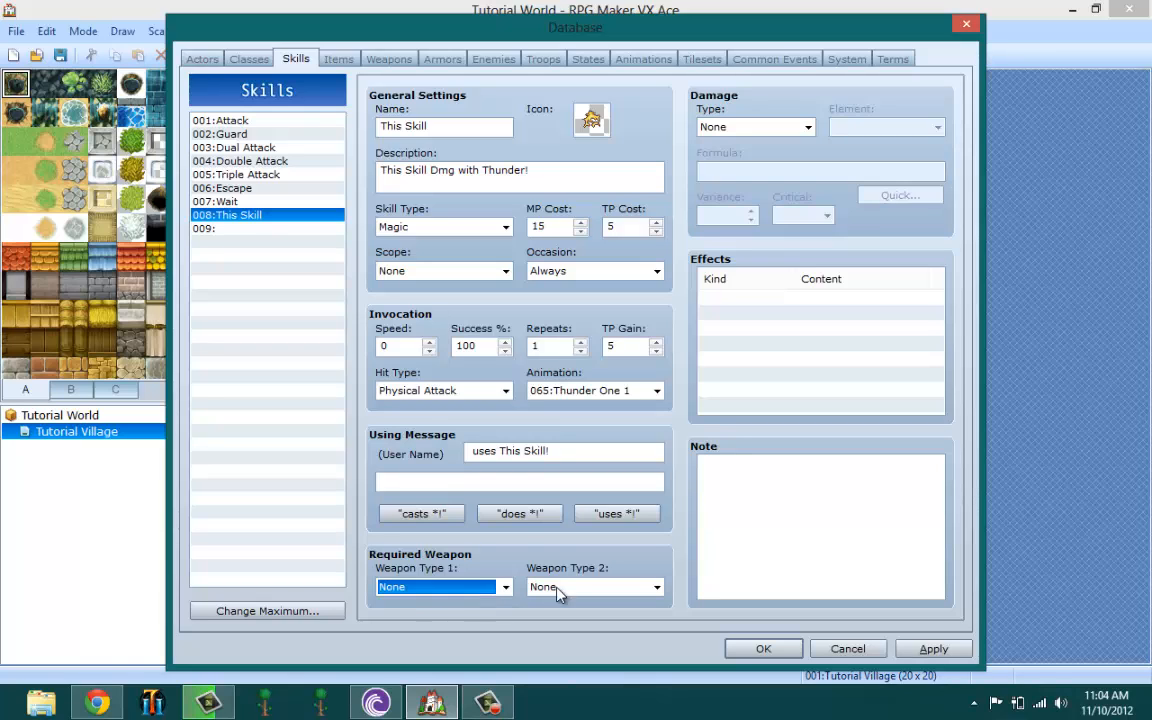
pyautogui.click(590, 588)
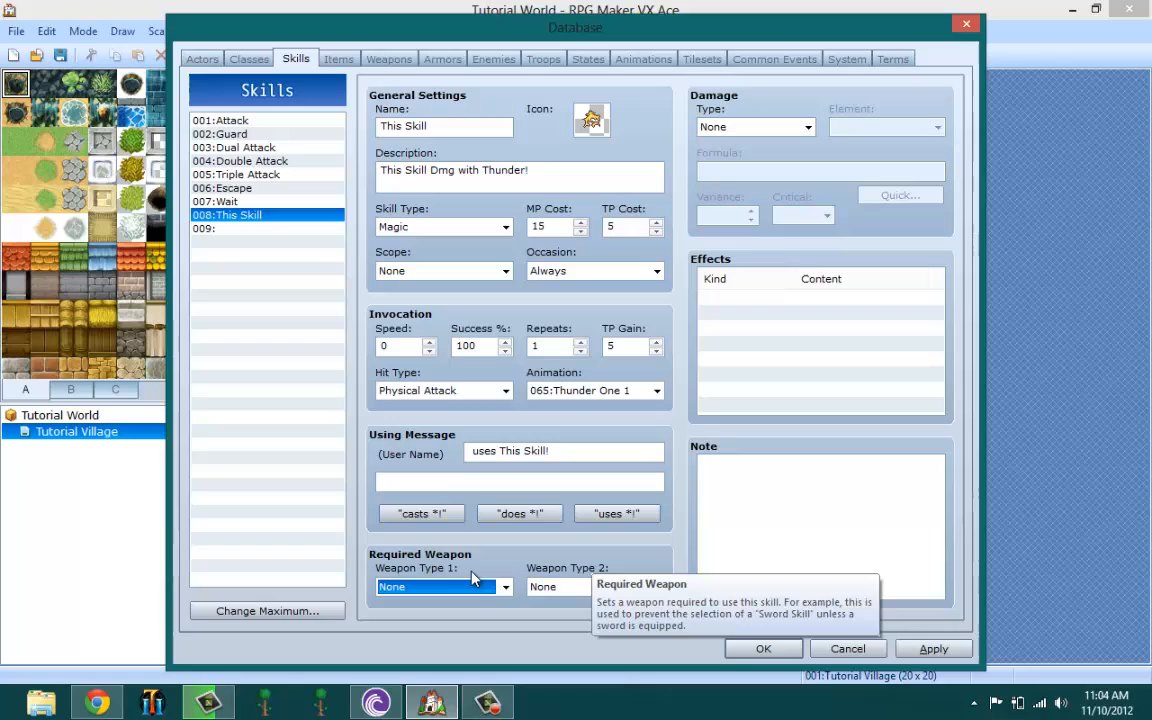
pyautogui.moveTo(444, 578)
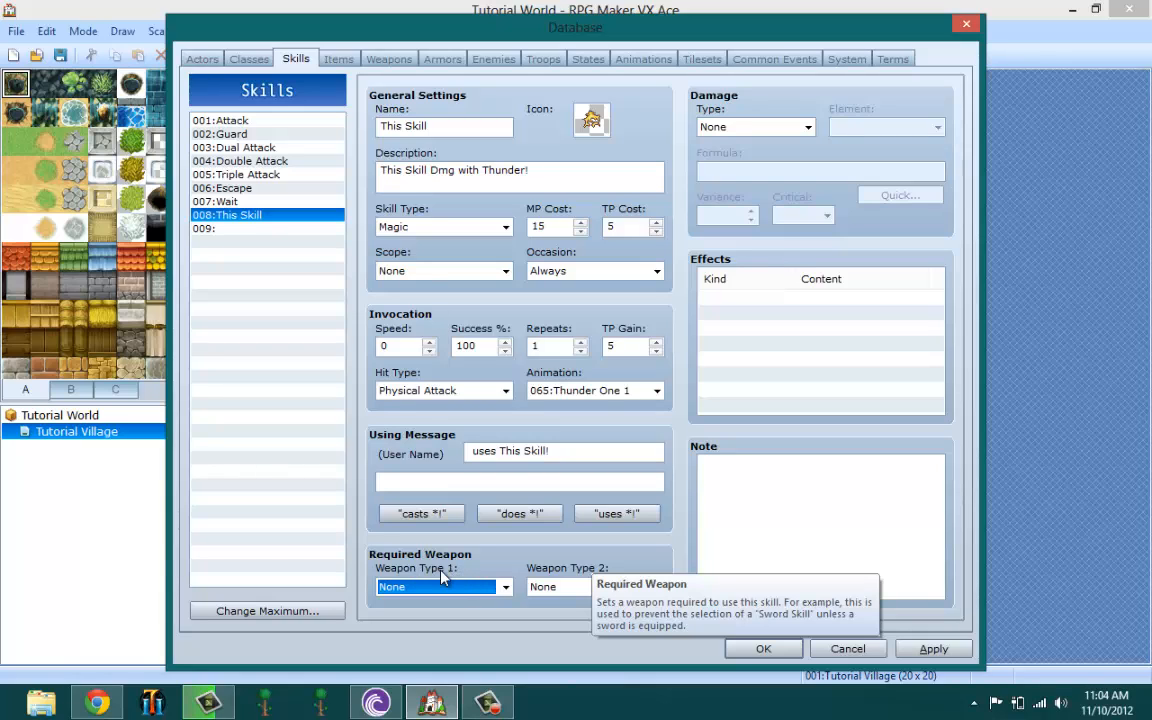
pyautogui.moveTo(784, 138)
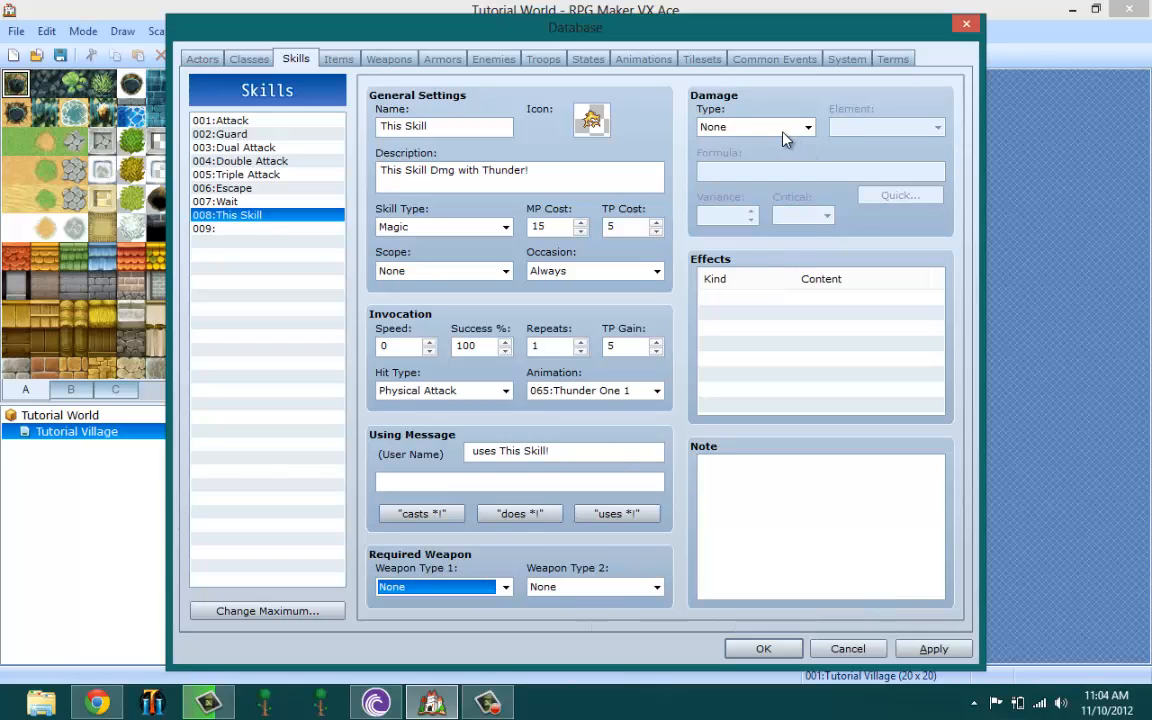
# Set damage type HP Damage, element Thunder, and Critical to Yes.
pyautogui.click(806, 126)
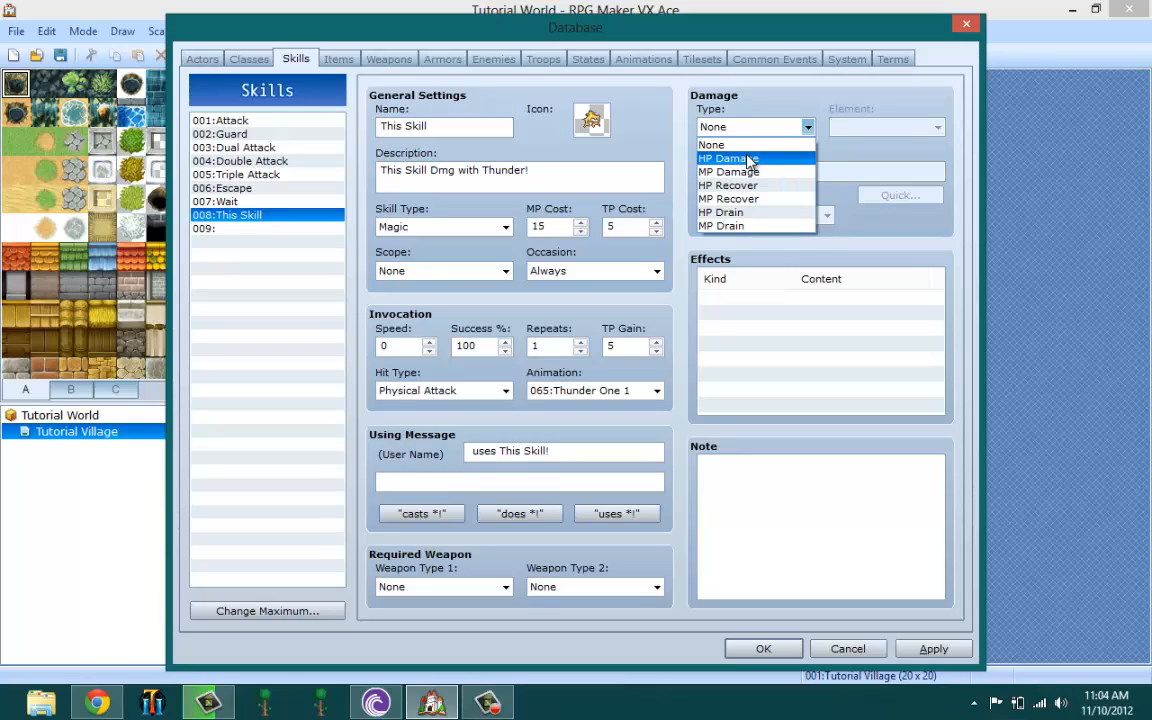
pyautogui.moveTo(756, 172)
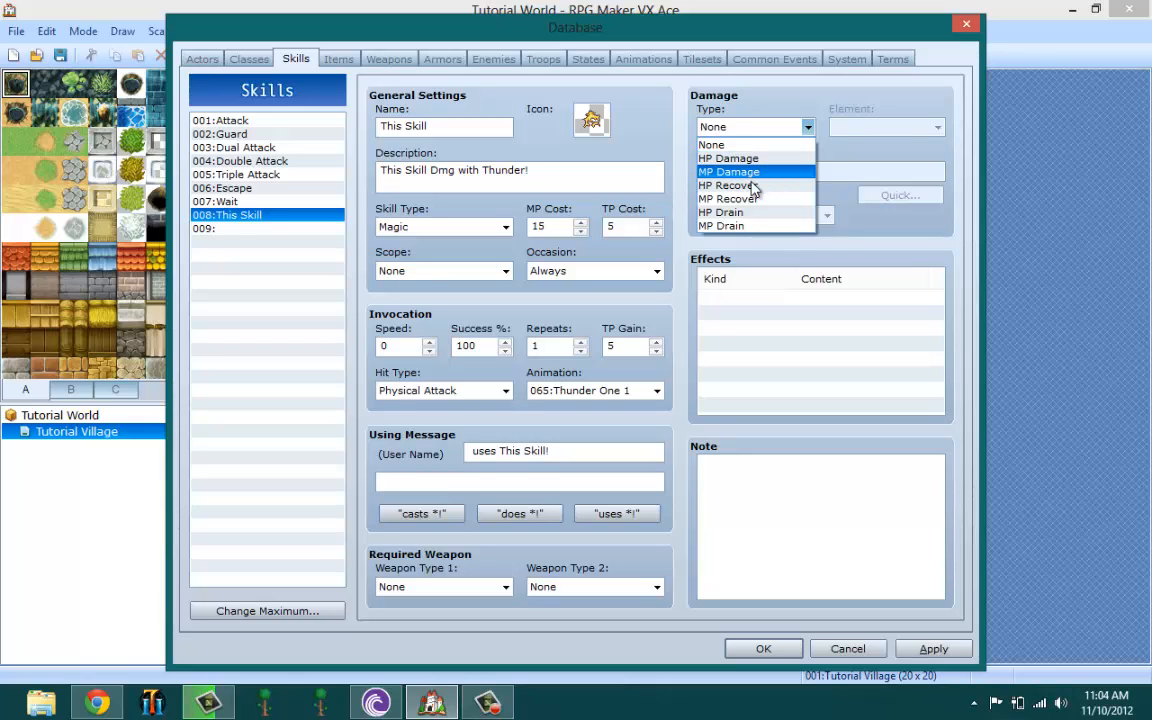
pyautogui.moveTo(756, 198)
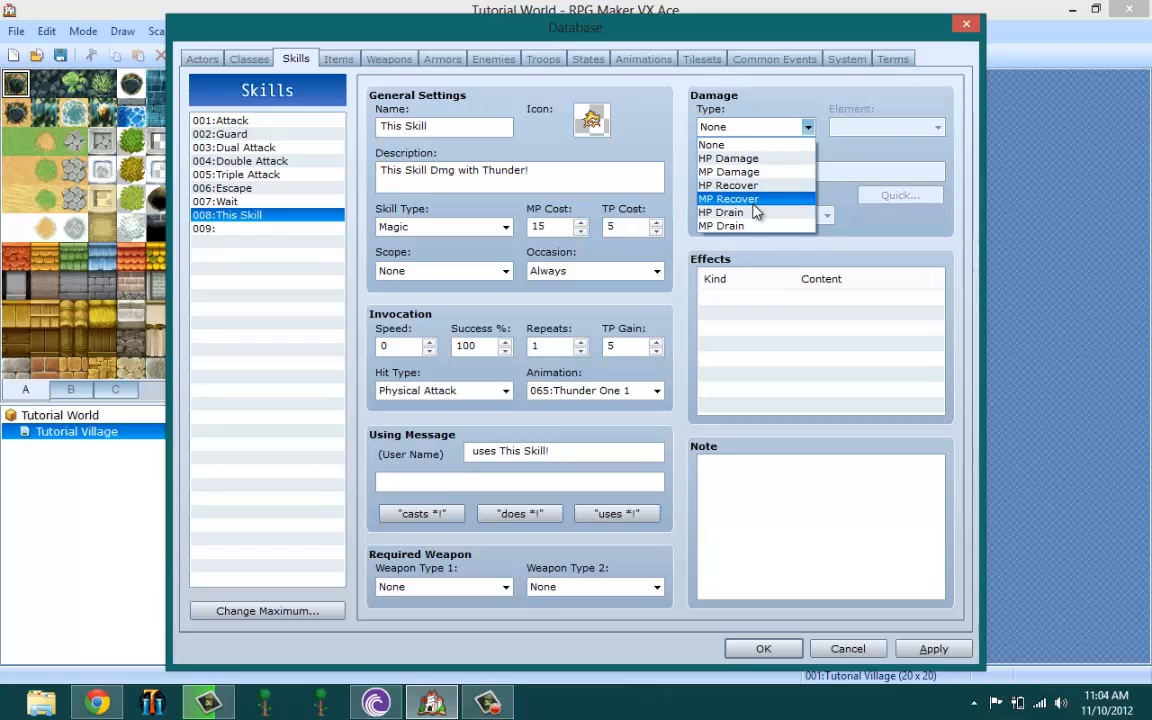
pyautogui.moveTo(720, 212)
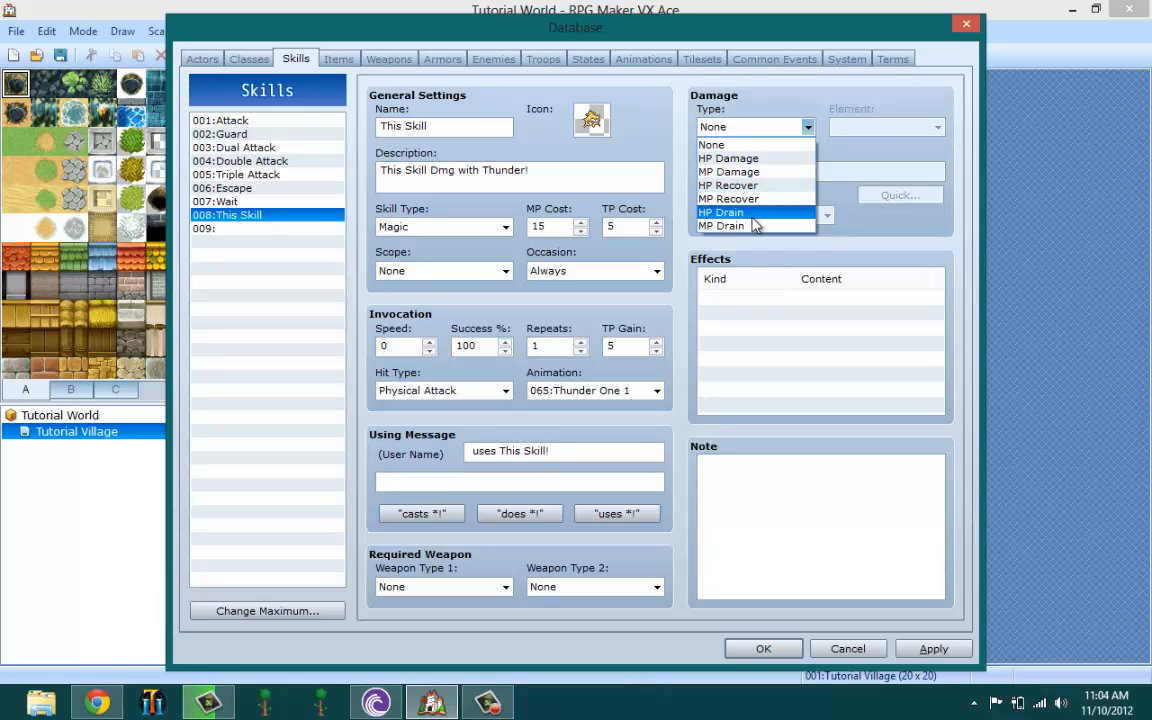
pyautogui.click(728, 158)
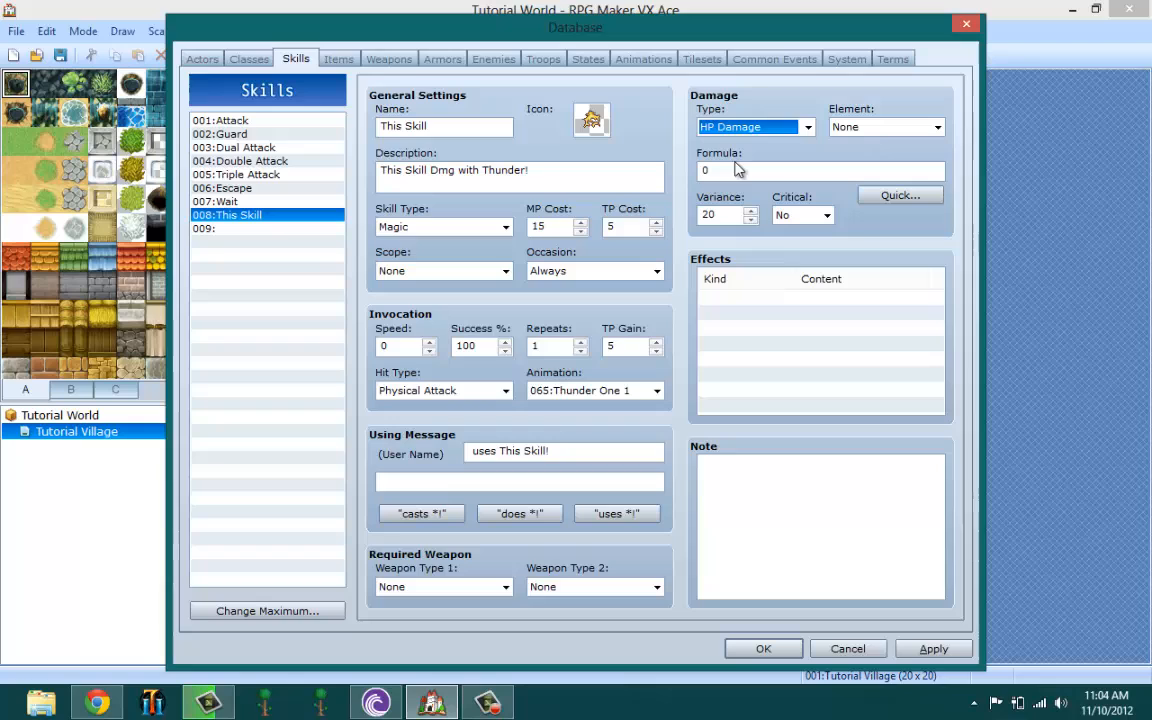
pyautogui.click(936, 126)
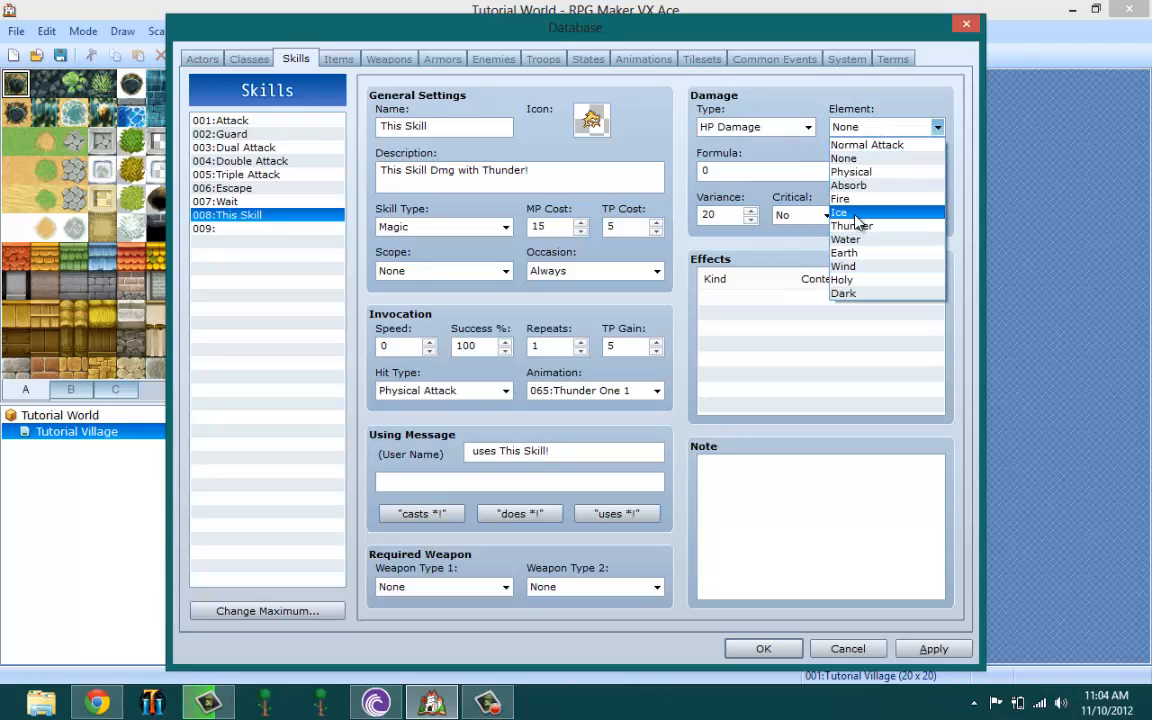
pyautogui.moveTo(852, 224)
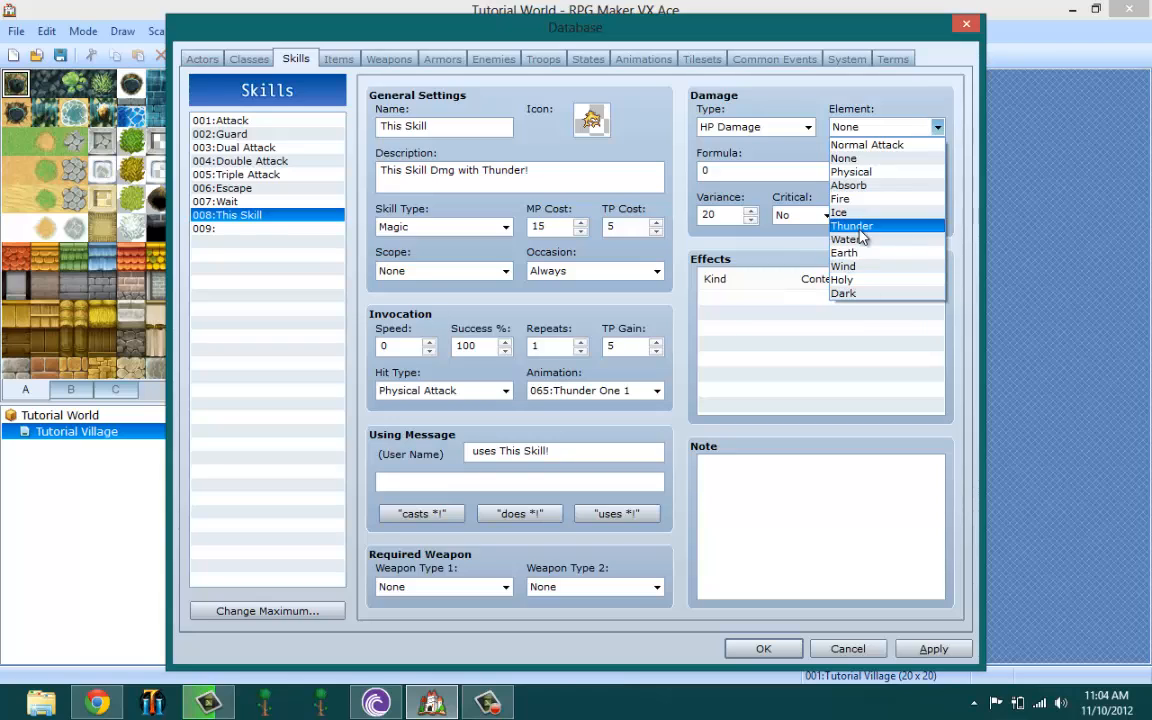
pyautogui.click(852, 224)
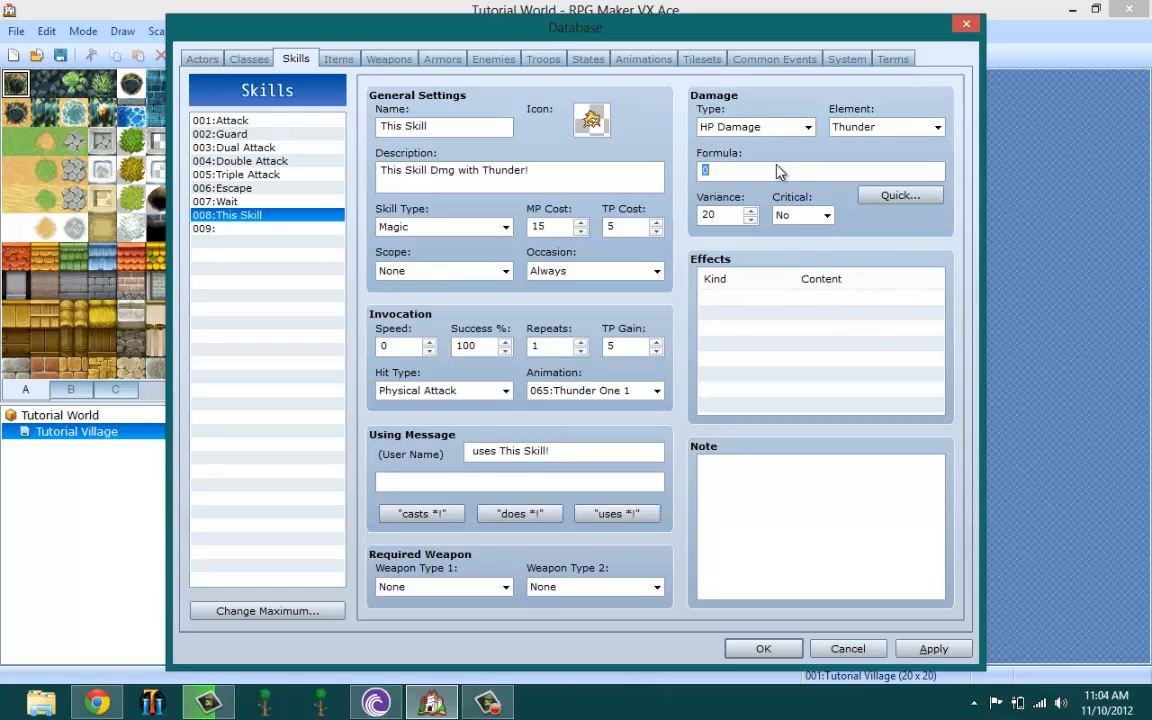
pyautogui.moveTo(736, 206)
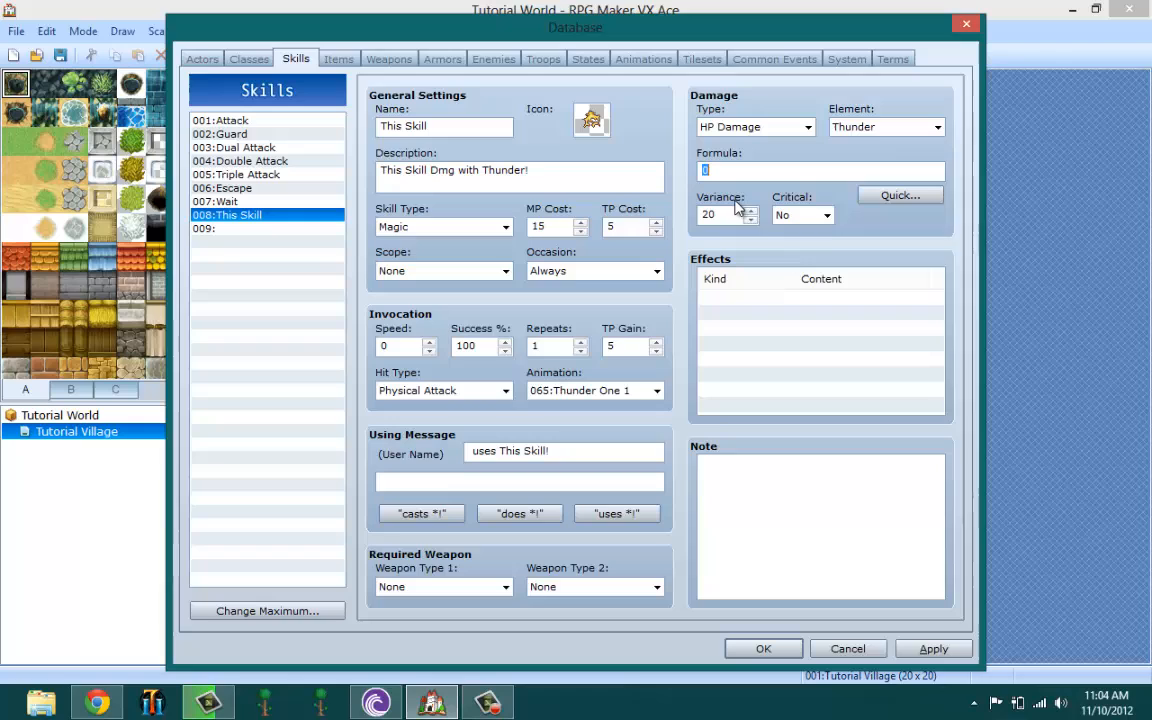
pyautogui.moveTo(730, 212)
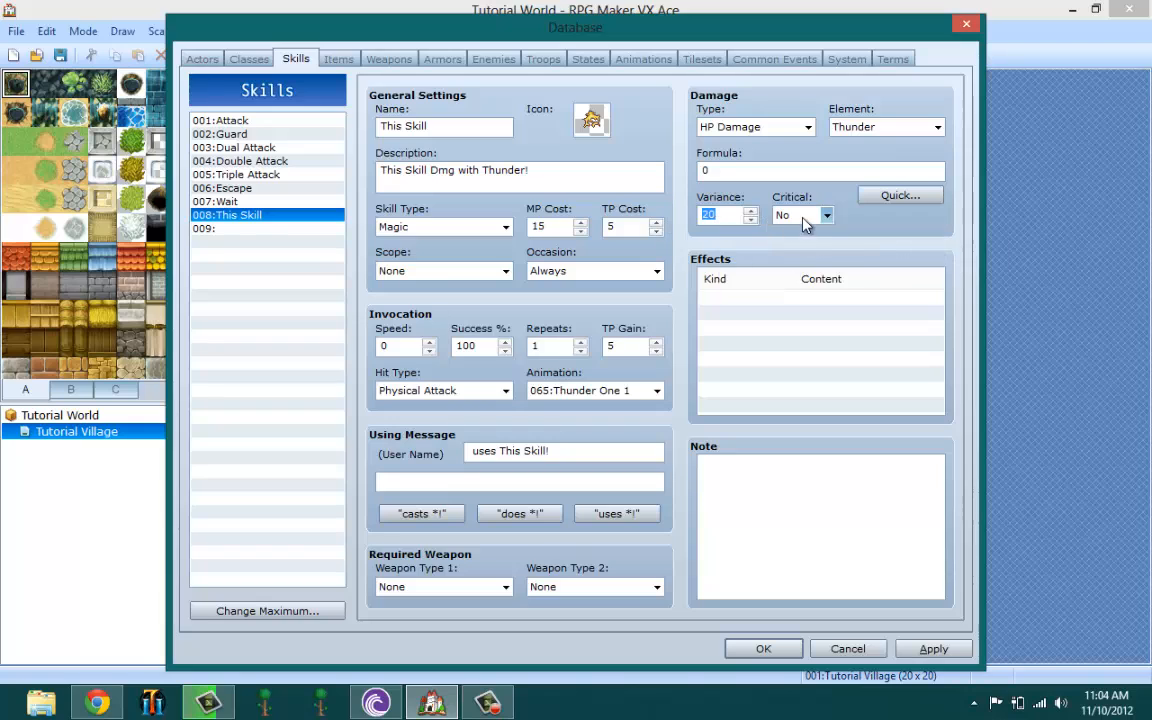
pyautogui.click(800, 214)
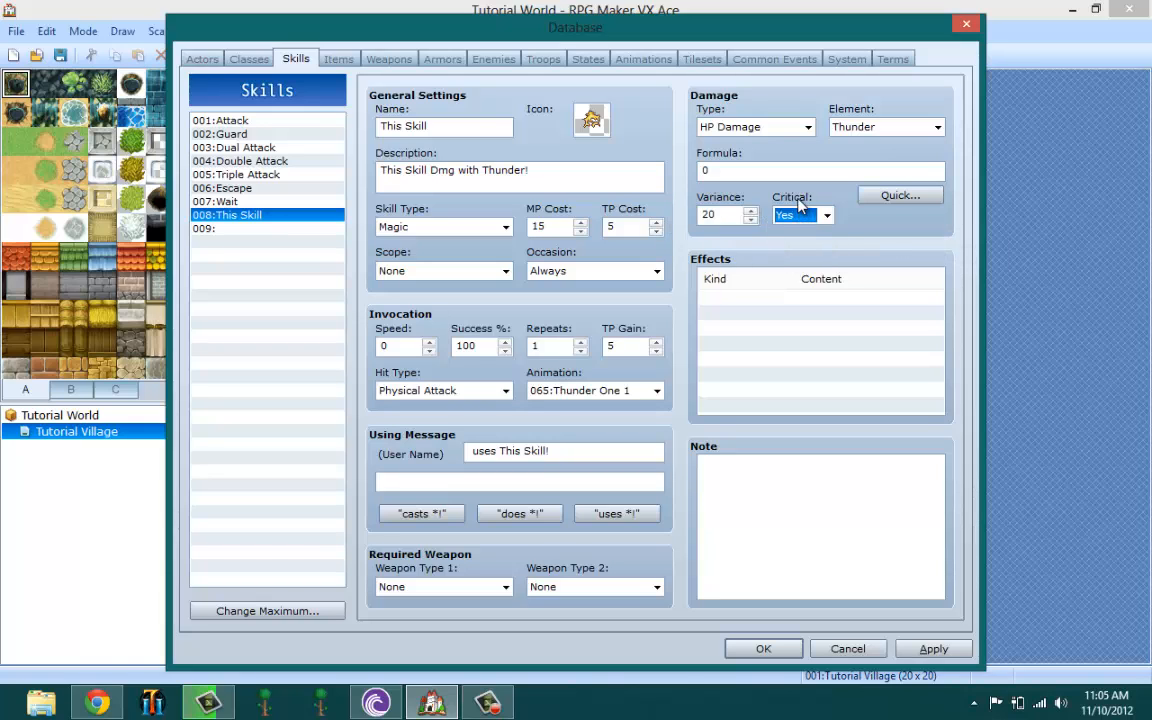
pyautogui.moveTo(810, 290)
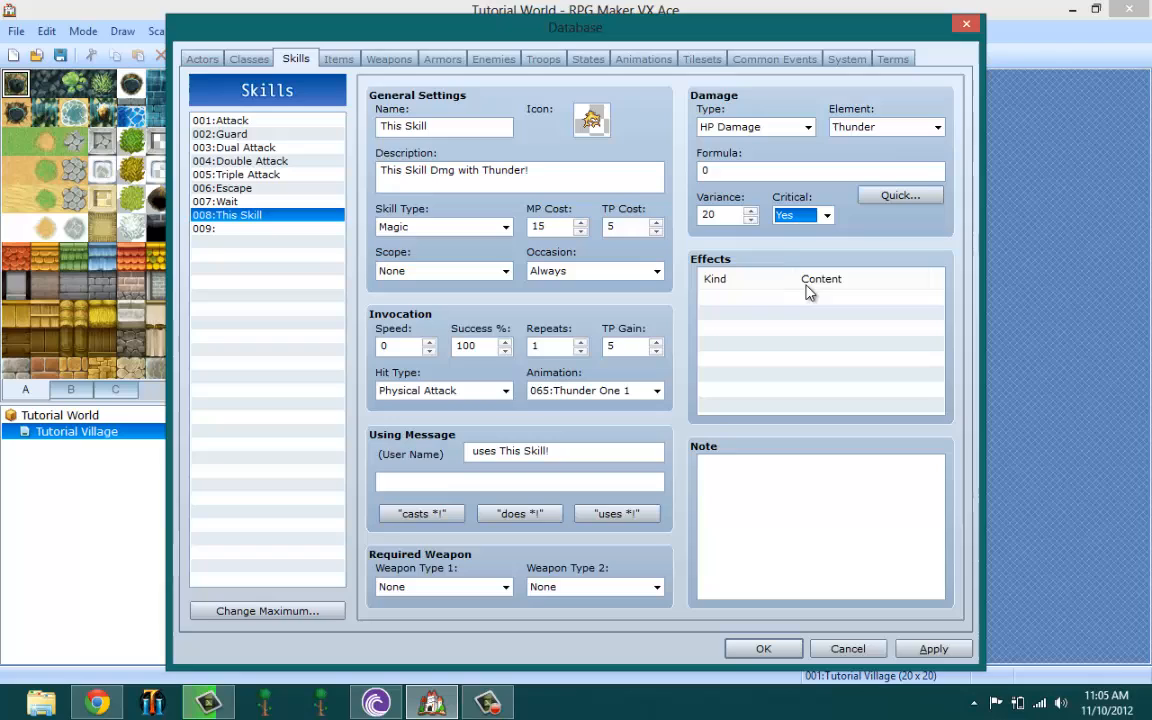
pyautogui.click(810, 296)
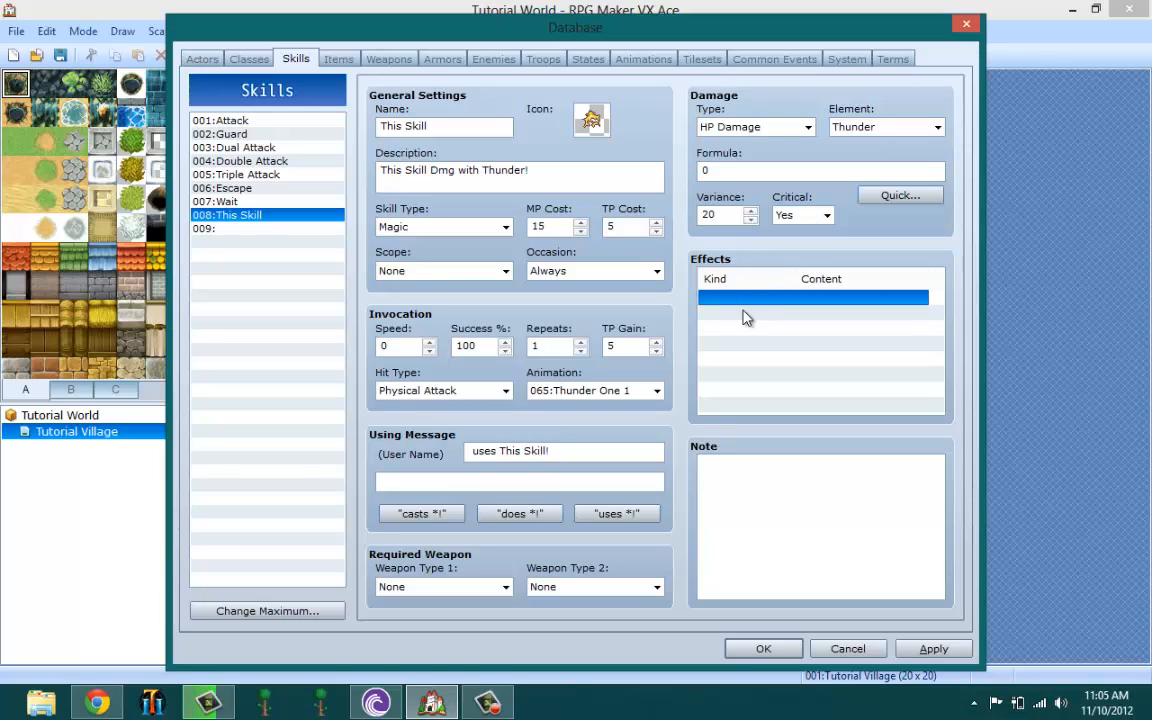
pyautogui.moveTo(744, 308)
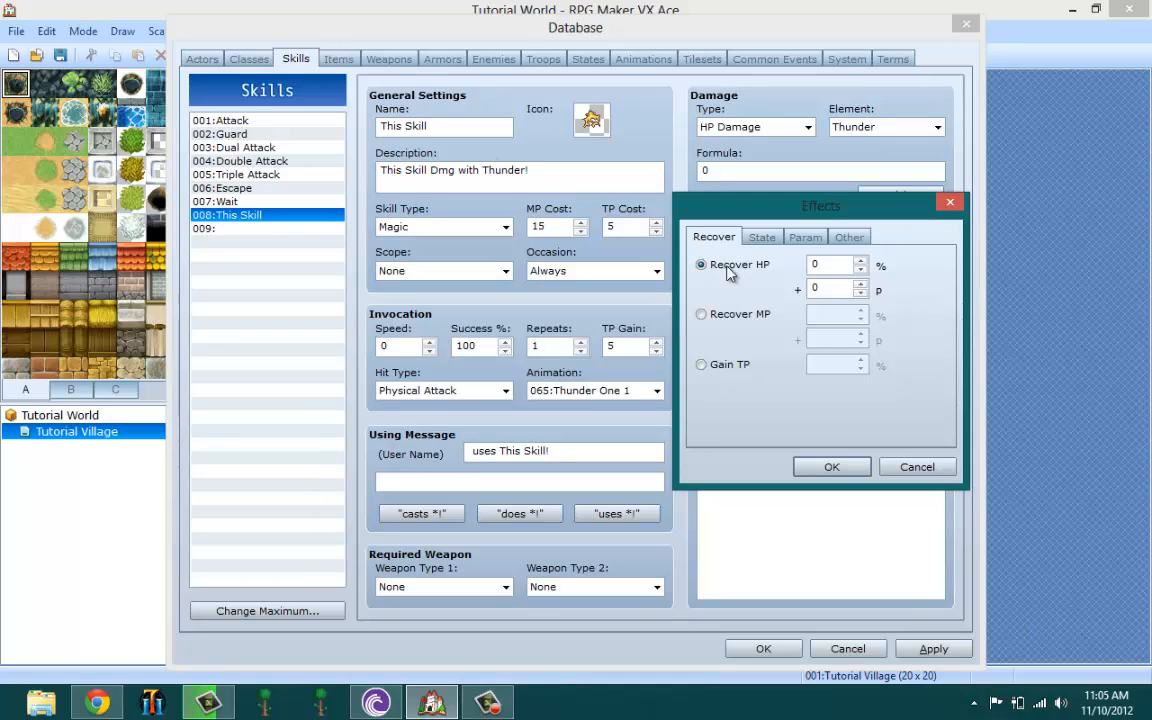
pyautogui.click(762, 236)
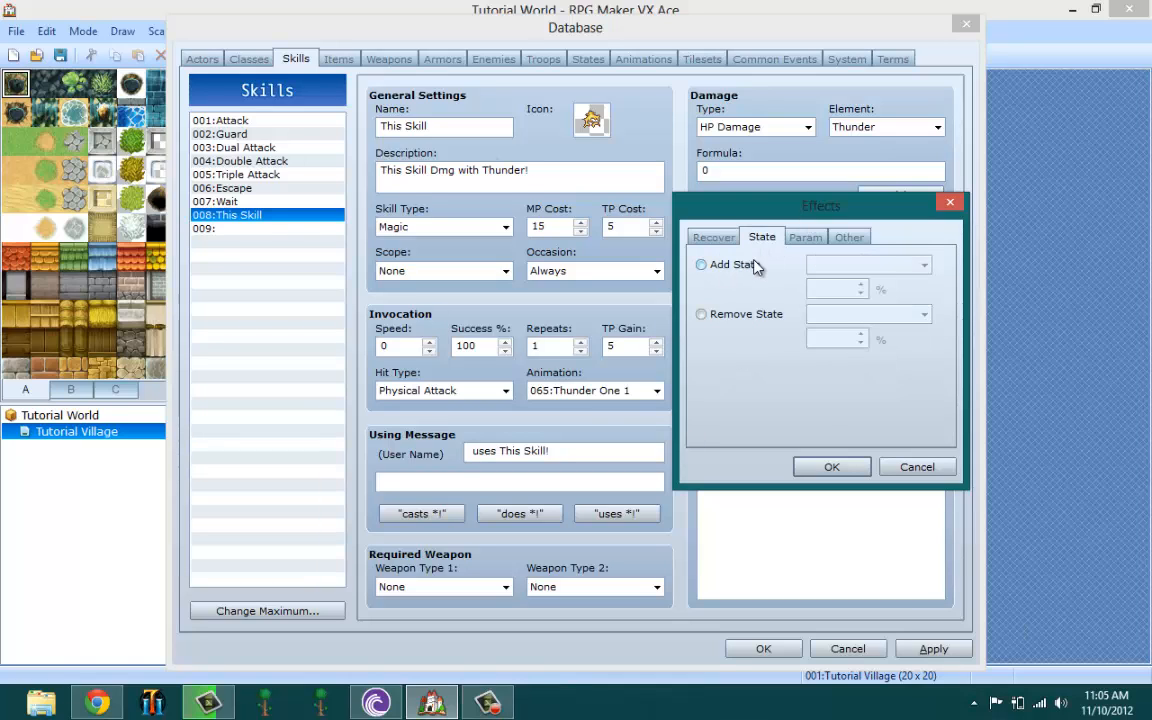
pyautogui.moveTo(904, 280)
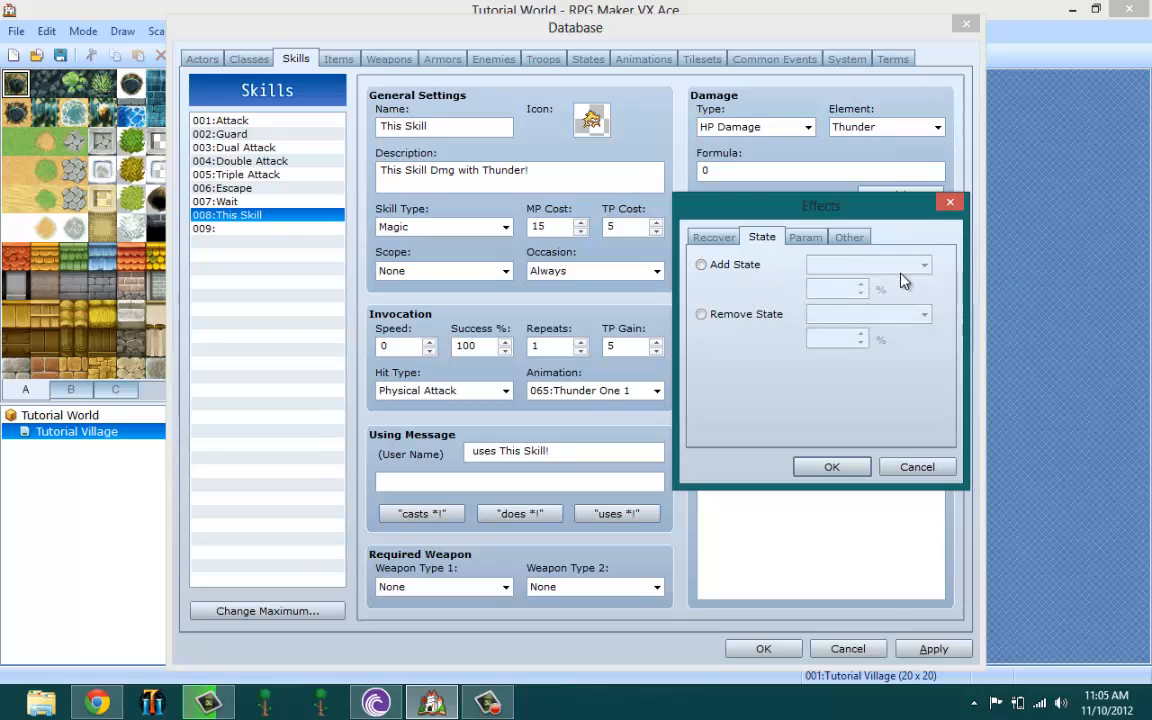
pyautogui.moveTo(784, 284)
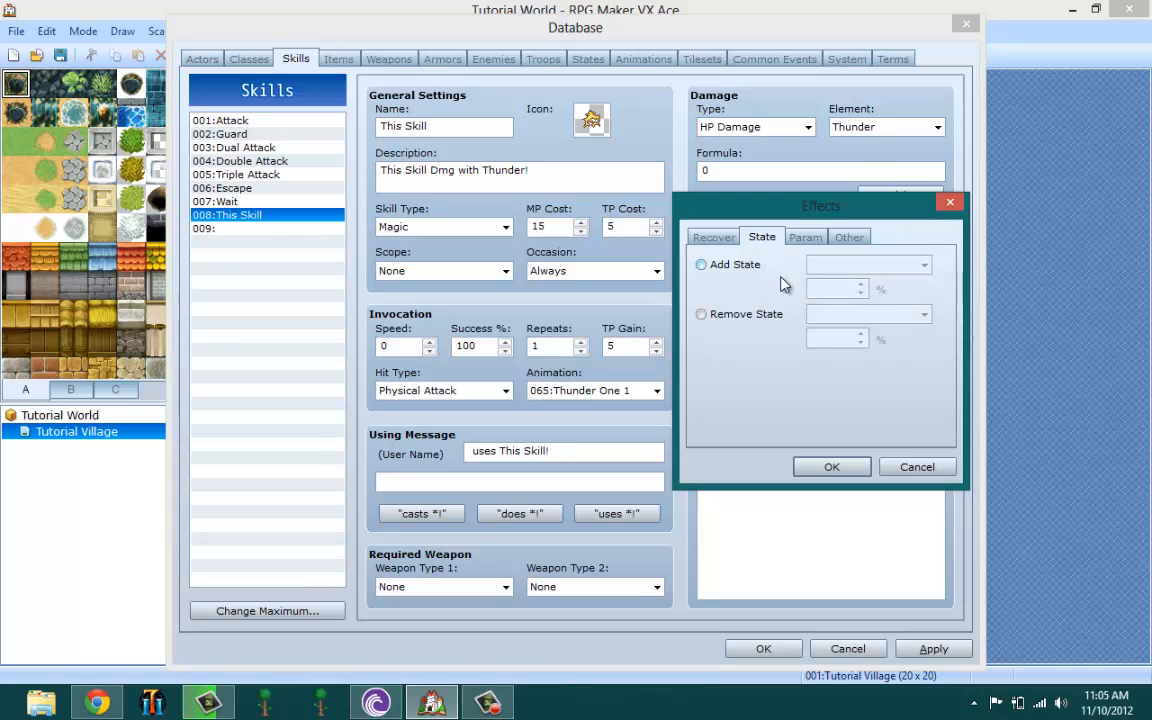
pyautogui.click(804, 236)
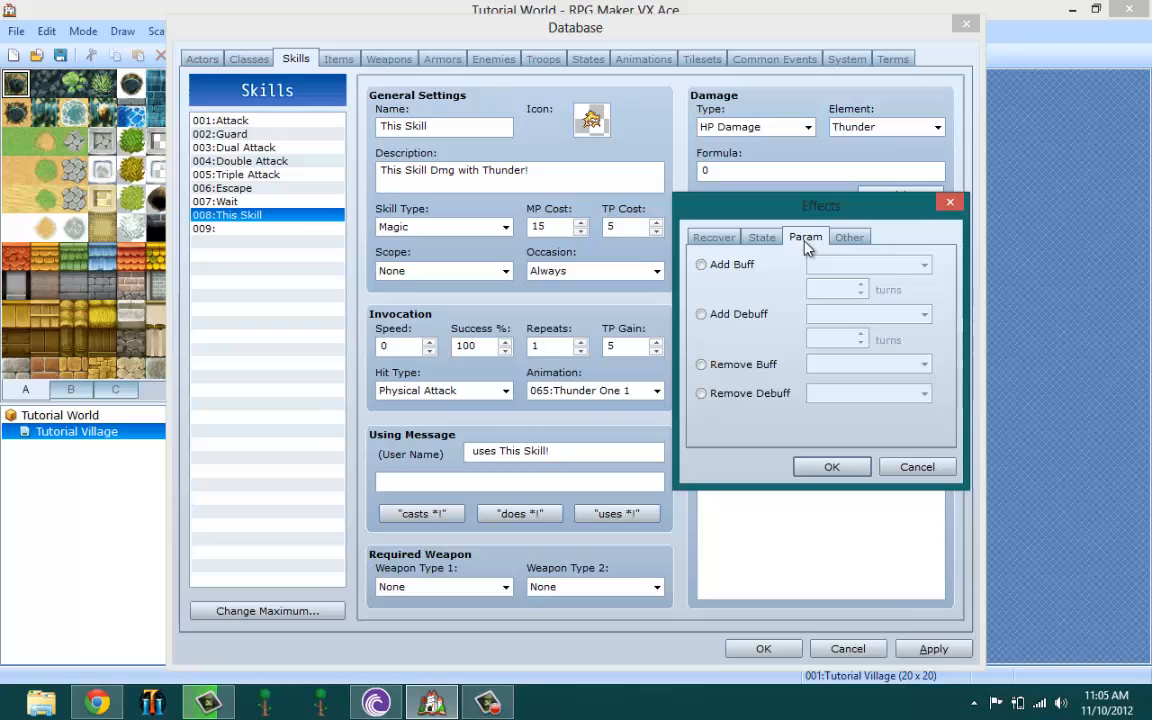
pyautogui.click(762, 236)
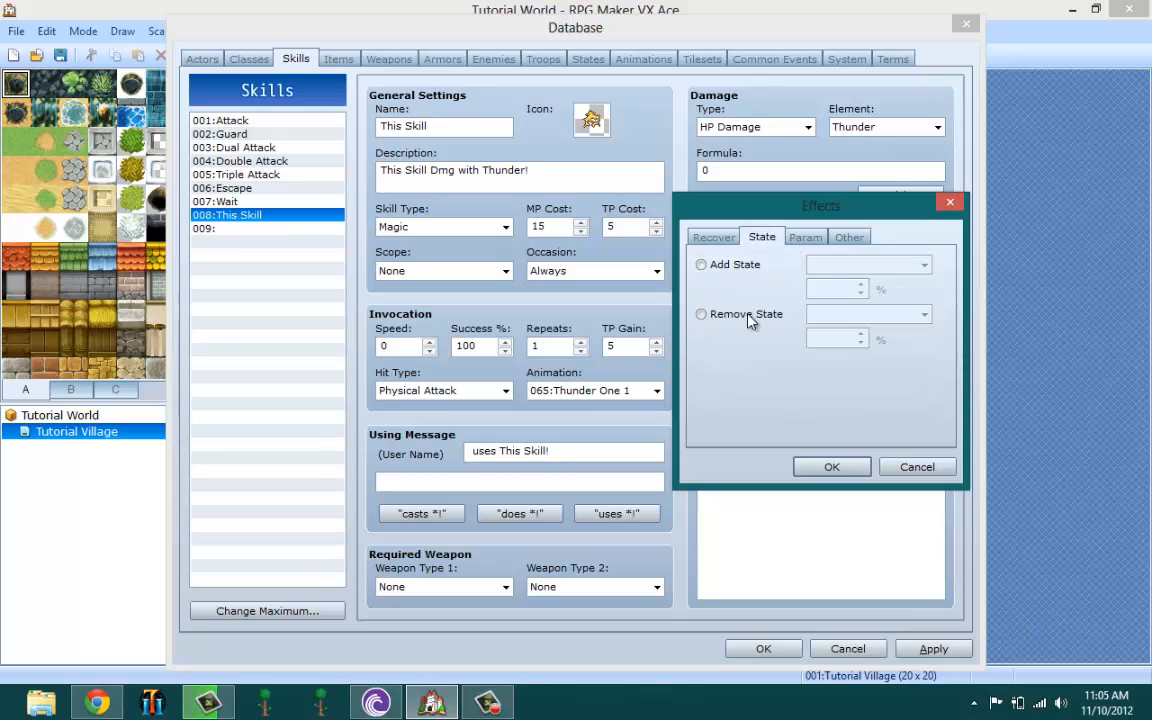
pyautogui.moveTo(736, 328)
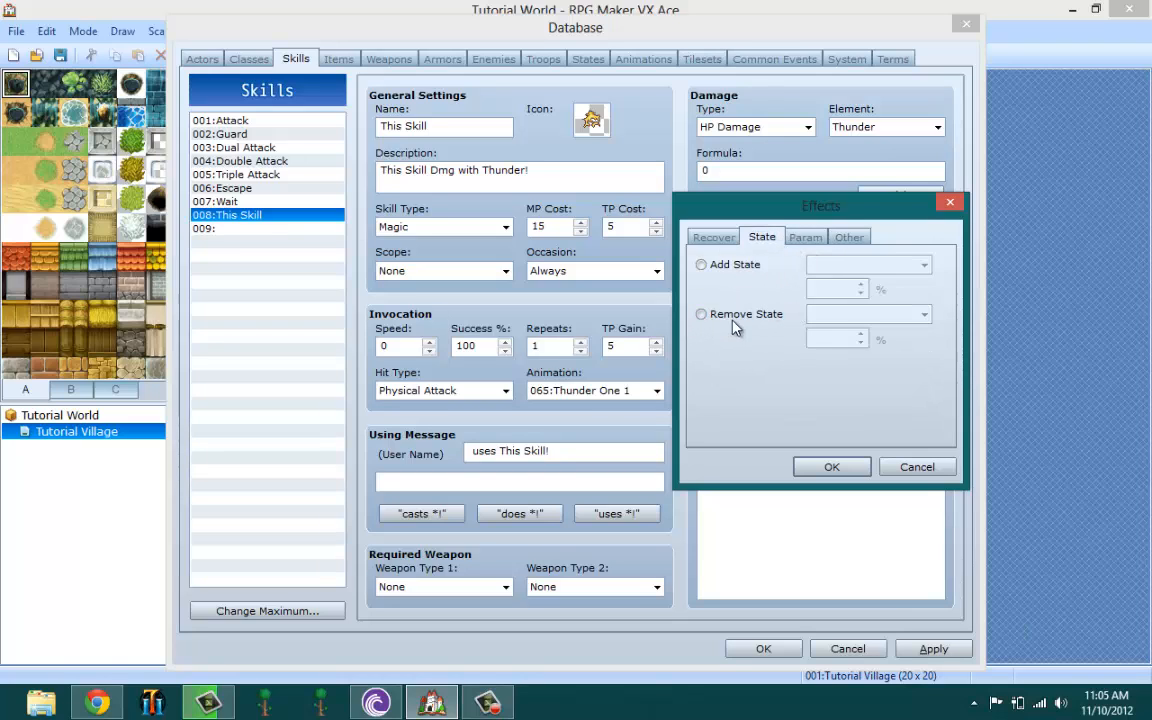
pyautogui.click(700, 312)
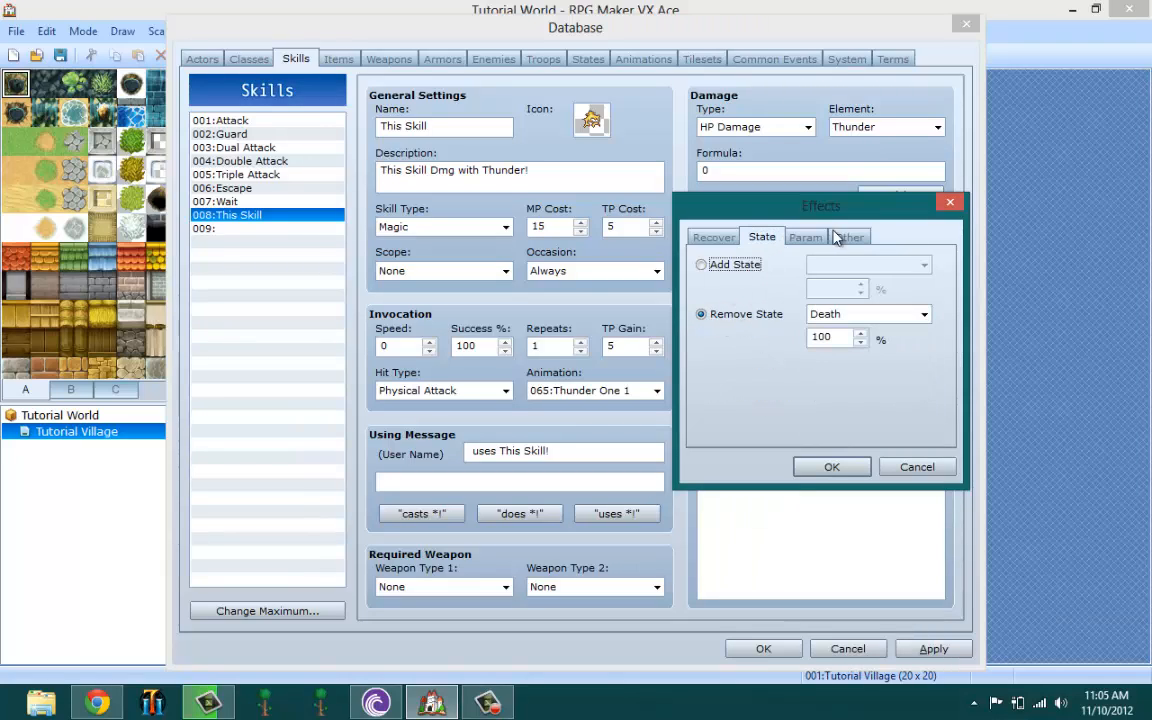
pyautogui.click(804, 236)
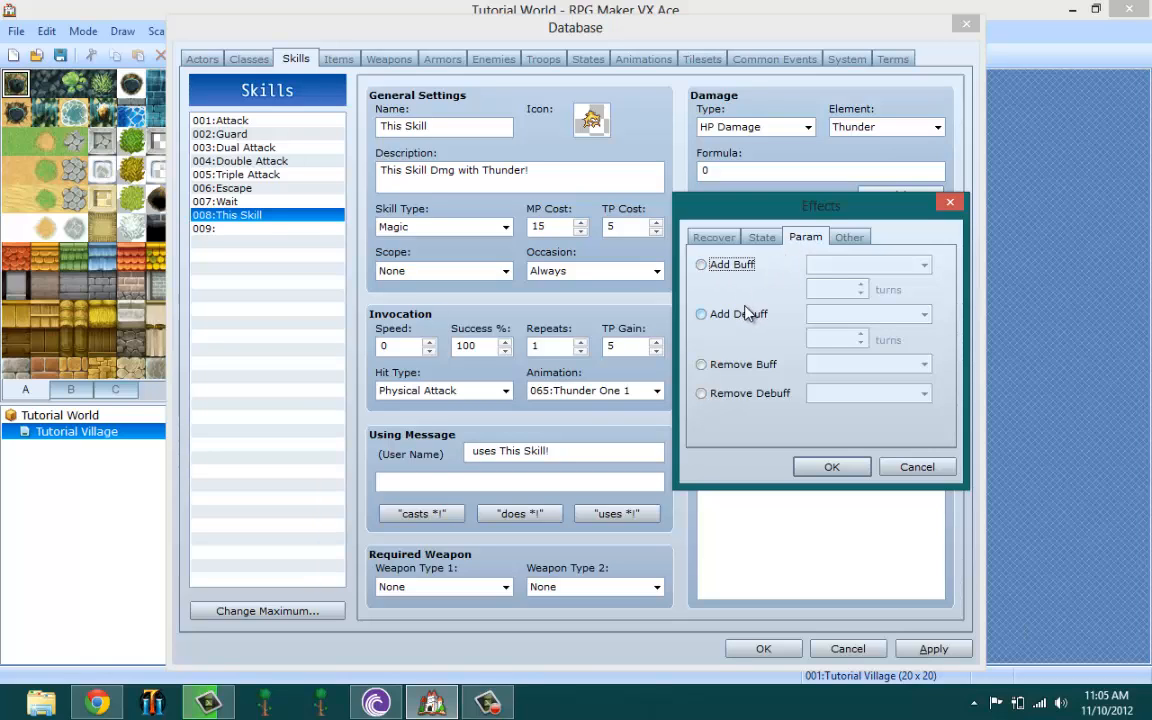
pyautogui.click(848, 236)
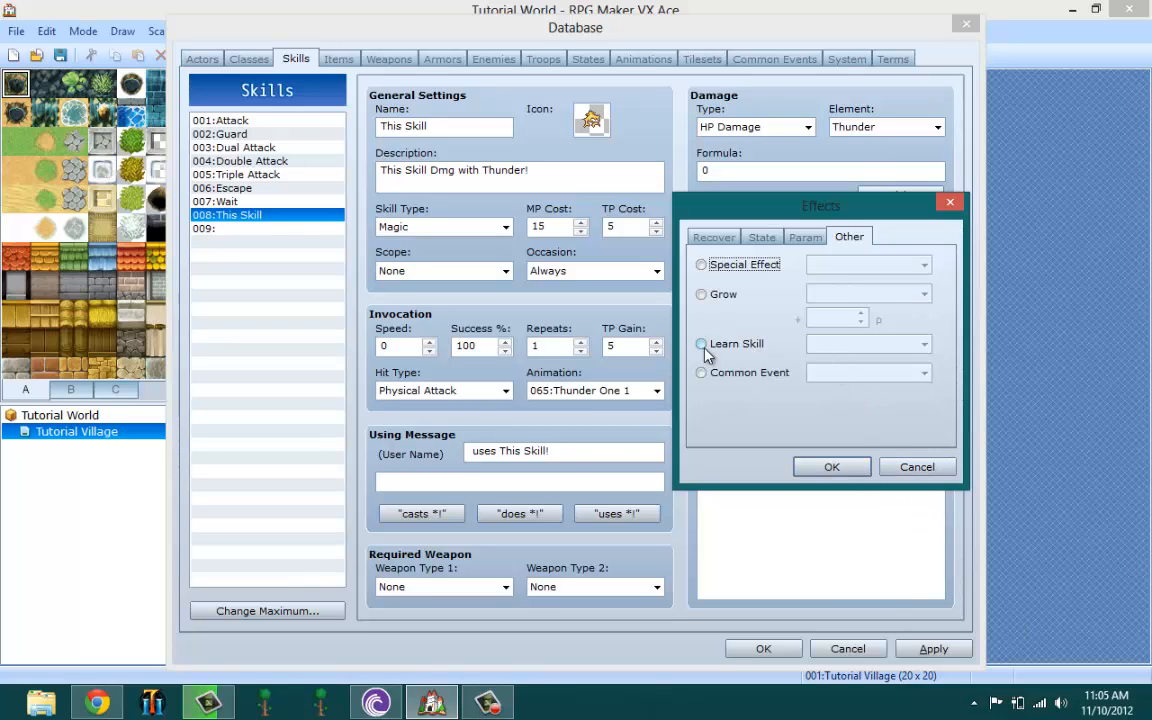
pyautogui.moveTo(708, 348)
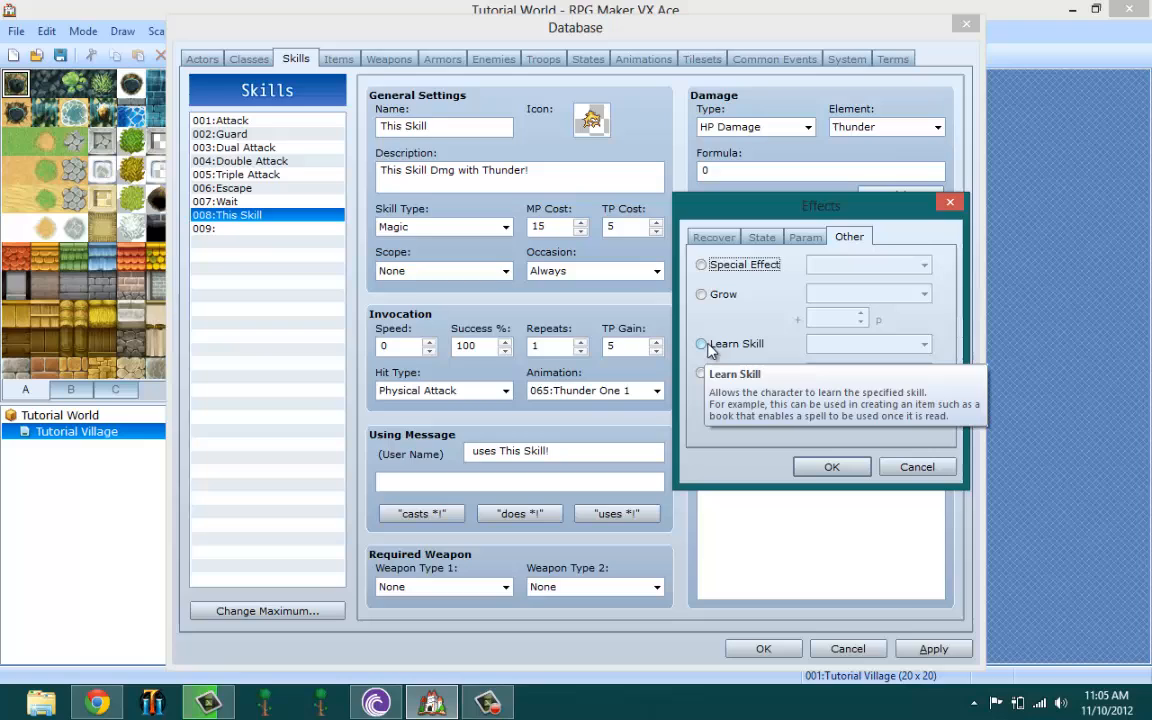
pyautogui.moveTo(724, 294)
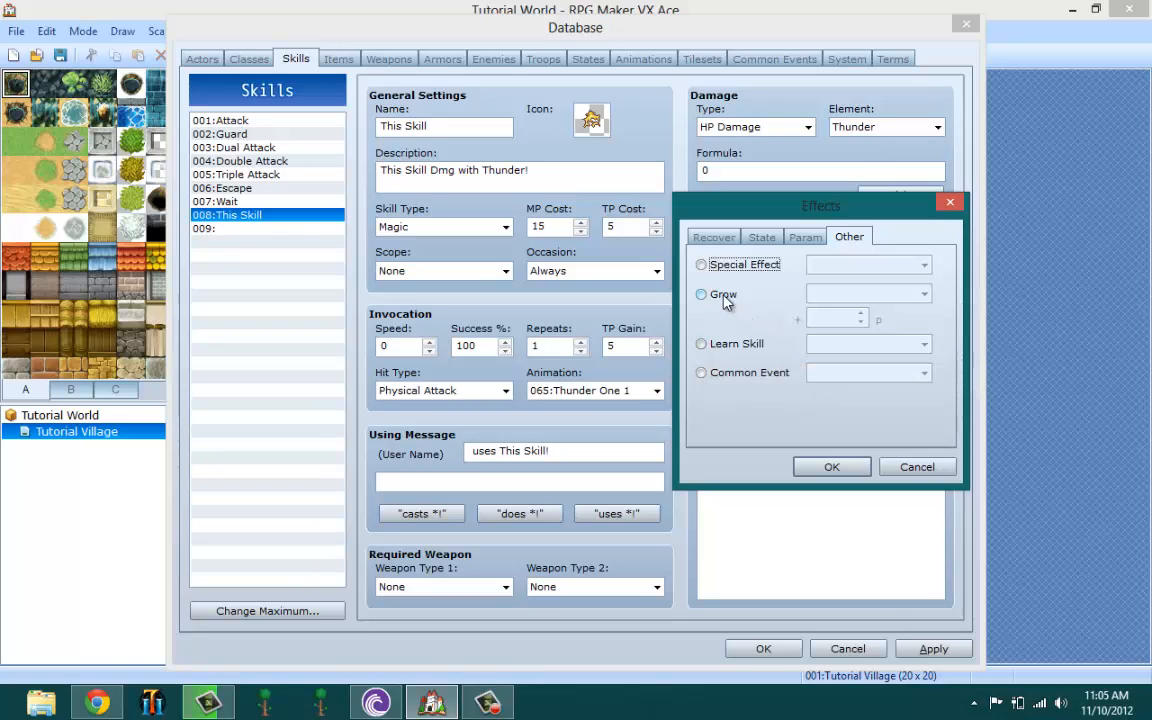
pyautogui.click(700, 294)
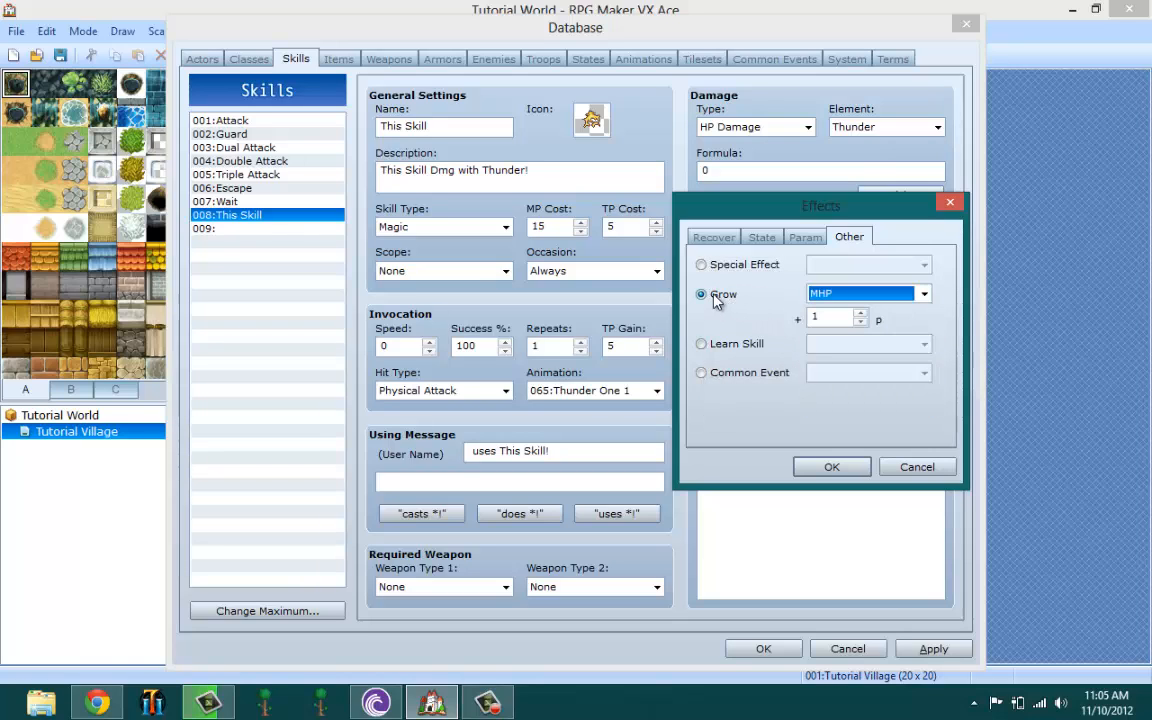
pyautogui.moveTo(870, 292)
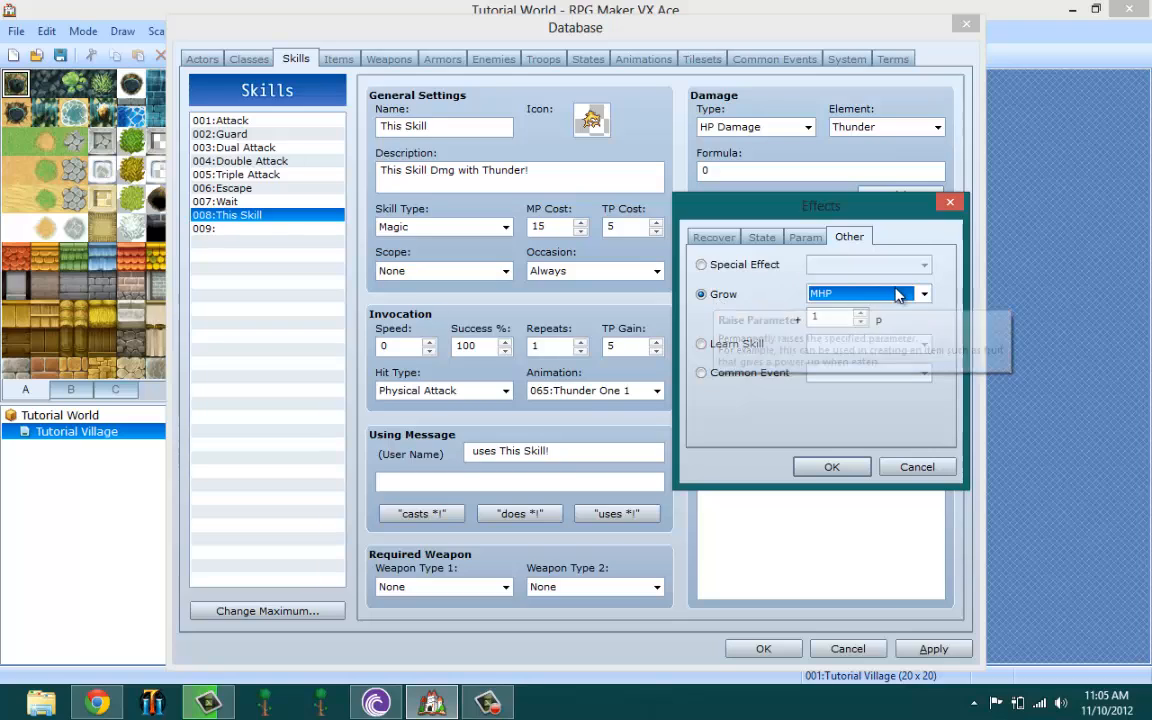
pyautogui.click(920, 292)
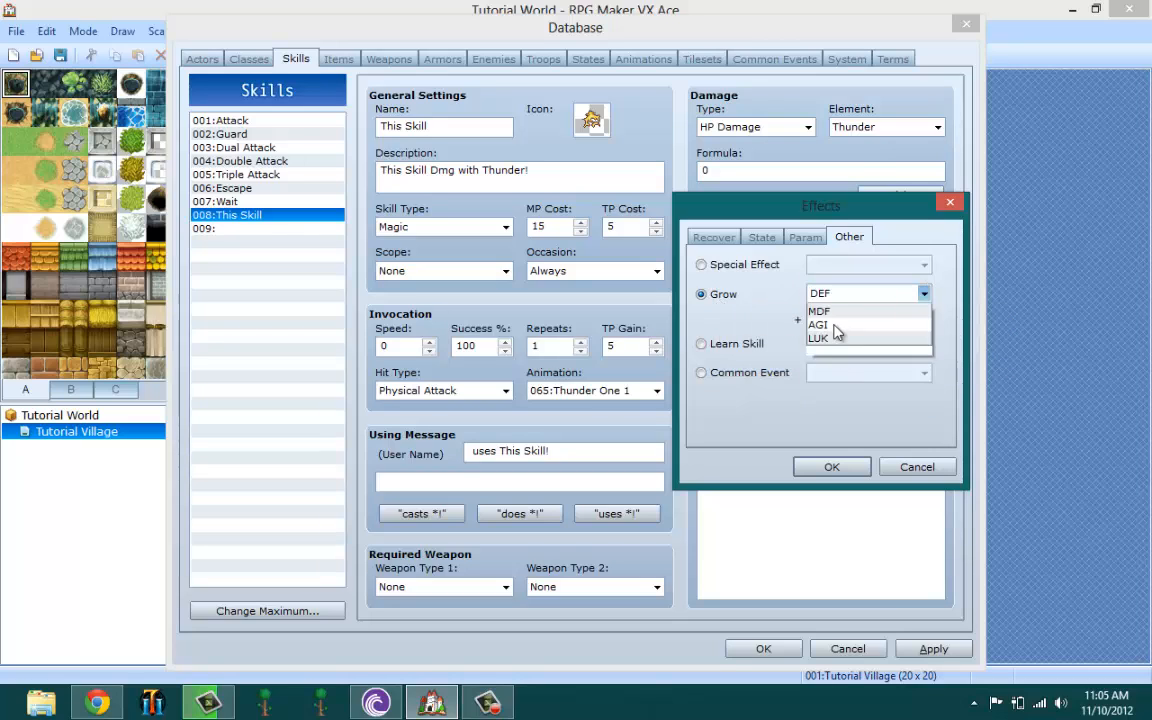
pyautogui.click(820, 292)
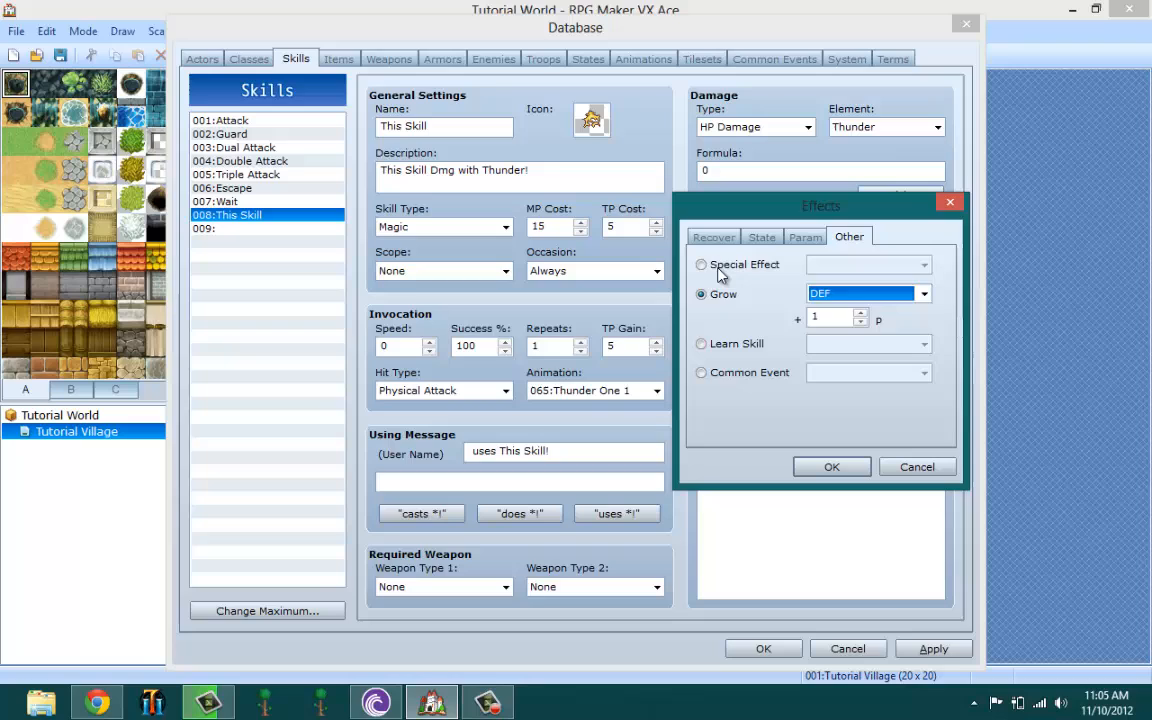
pyautogui.click(712, 236)
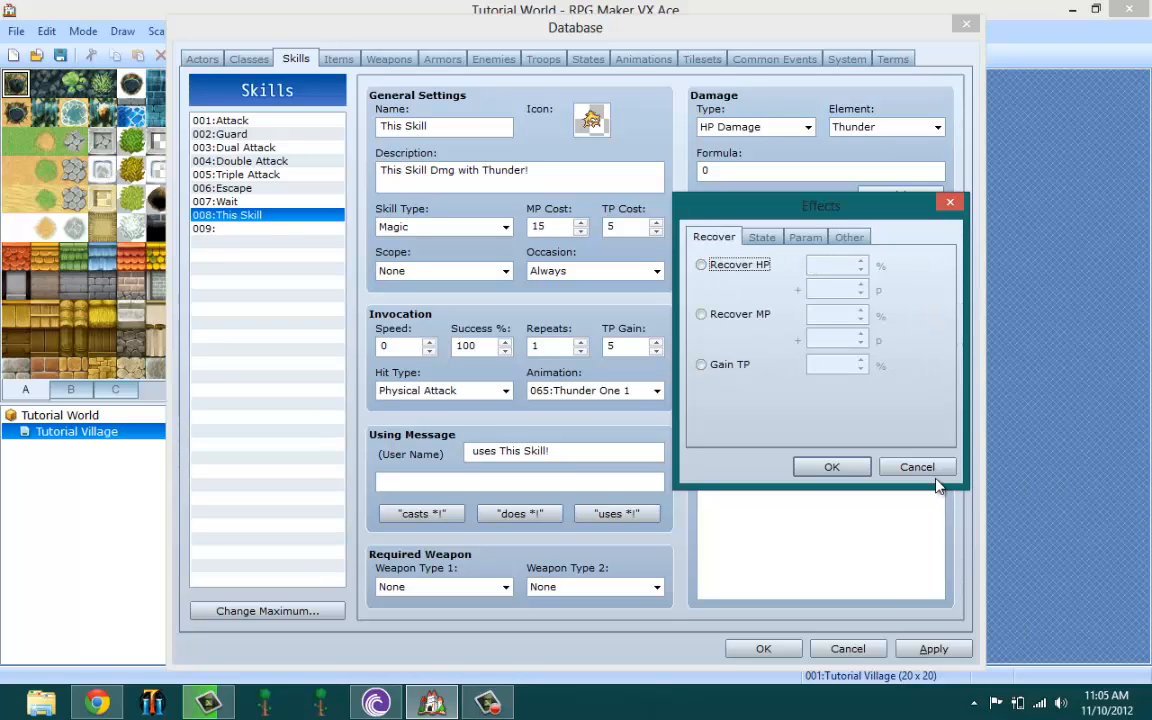
pyautogui.click(916, 466)
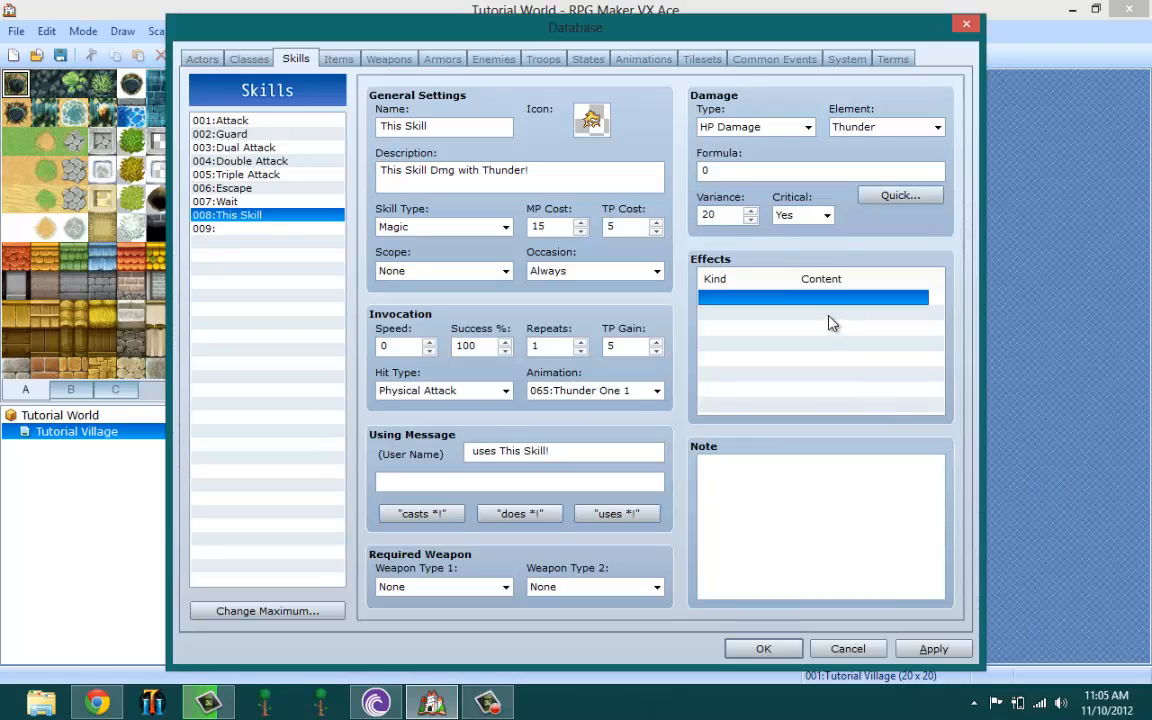
pyautogui.moveTo(830, 316)
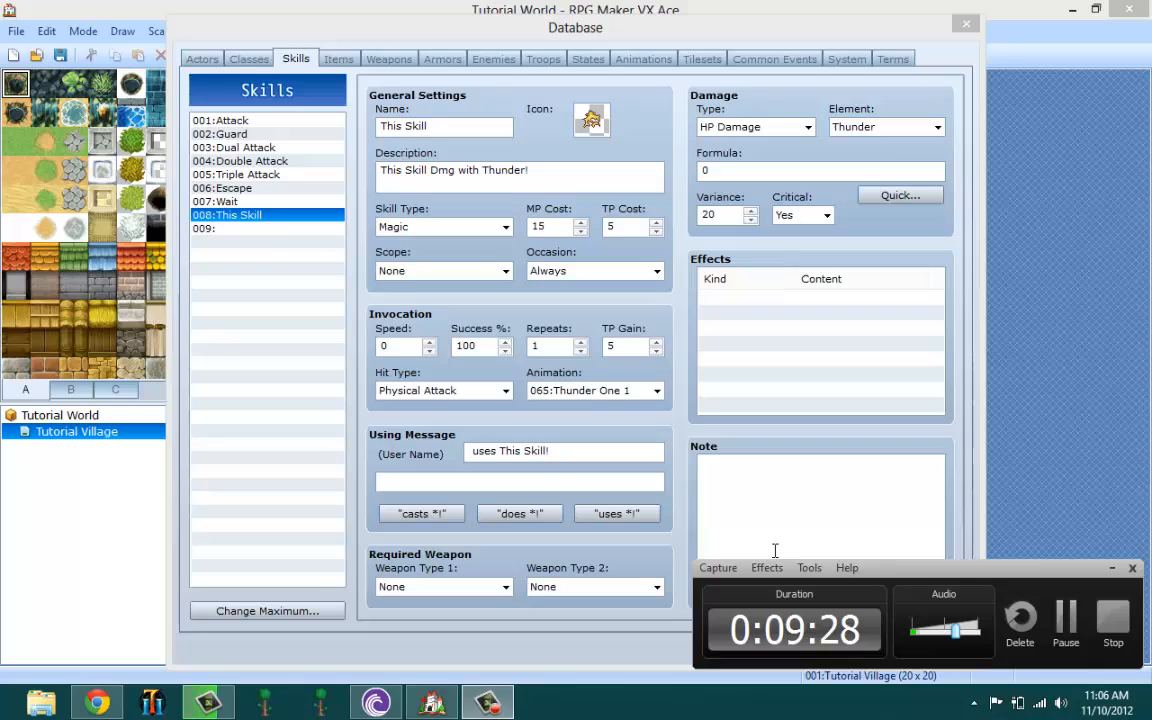
# Show the Classes tab listing class 001 The GuyMan.
pyautogui.click(800, 490)
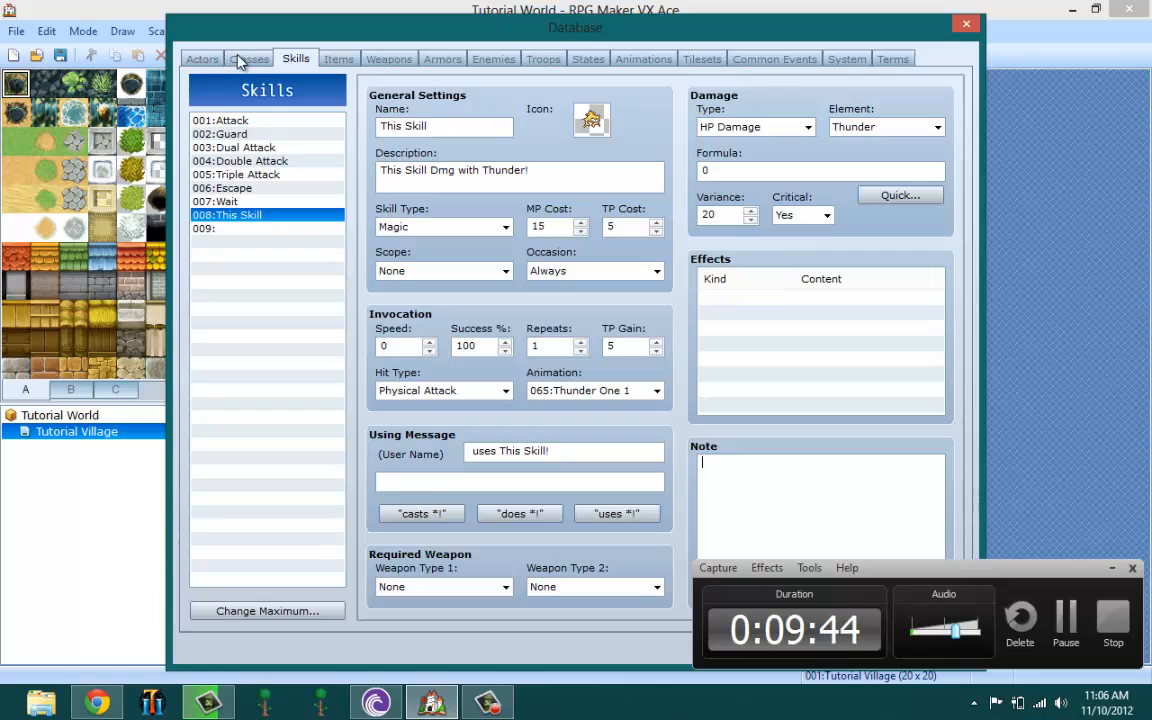
pyautogui.click(248, 58)
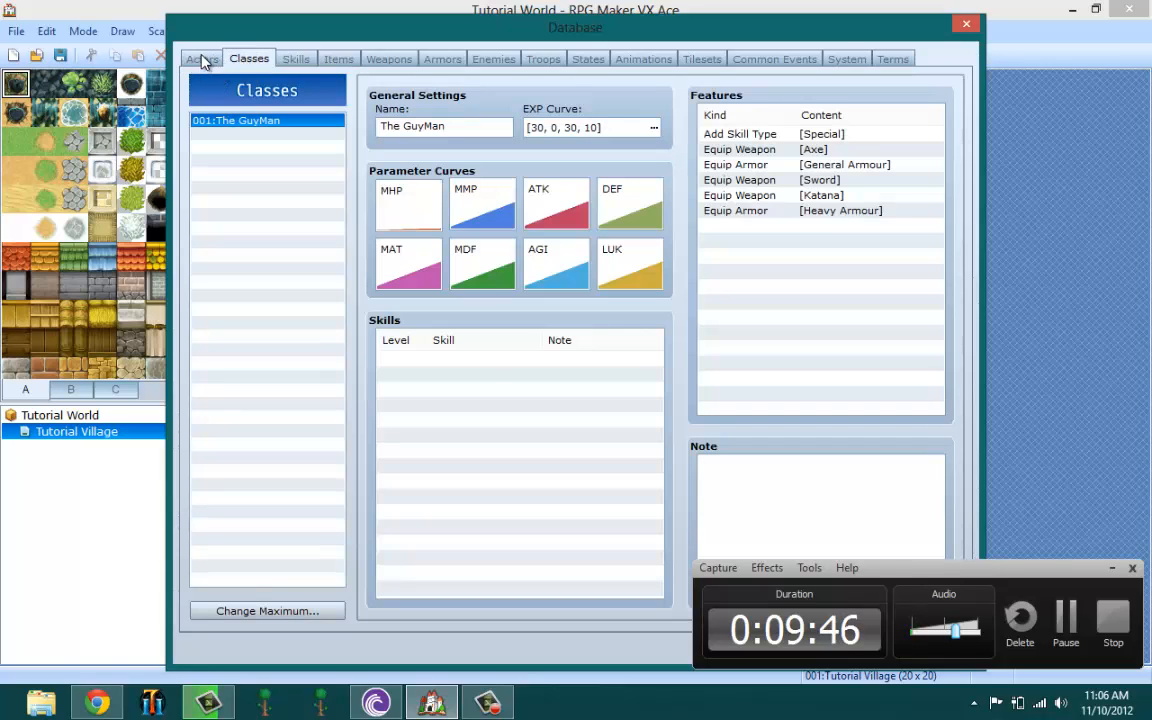
# Add 008:This Skill to The GuyMan's learned skills at level 3.
pyautogui.doubleClick(518, 400)
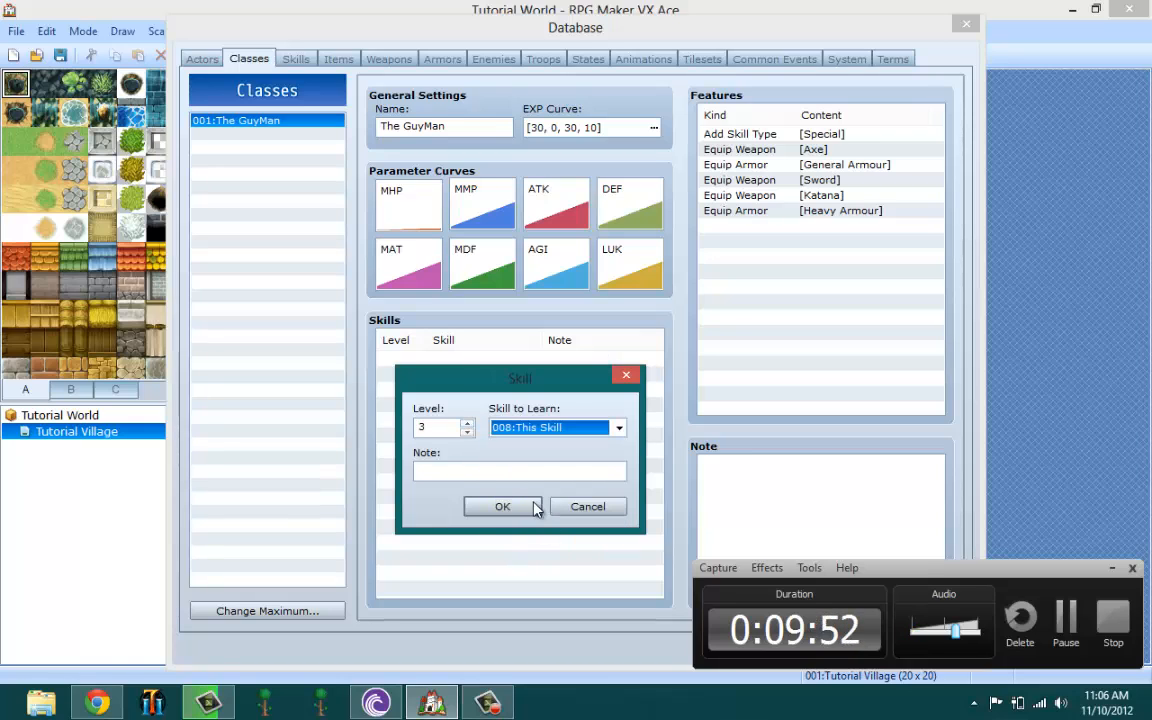
pyautogui.click(502, 506)
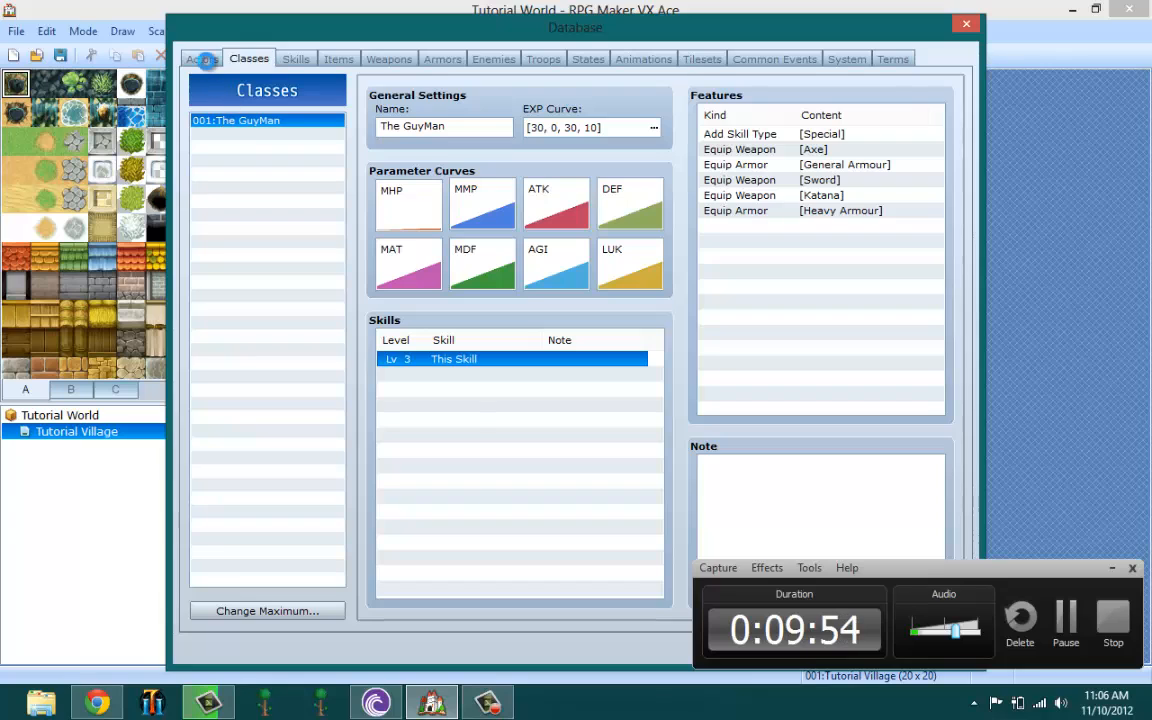
# Check the Actors and Classes tabs, then return to skill 008's settings.
pyautogui.click(202, 58)
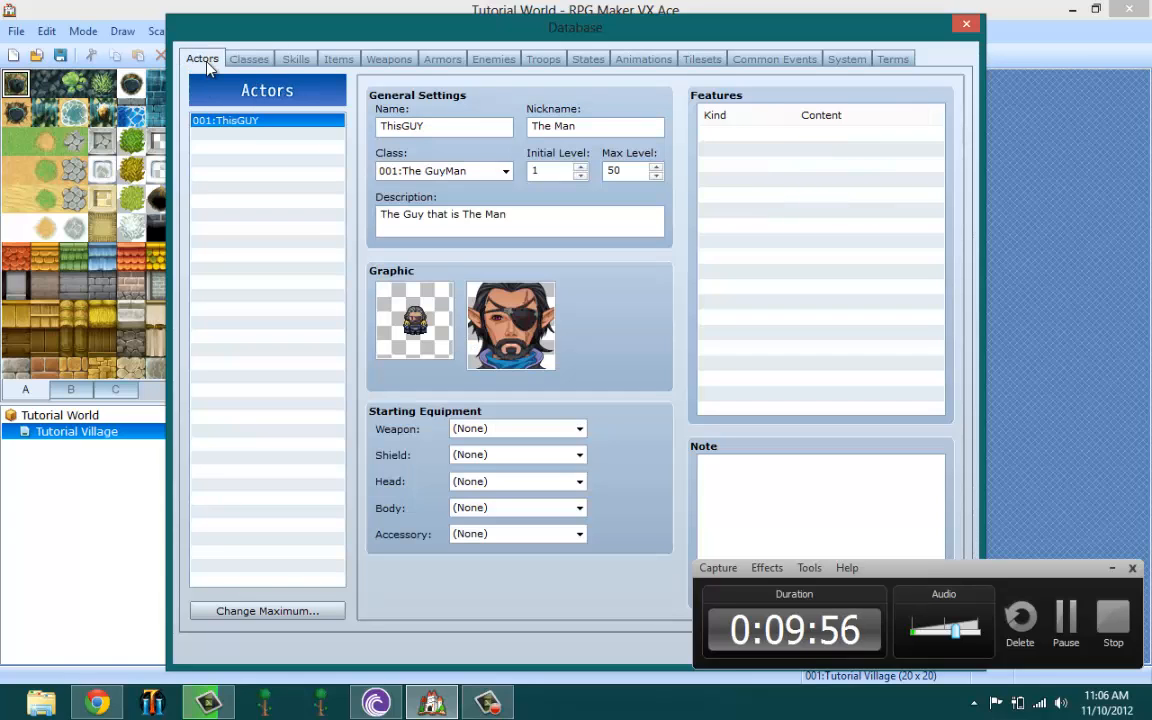
pyautogui.click(248, 58)
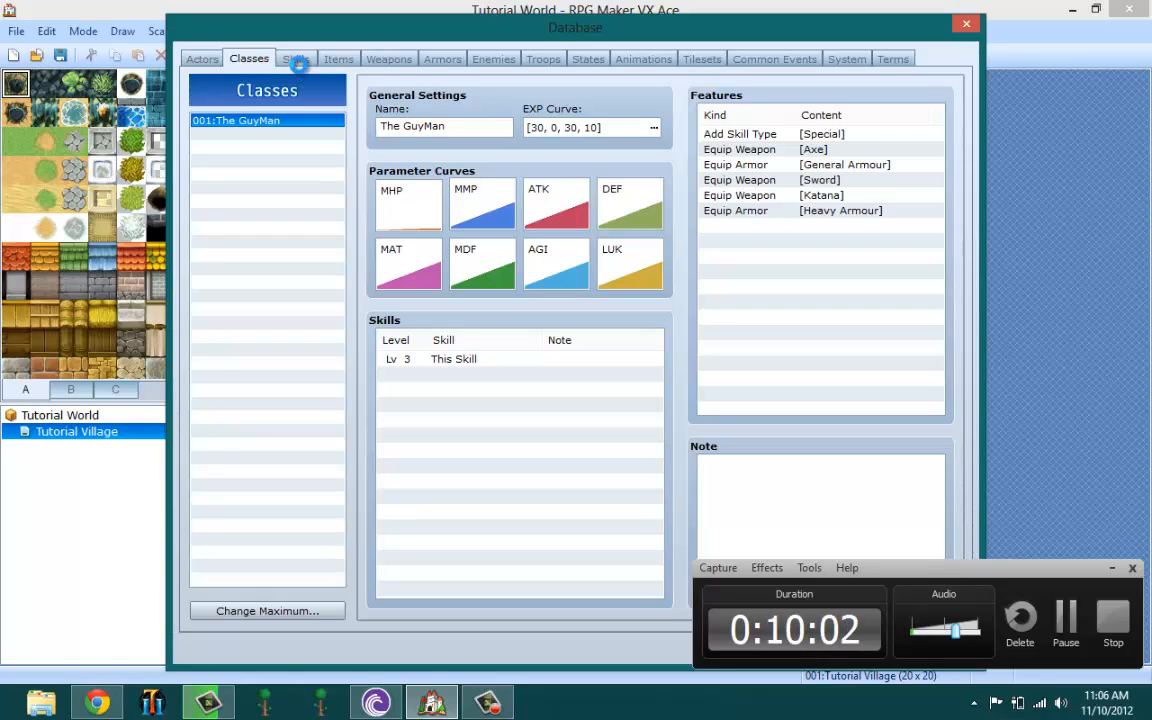
pyautogui.click(296, 58)
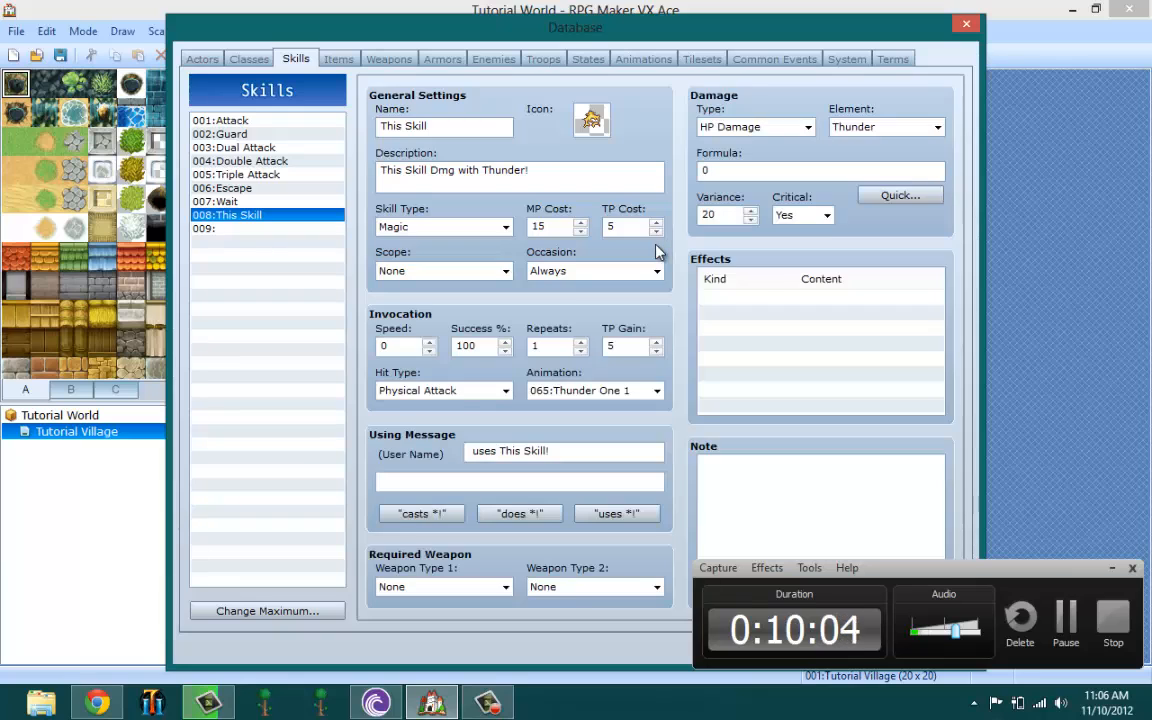